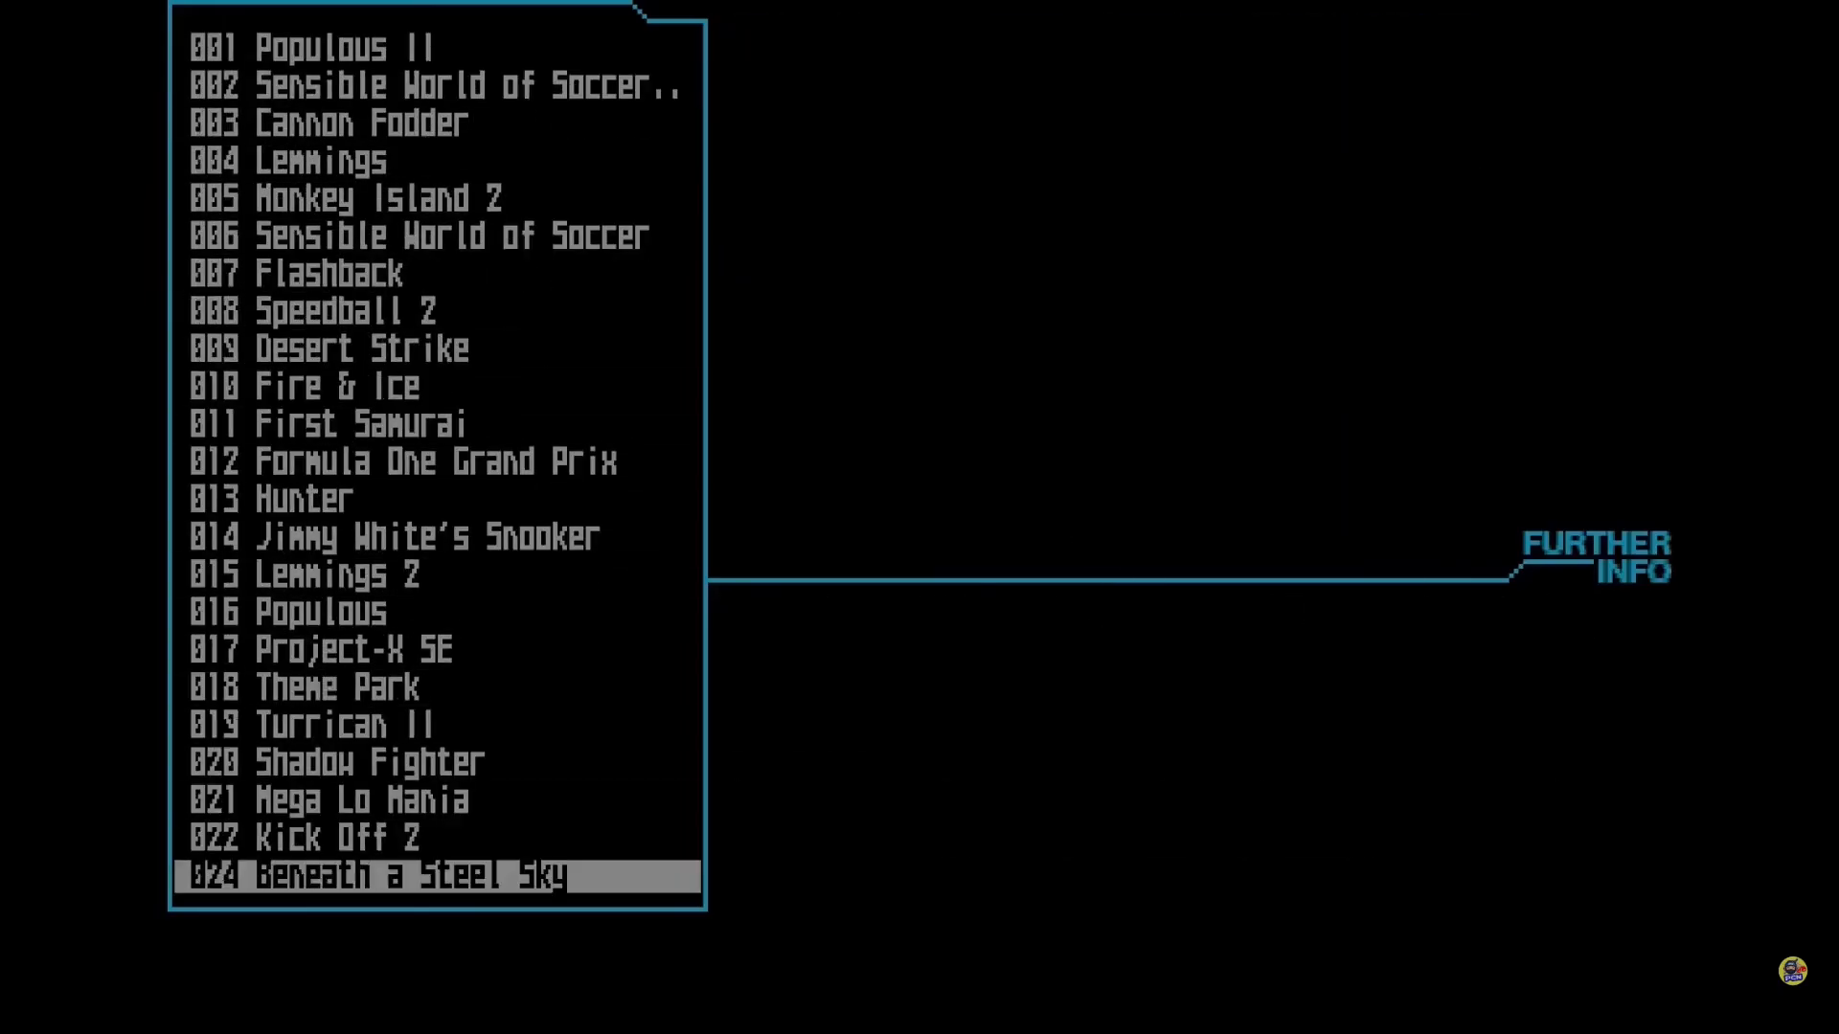
Step: Watch the Amiga Core Updated video full screen, then exit full screen and leave it paused at 3:45
{"action": "scroll", "scroll_direction": "down", "scroll_amount": 3}
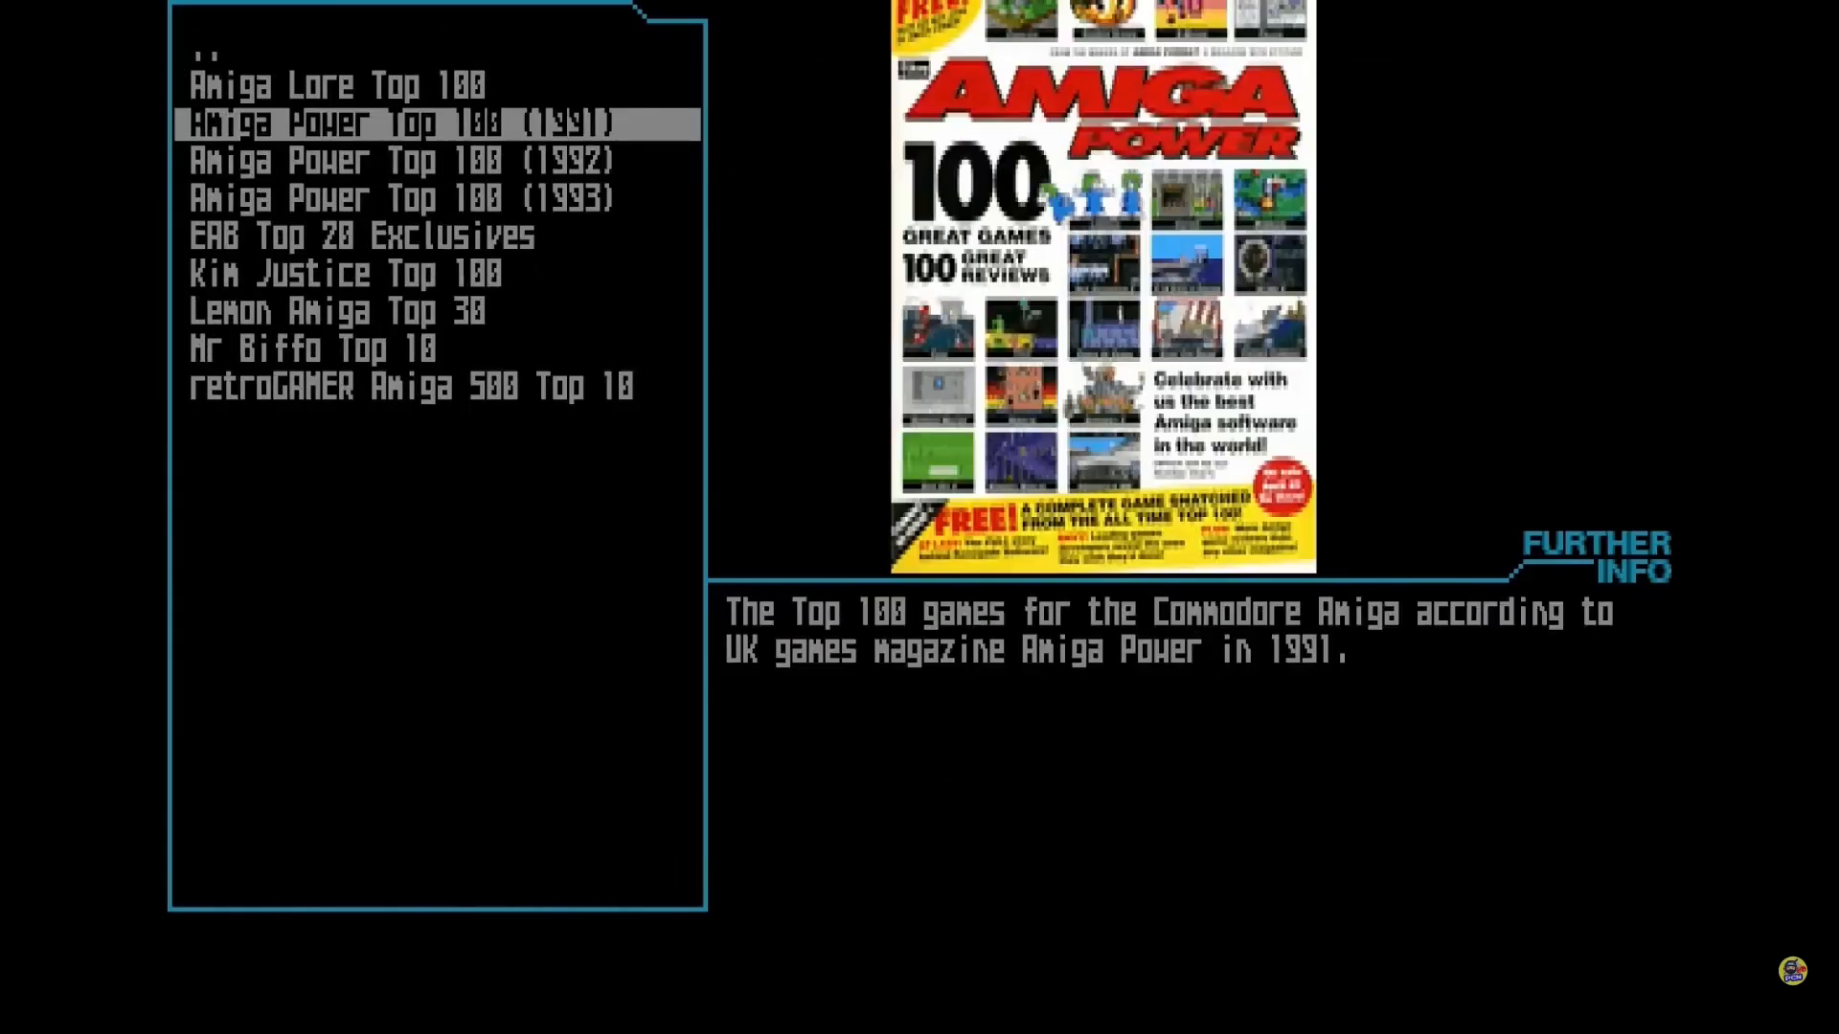
{"action": "left_click", "coordinate": [398, 123]}
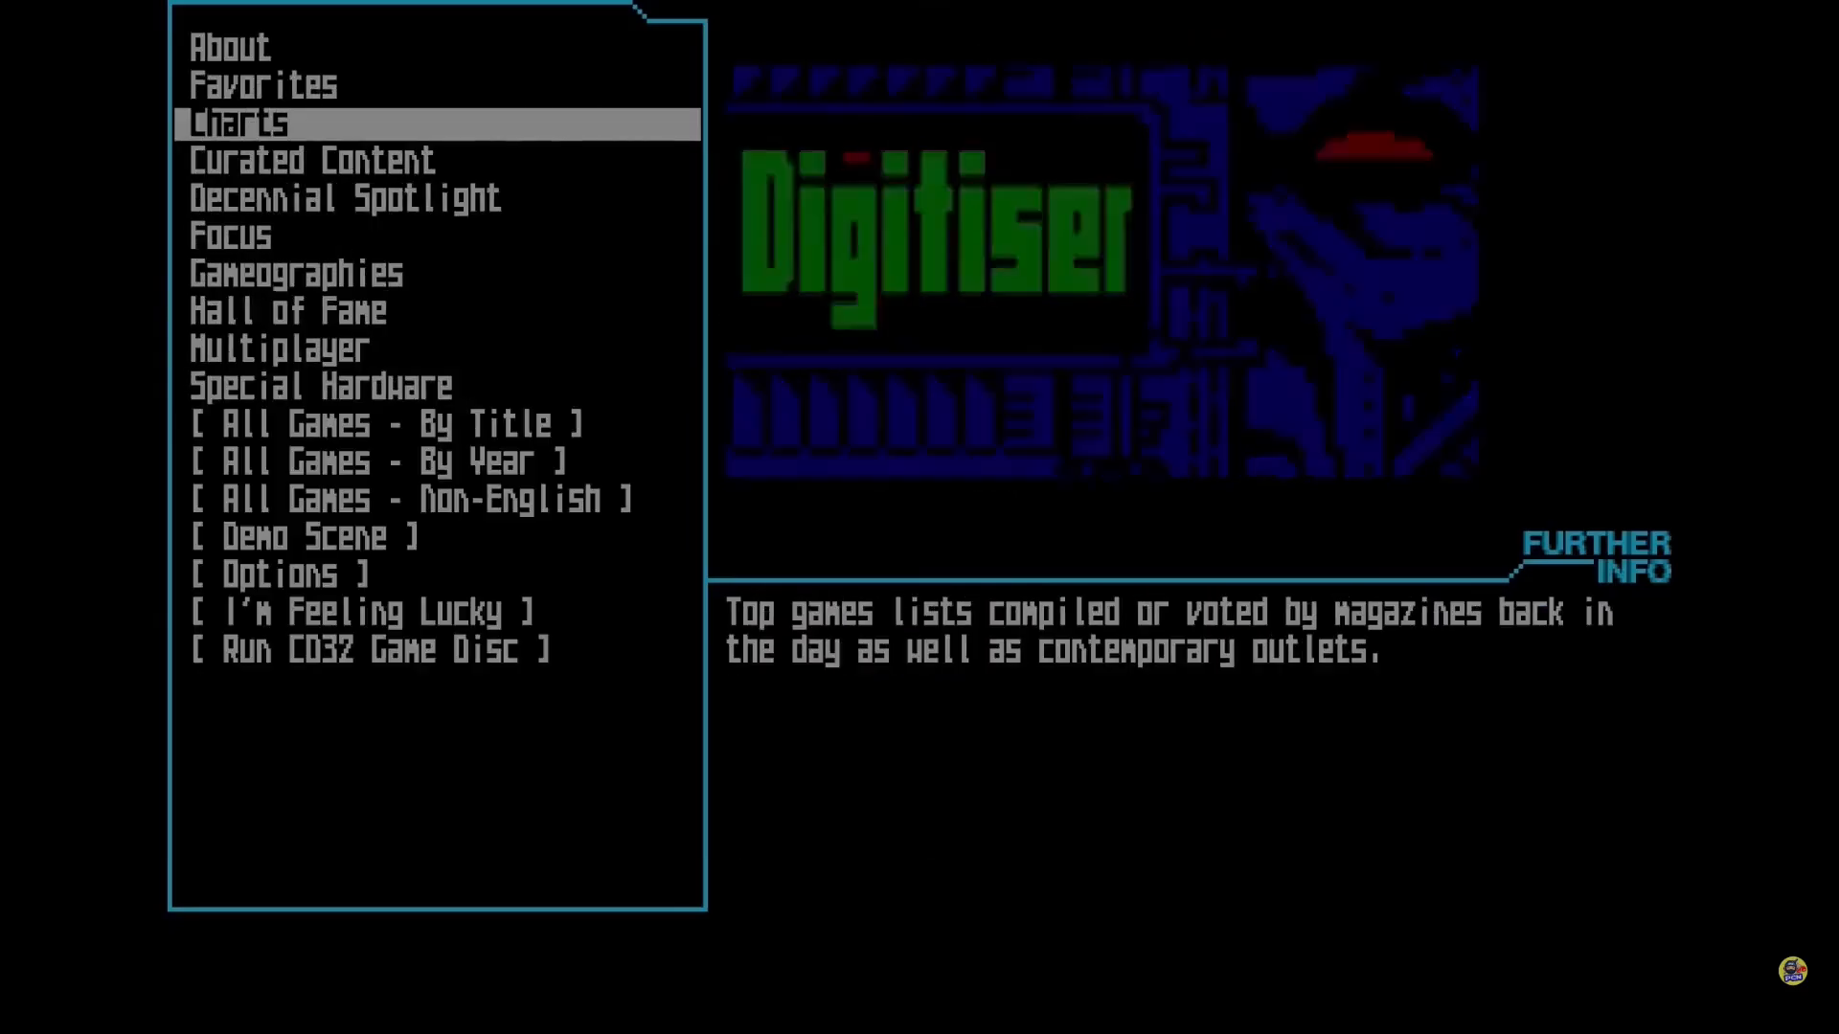
{"action": "left_click", "coordinate": [244, 123]}
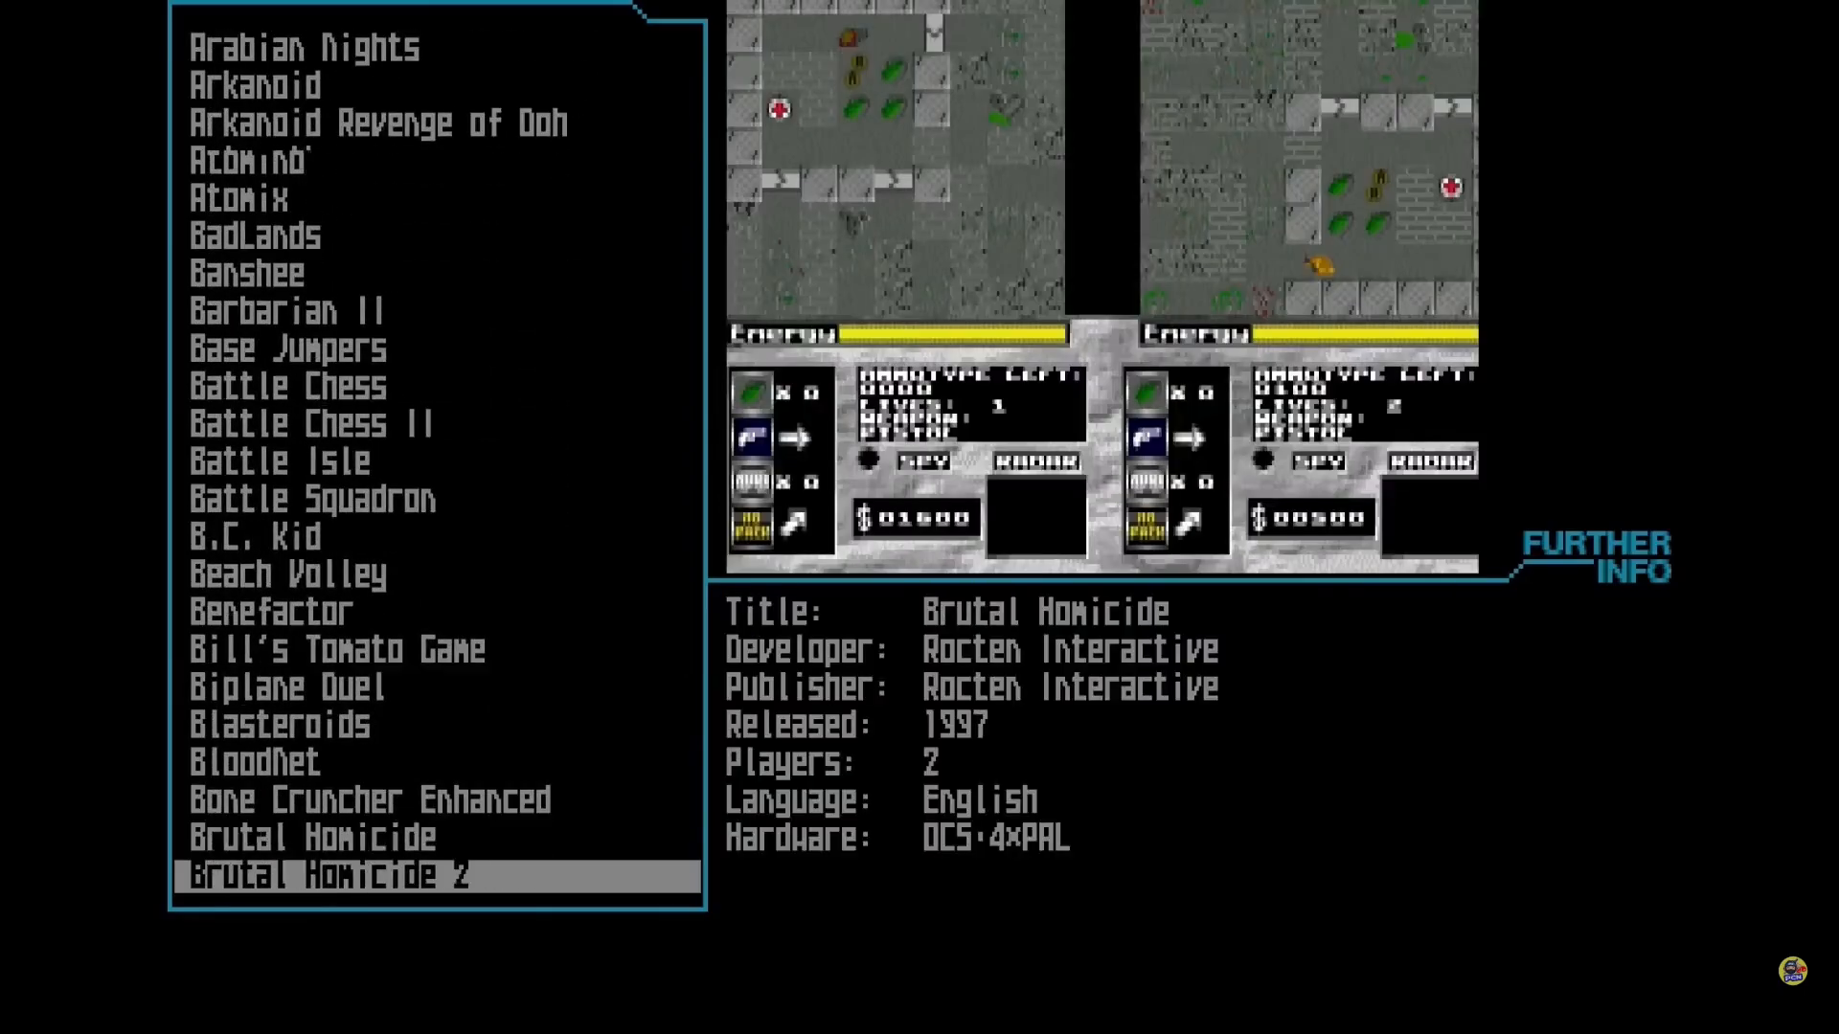
{"action": "scroll", "scroll_direction": "down", "scroll_amount": 3}
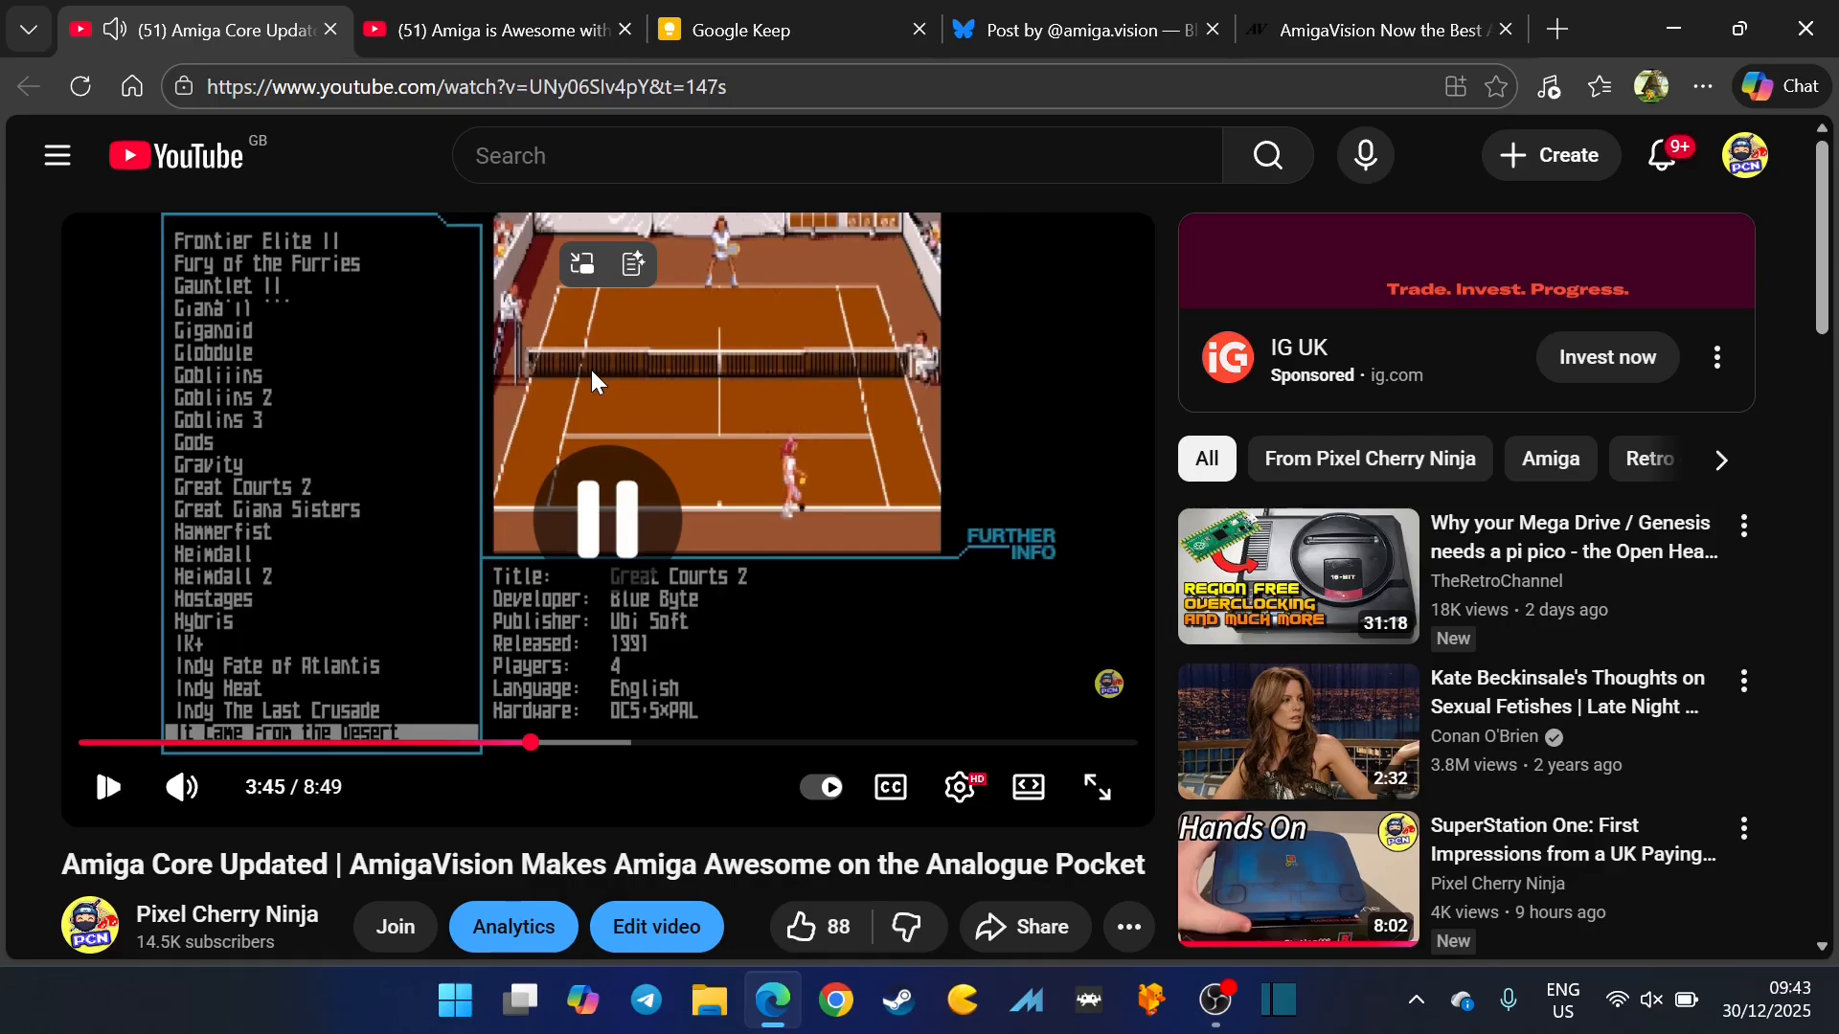
Step: Switch to the Amiga is Awesome with MiSTer video and watch it full screen
{"action": "left_click", "coordinate": [493, 29]}
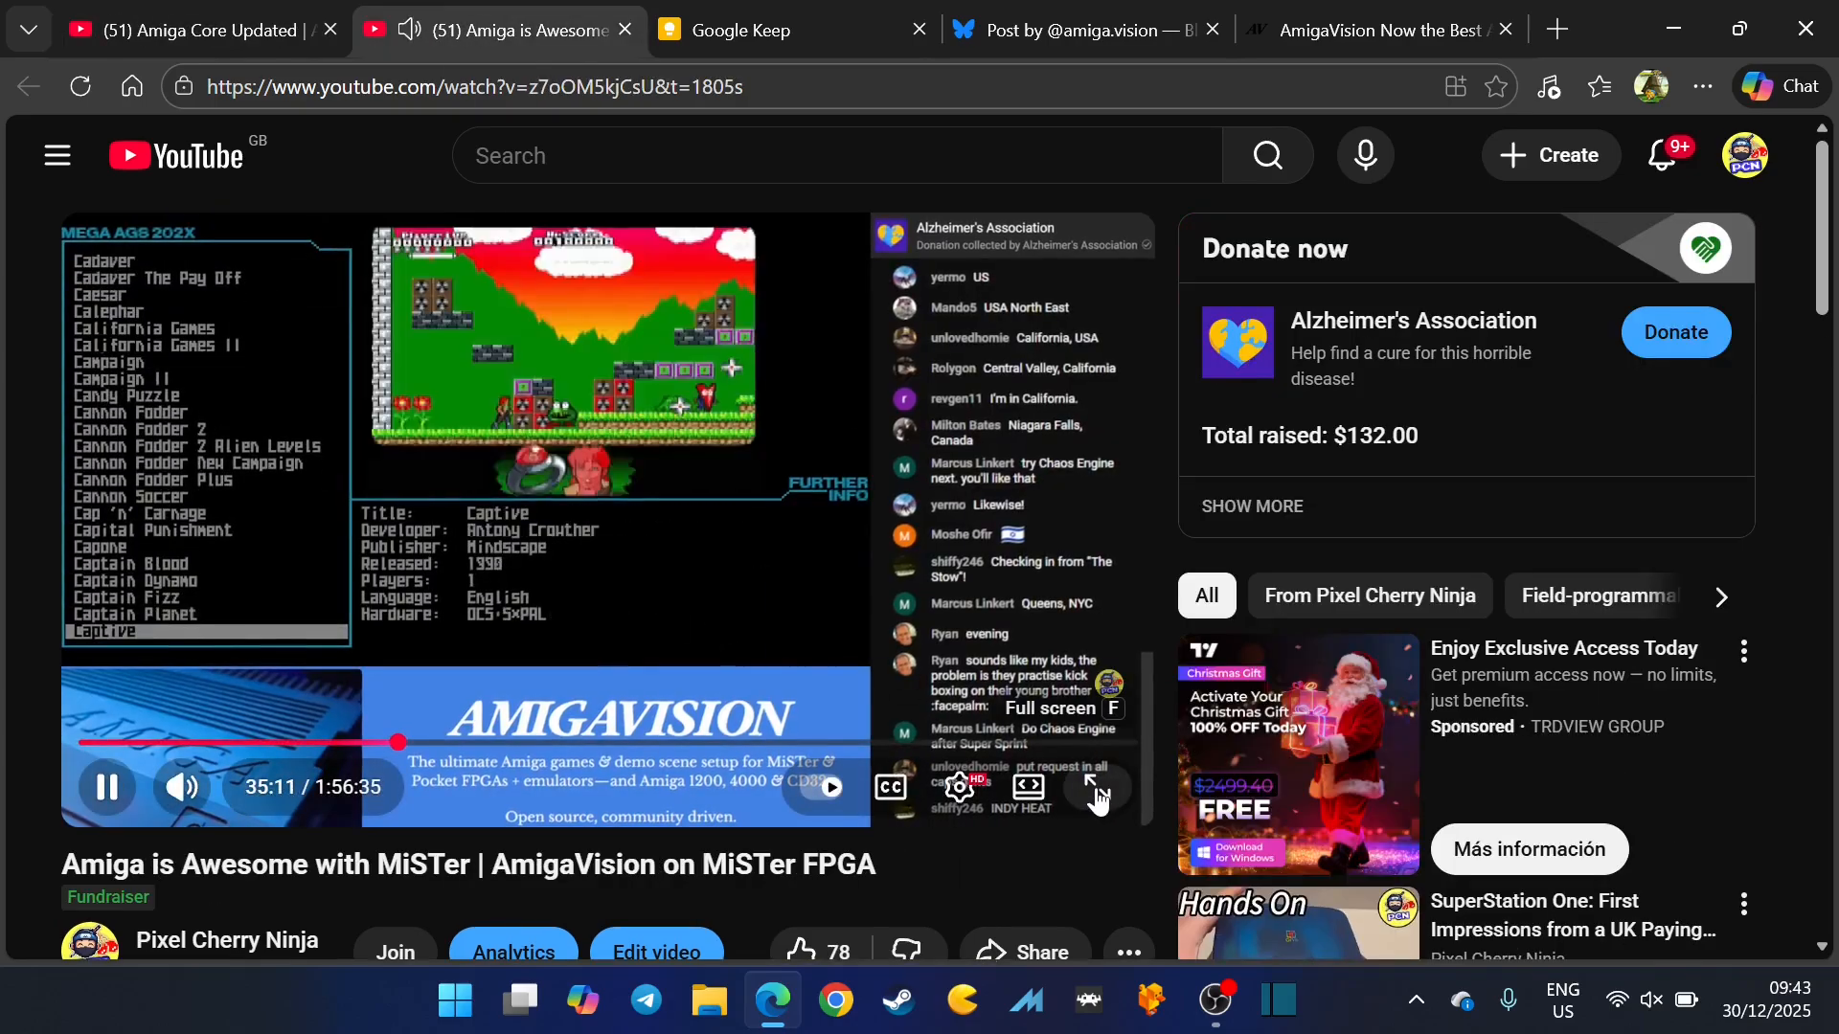
{"action": "left_click", "coordinate": [1094, 787]}
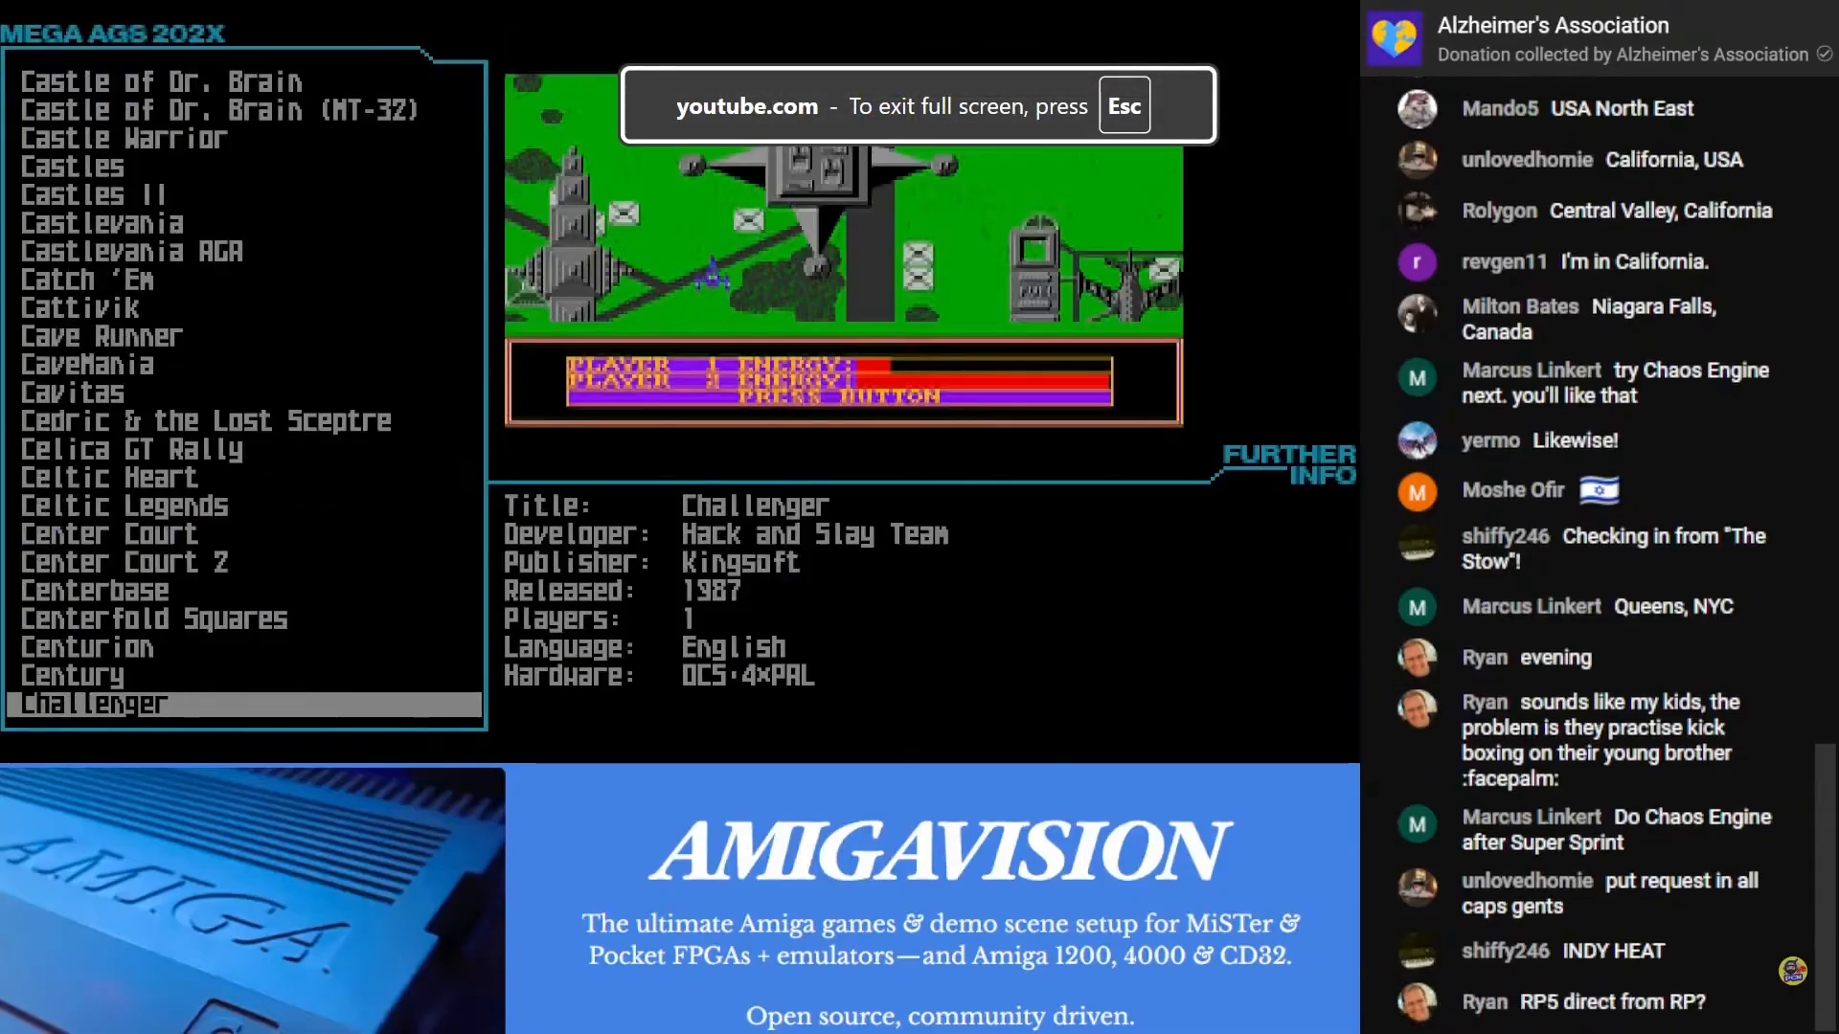
{"action": "scroll", "scroll_direction": "down", "scroll_amount": 3}
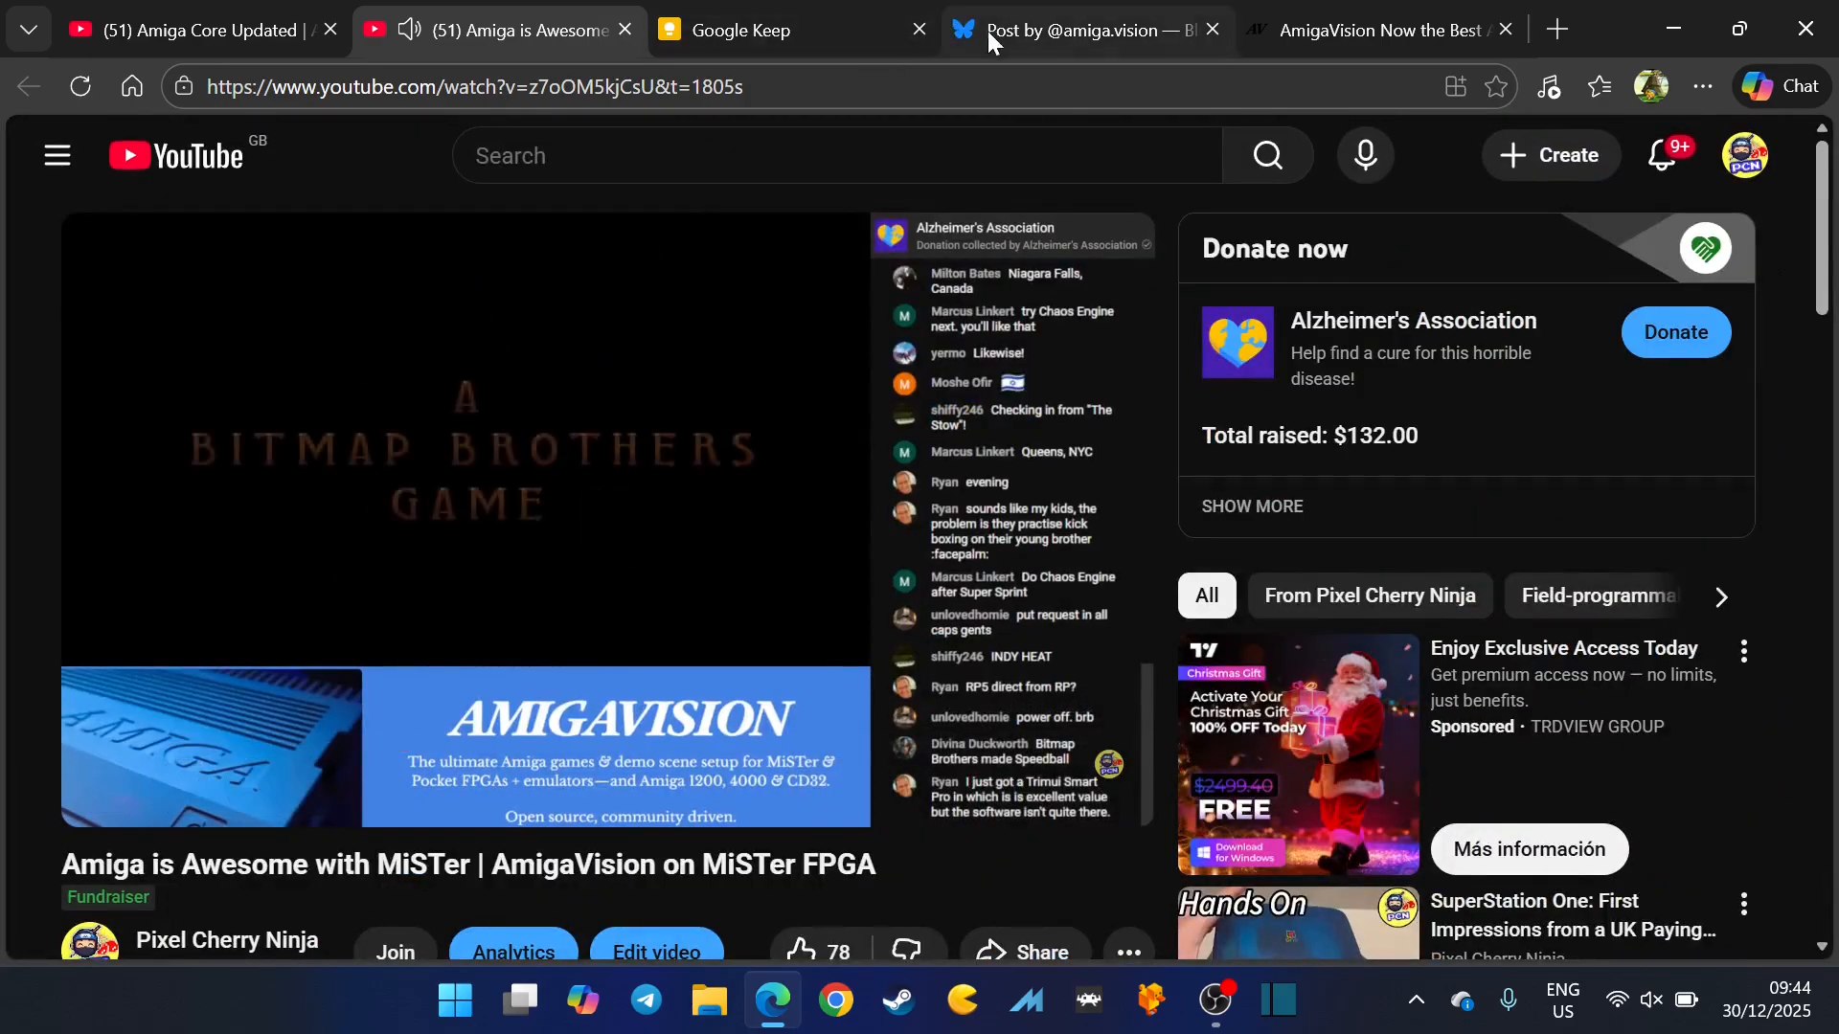
Step: View the AmigaVision Raspberry Pi post on Bluesky down to its counts and reply, dismissing the sign-in prompt
{"action": "left_click", "coordinate": [1078, 28]}
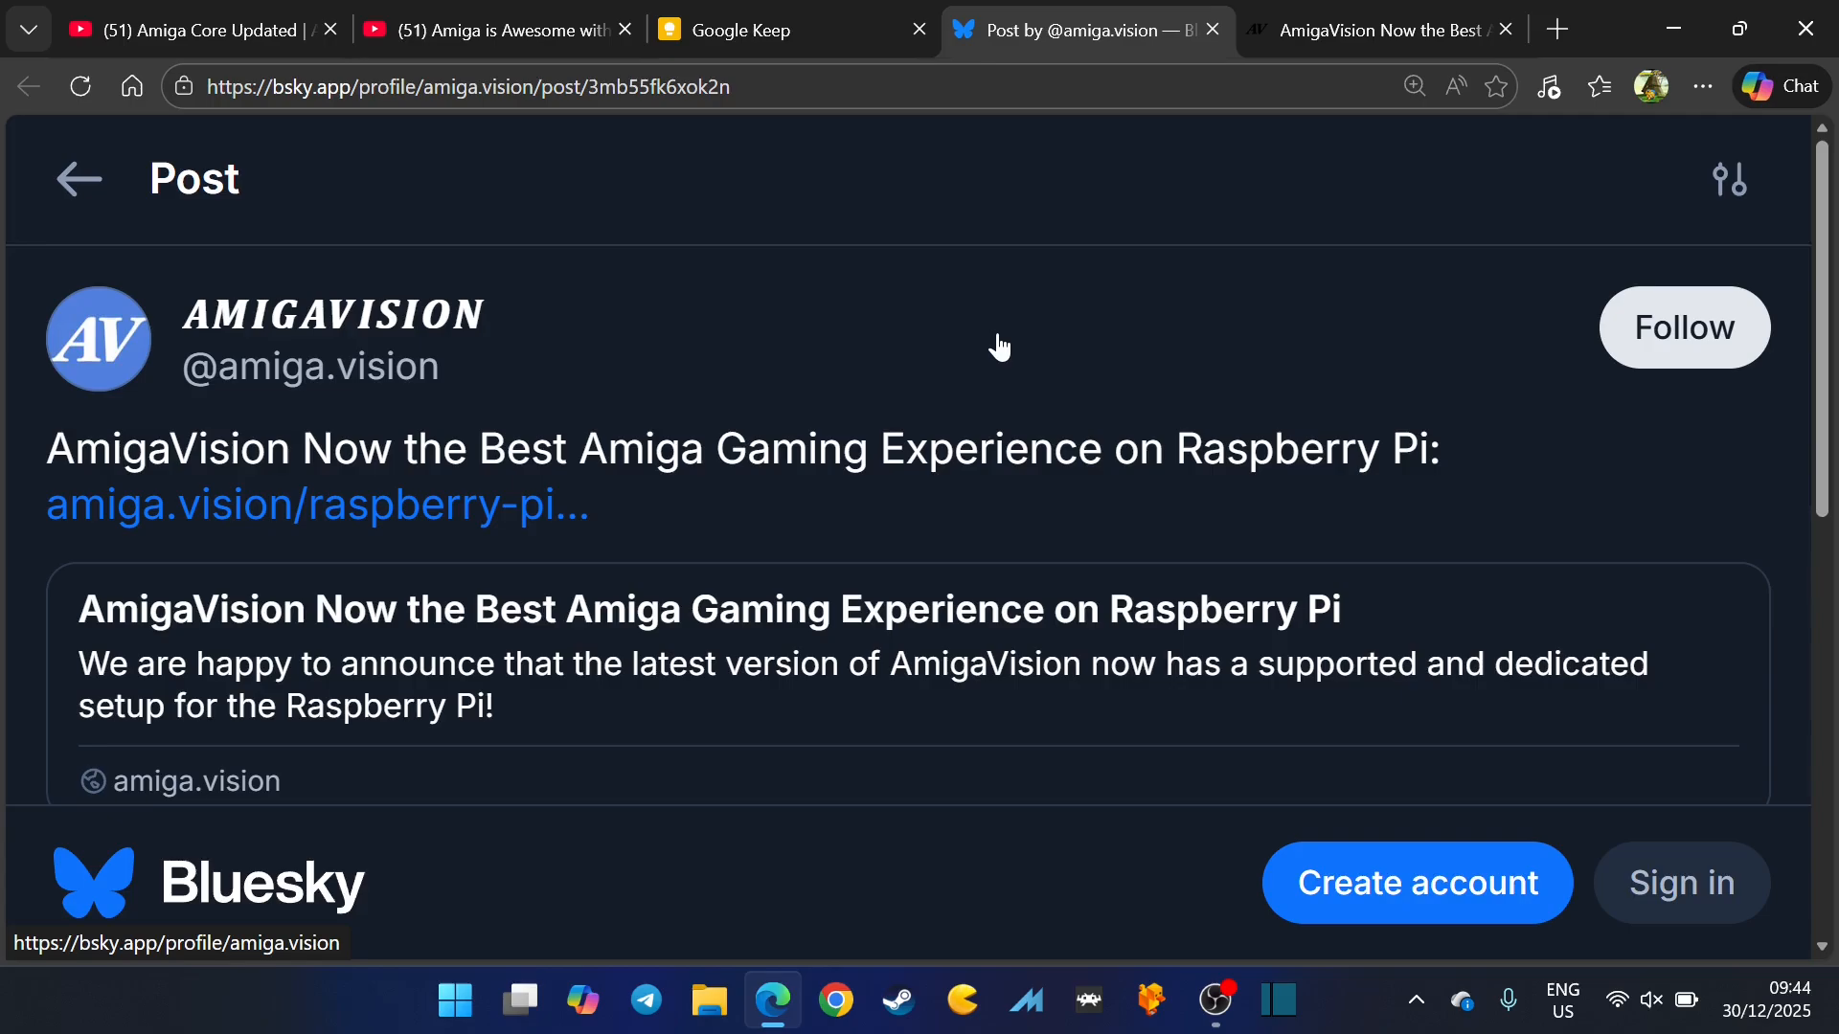
{"action": "mouse_move", "coordinate": [977, 387]}
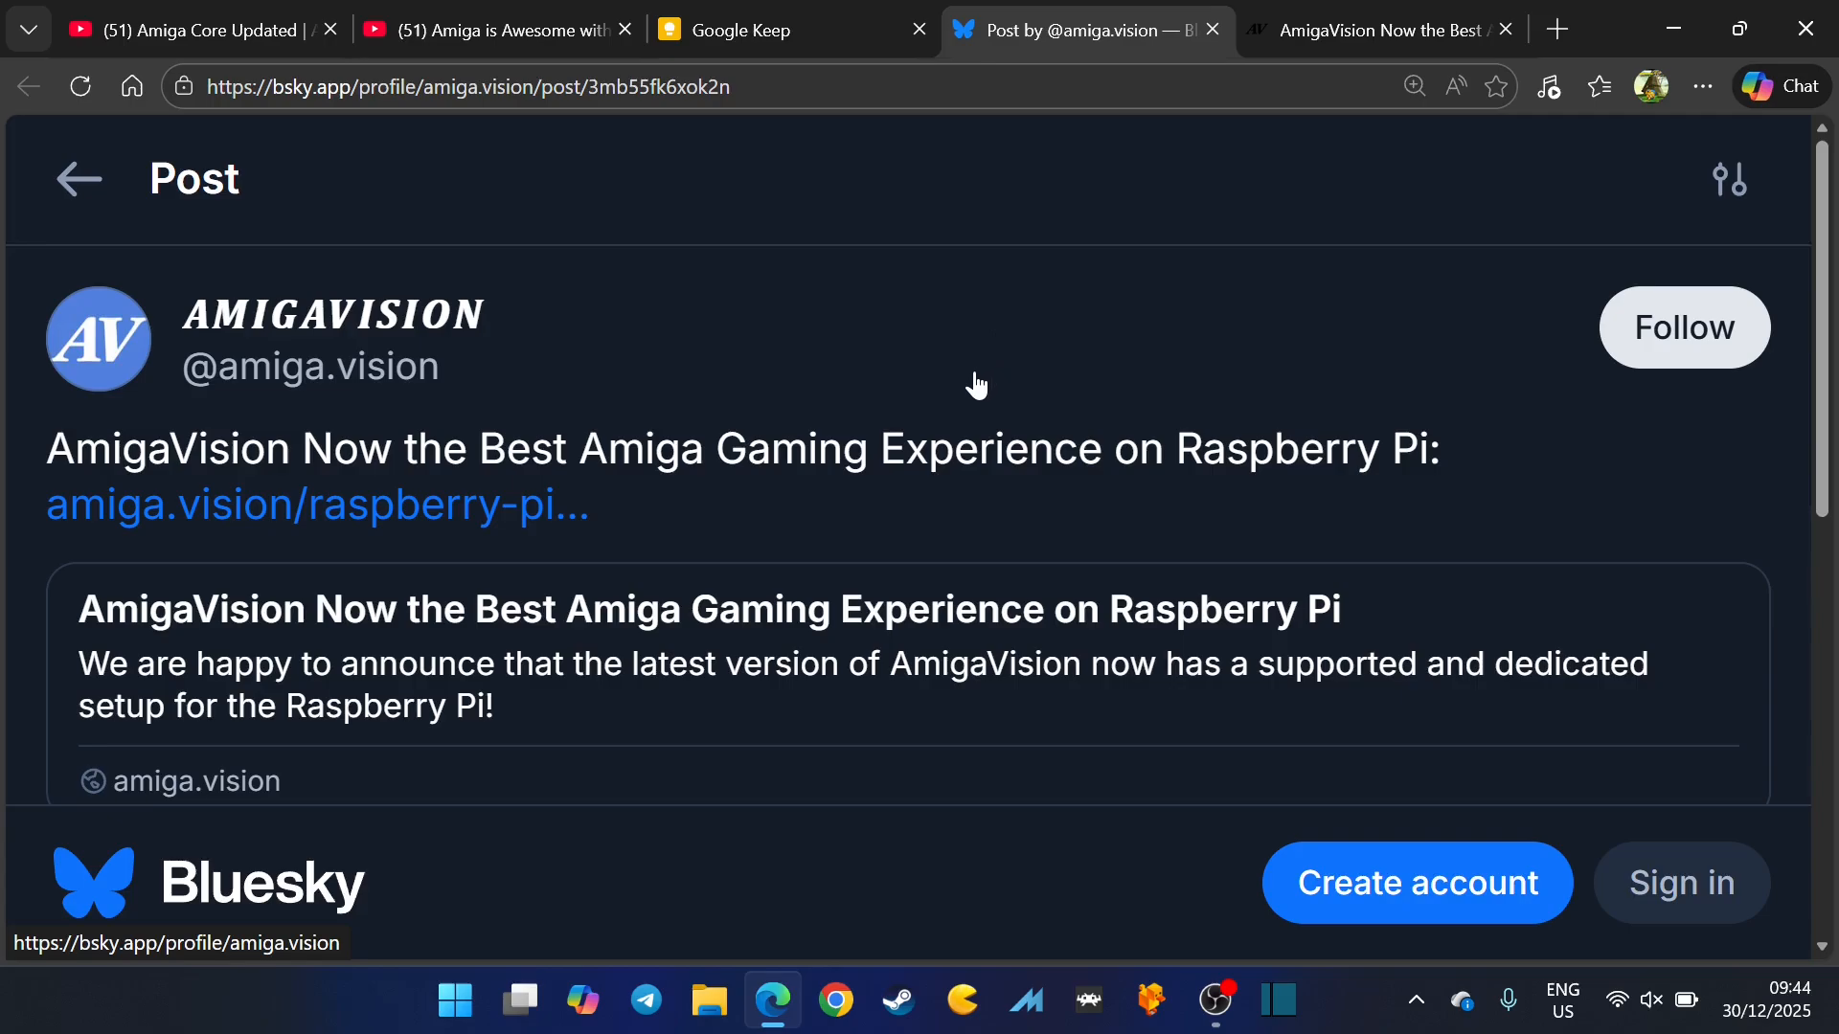
{"action": "scroll", "scroll_direction": "down", "scroll_amount": 3}
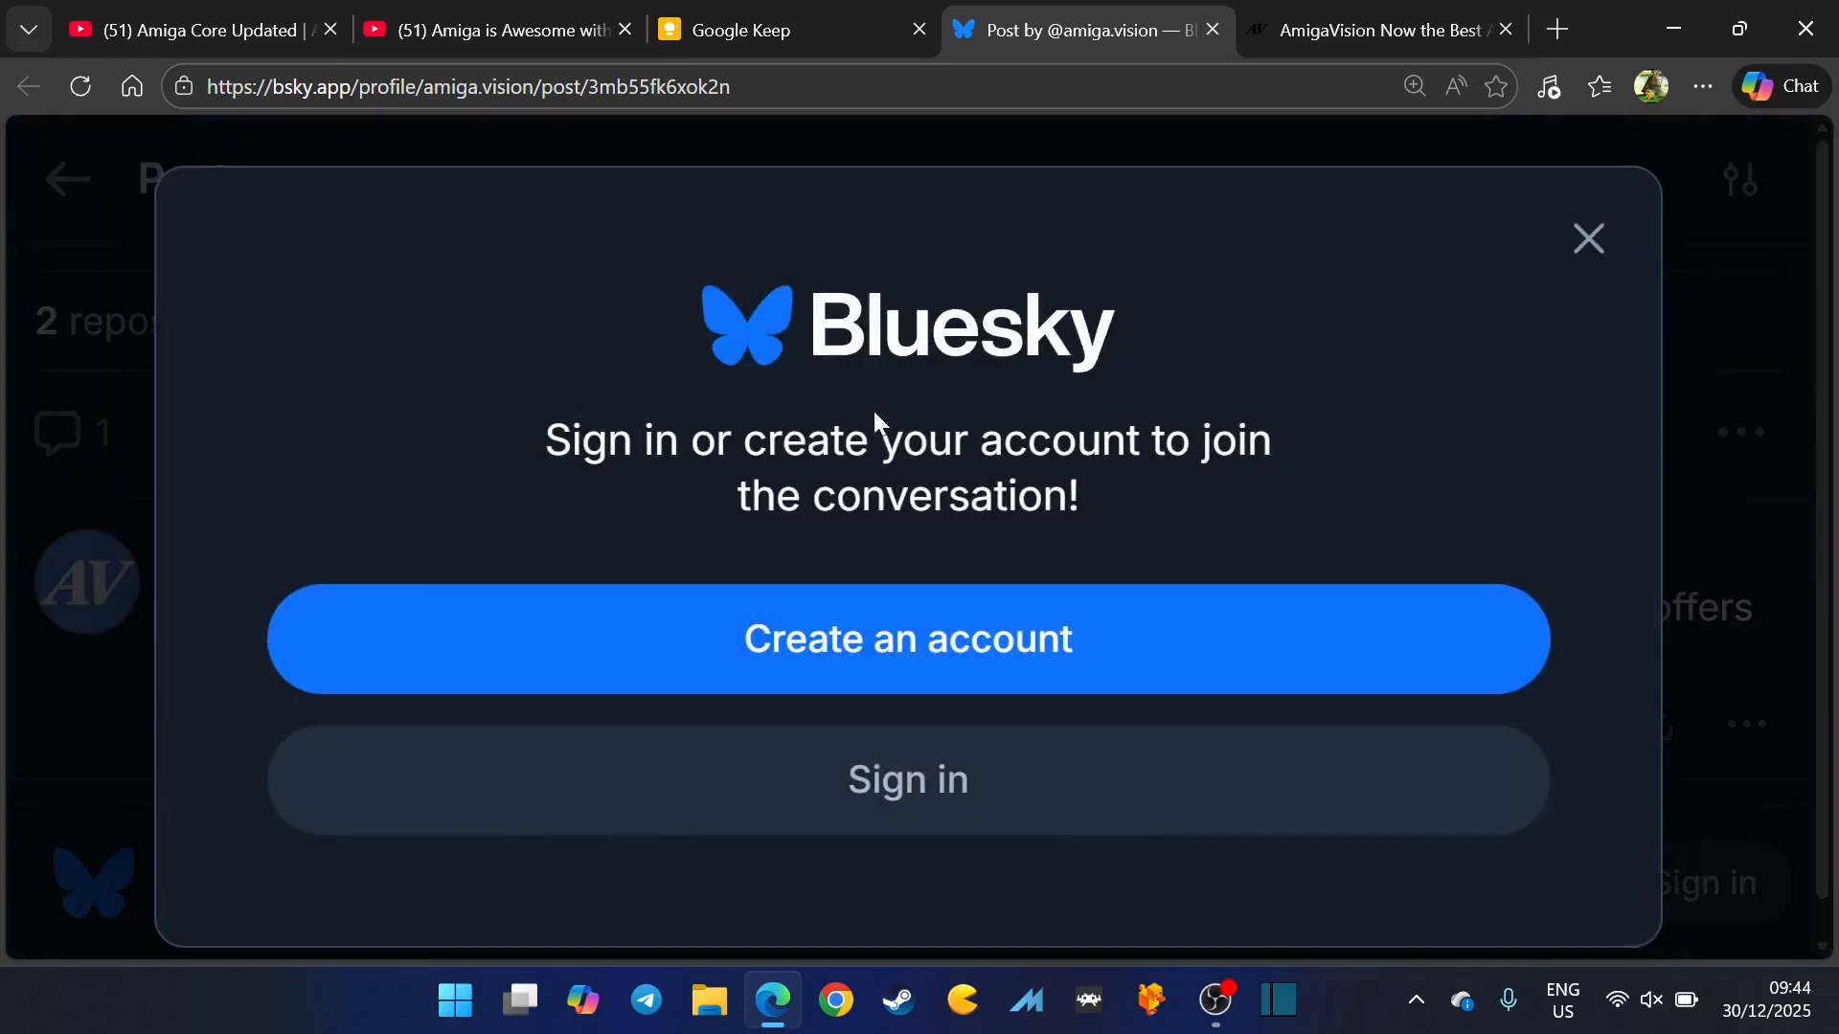
{"action": "left_click", "coordinate": [1588, 239]}
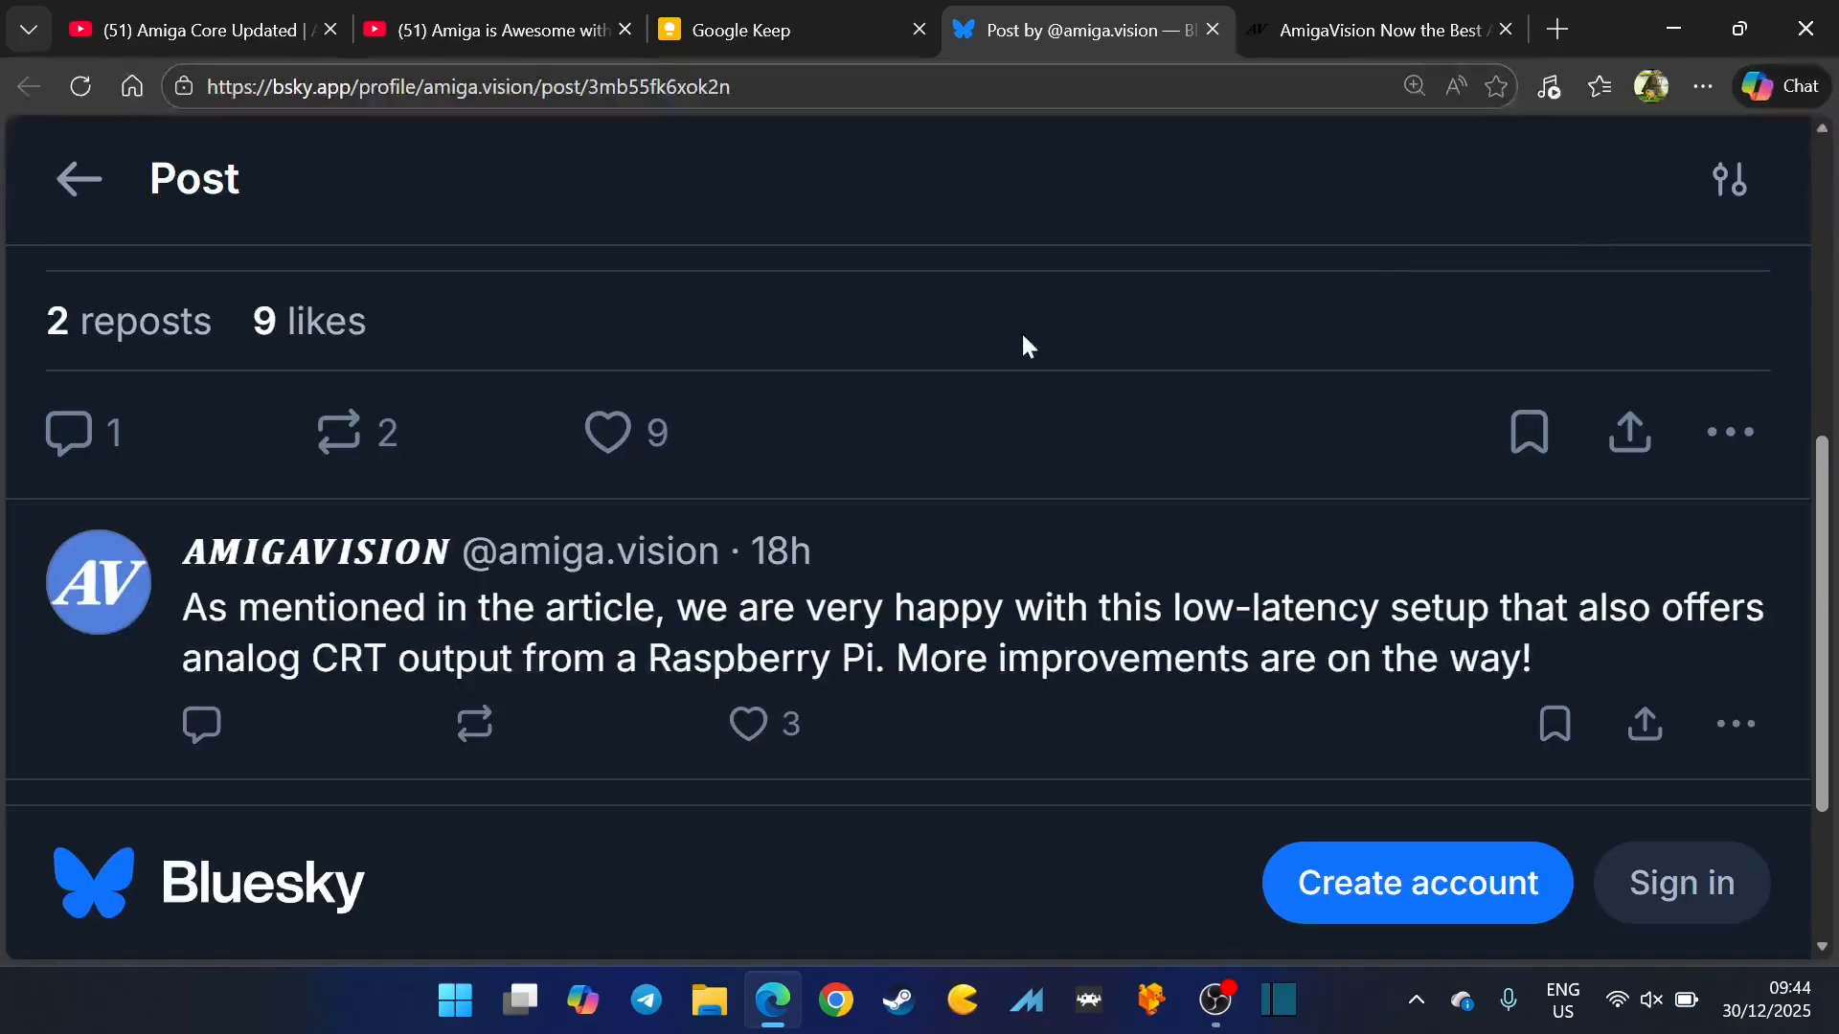
{"action": "mouse_move", "coordinate": [984, 291]}
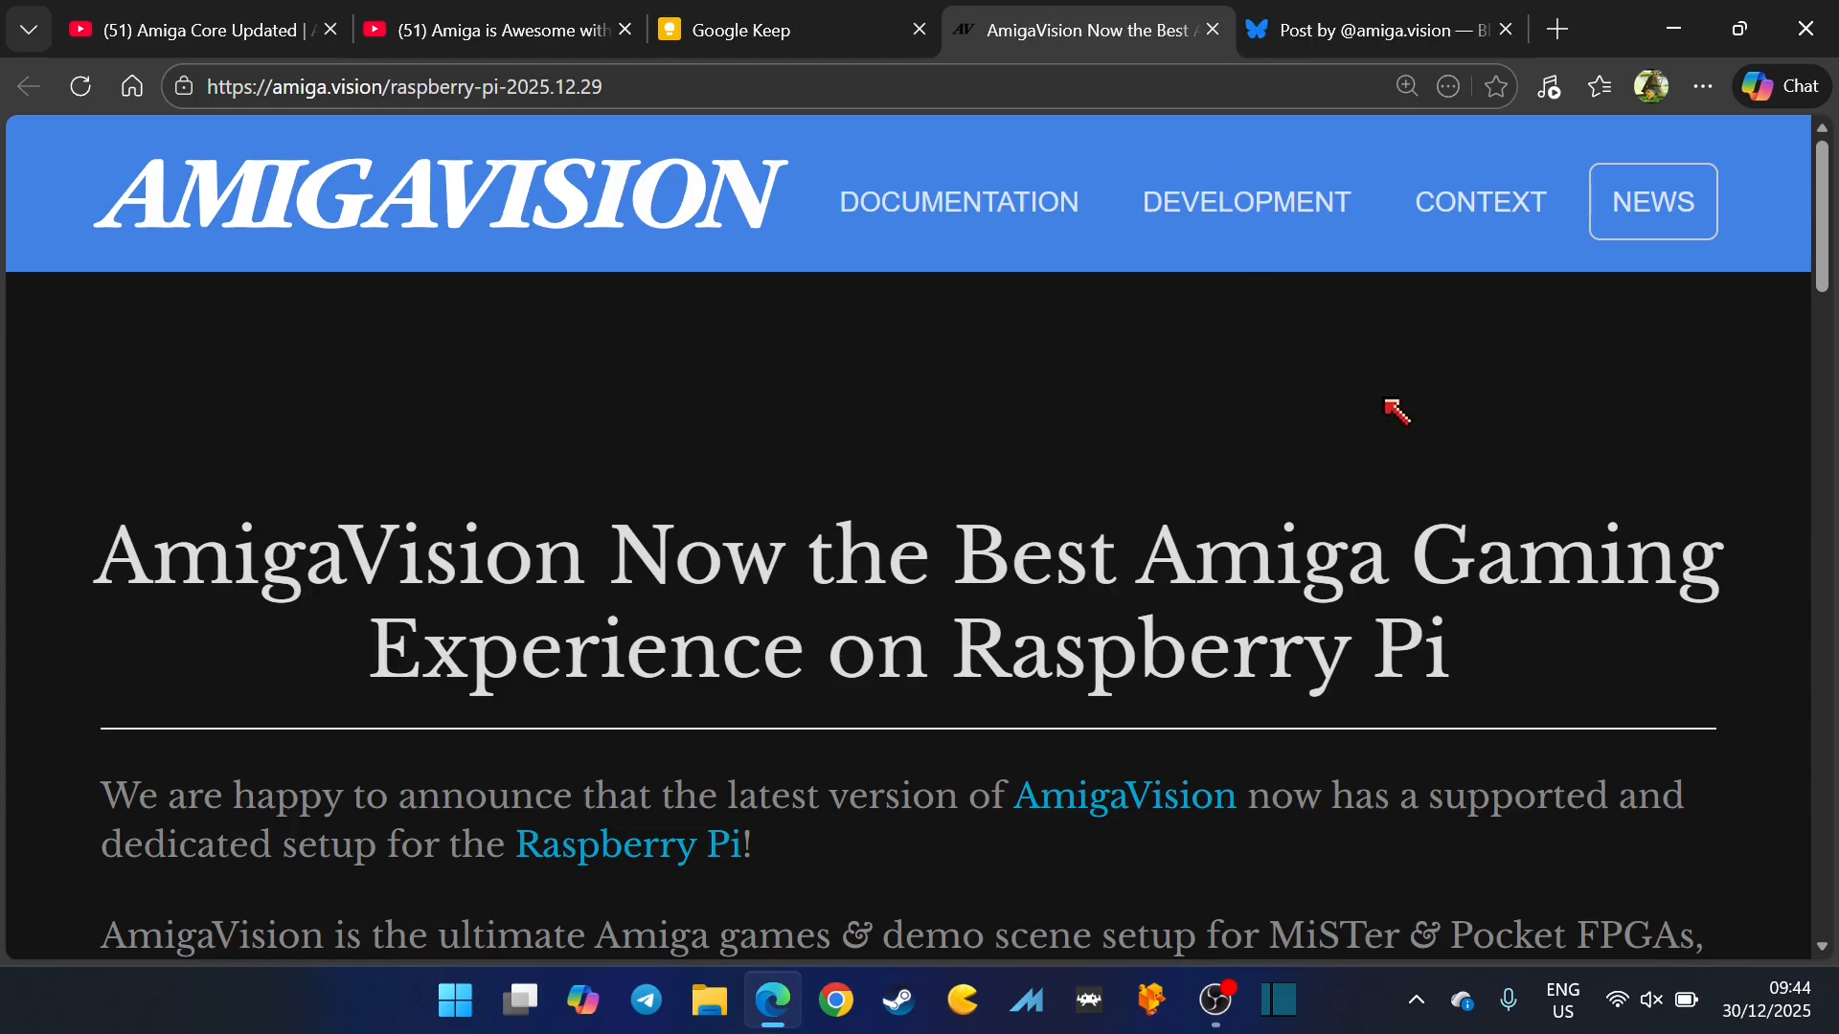
{"action": "mouse_move", "coordinate": [1422, 414]}
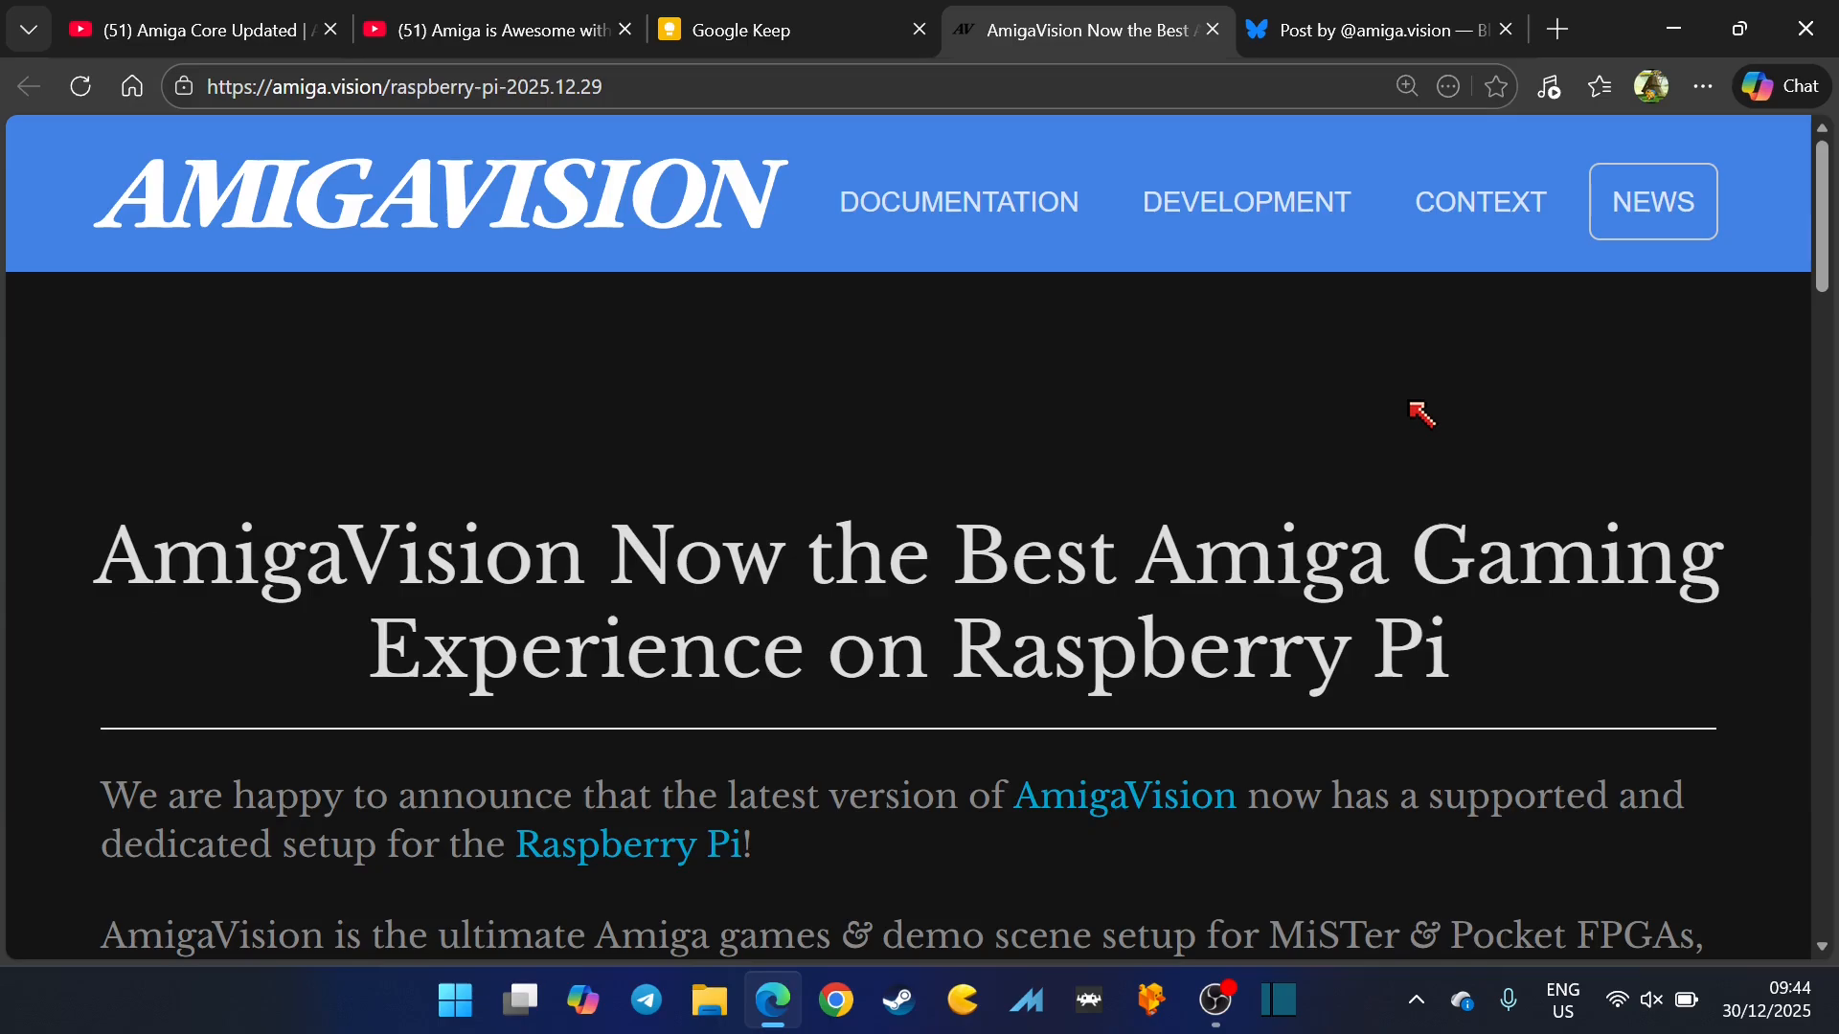
Step: Scroll the Raspberry Pi announcement article down toward the Raspberry Pi Support heading
{"action": "scroll", "scroll_direction": "down", "scroll_amount": 3}
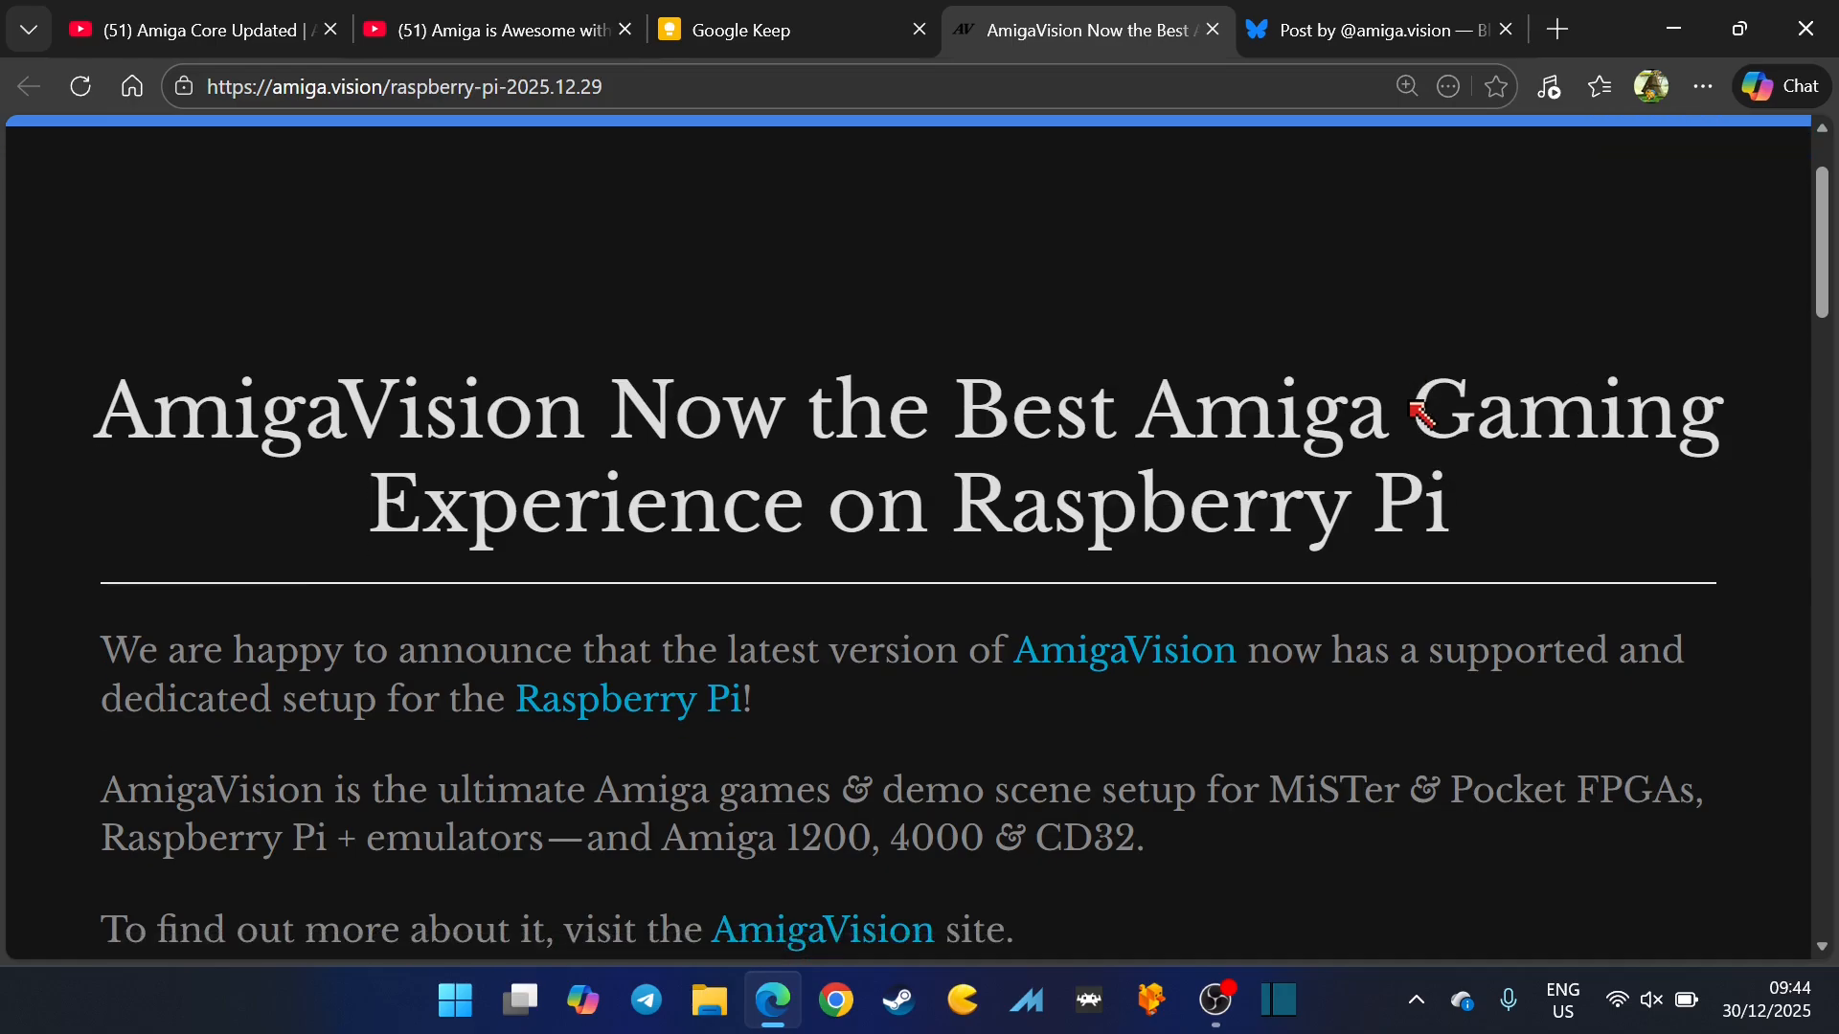
{"action": "scroll", "scroll_direction": "down", "scroll_amount": 3}
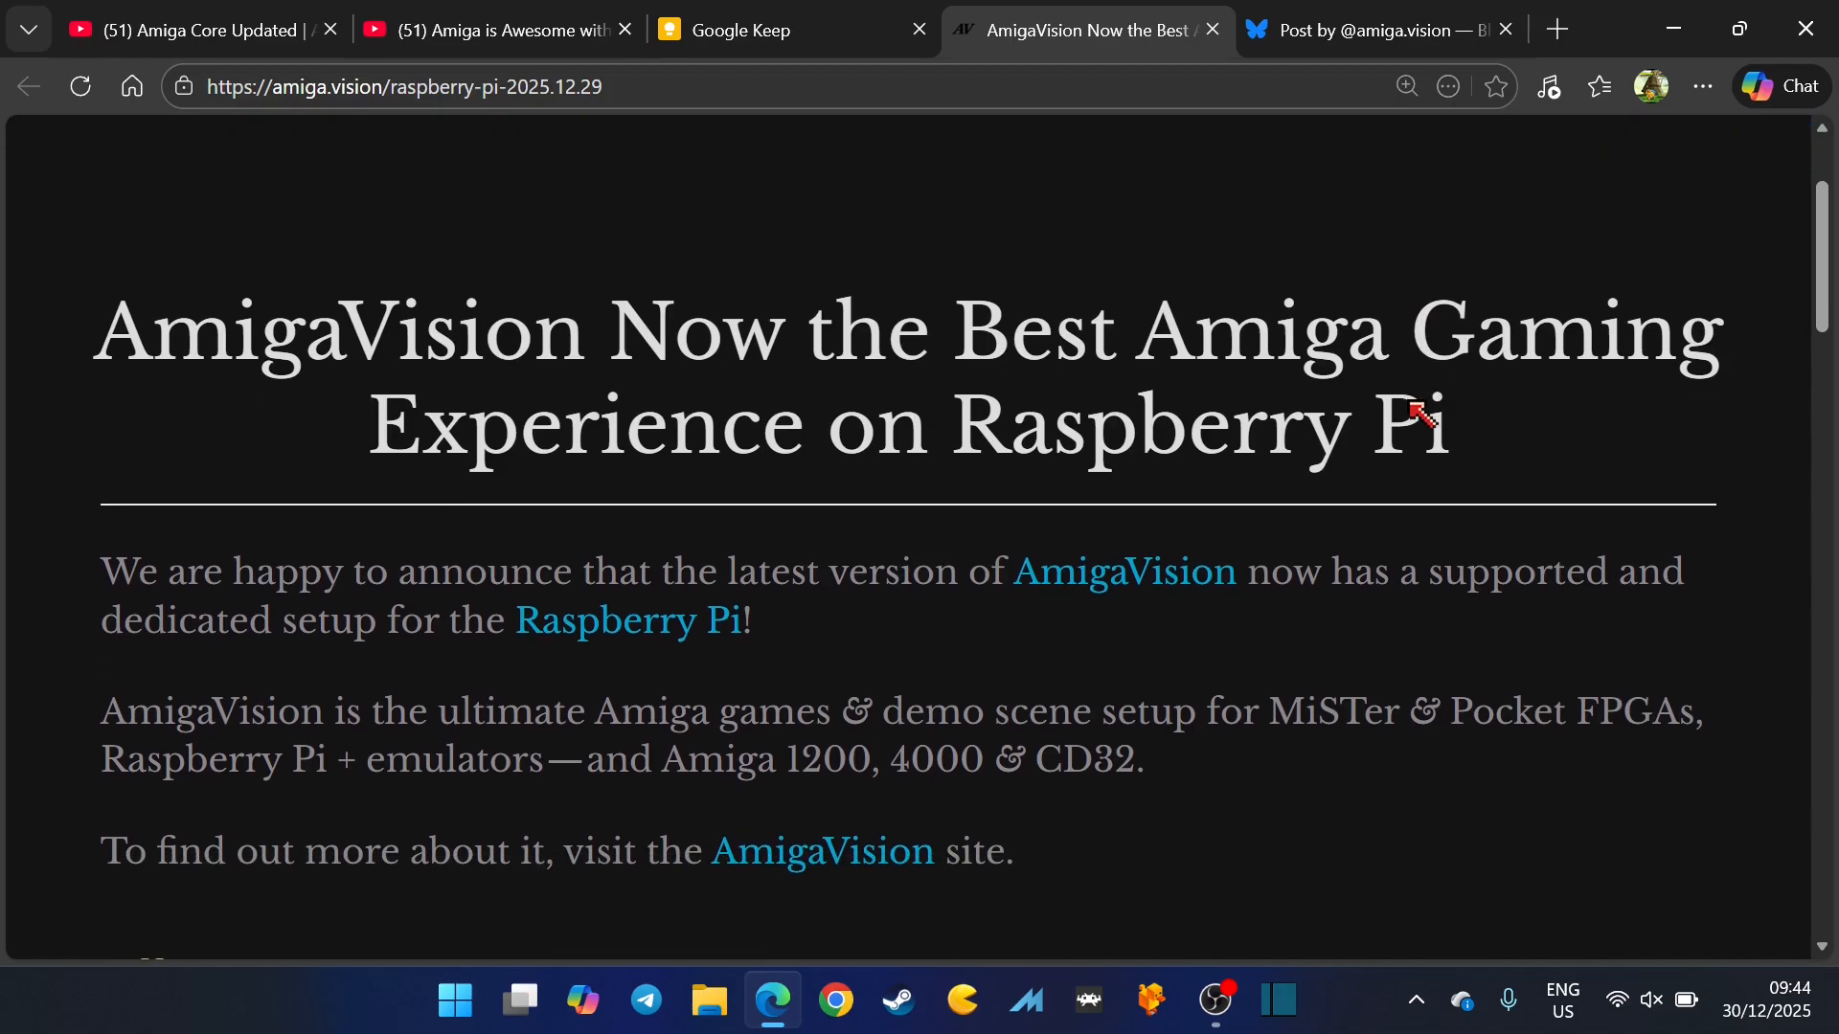
{"action": "scroll", "scroll_direction": "down", "scroll_amount": 3}
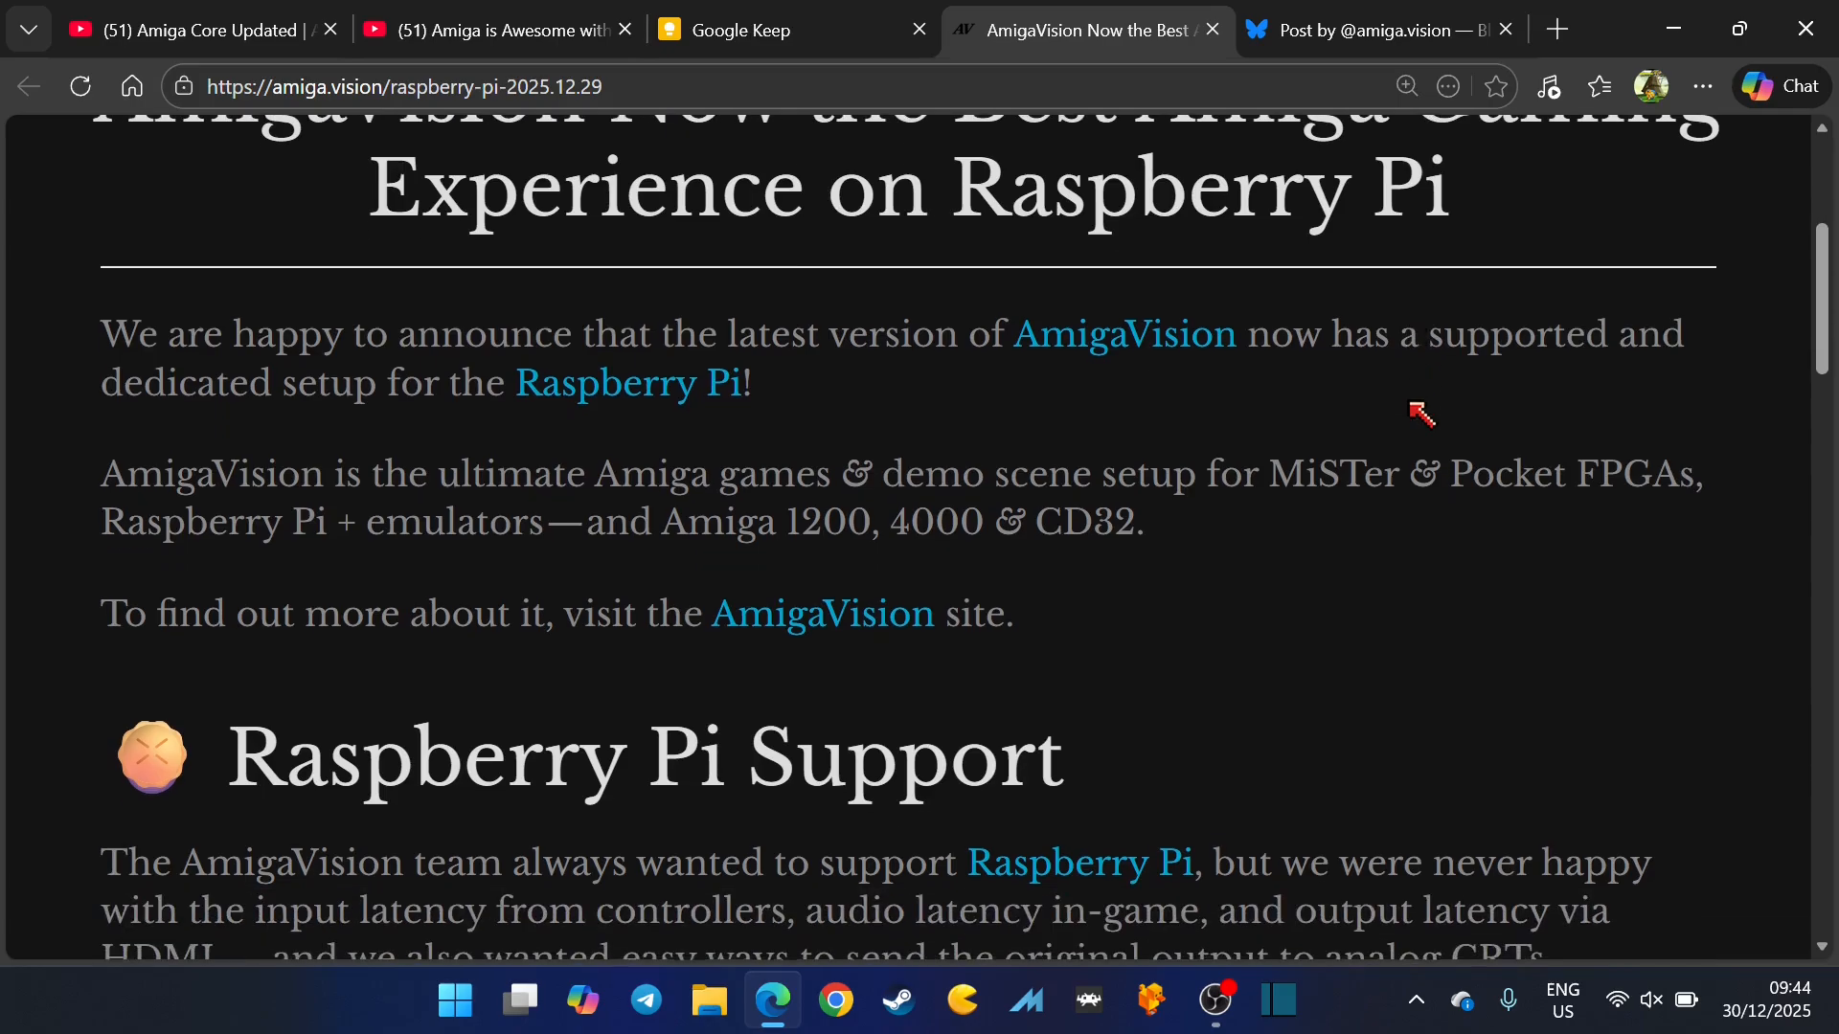
{"action": "scroll", "scroll_direction": "down", "scroll_amount": 3}
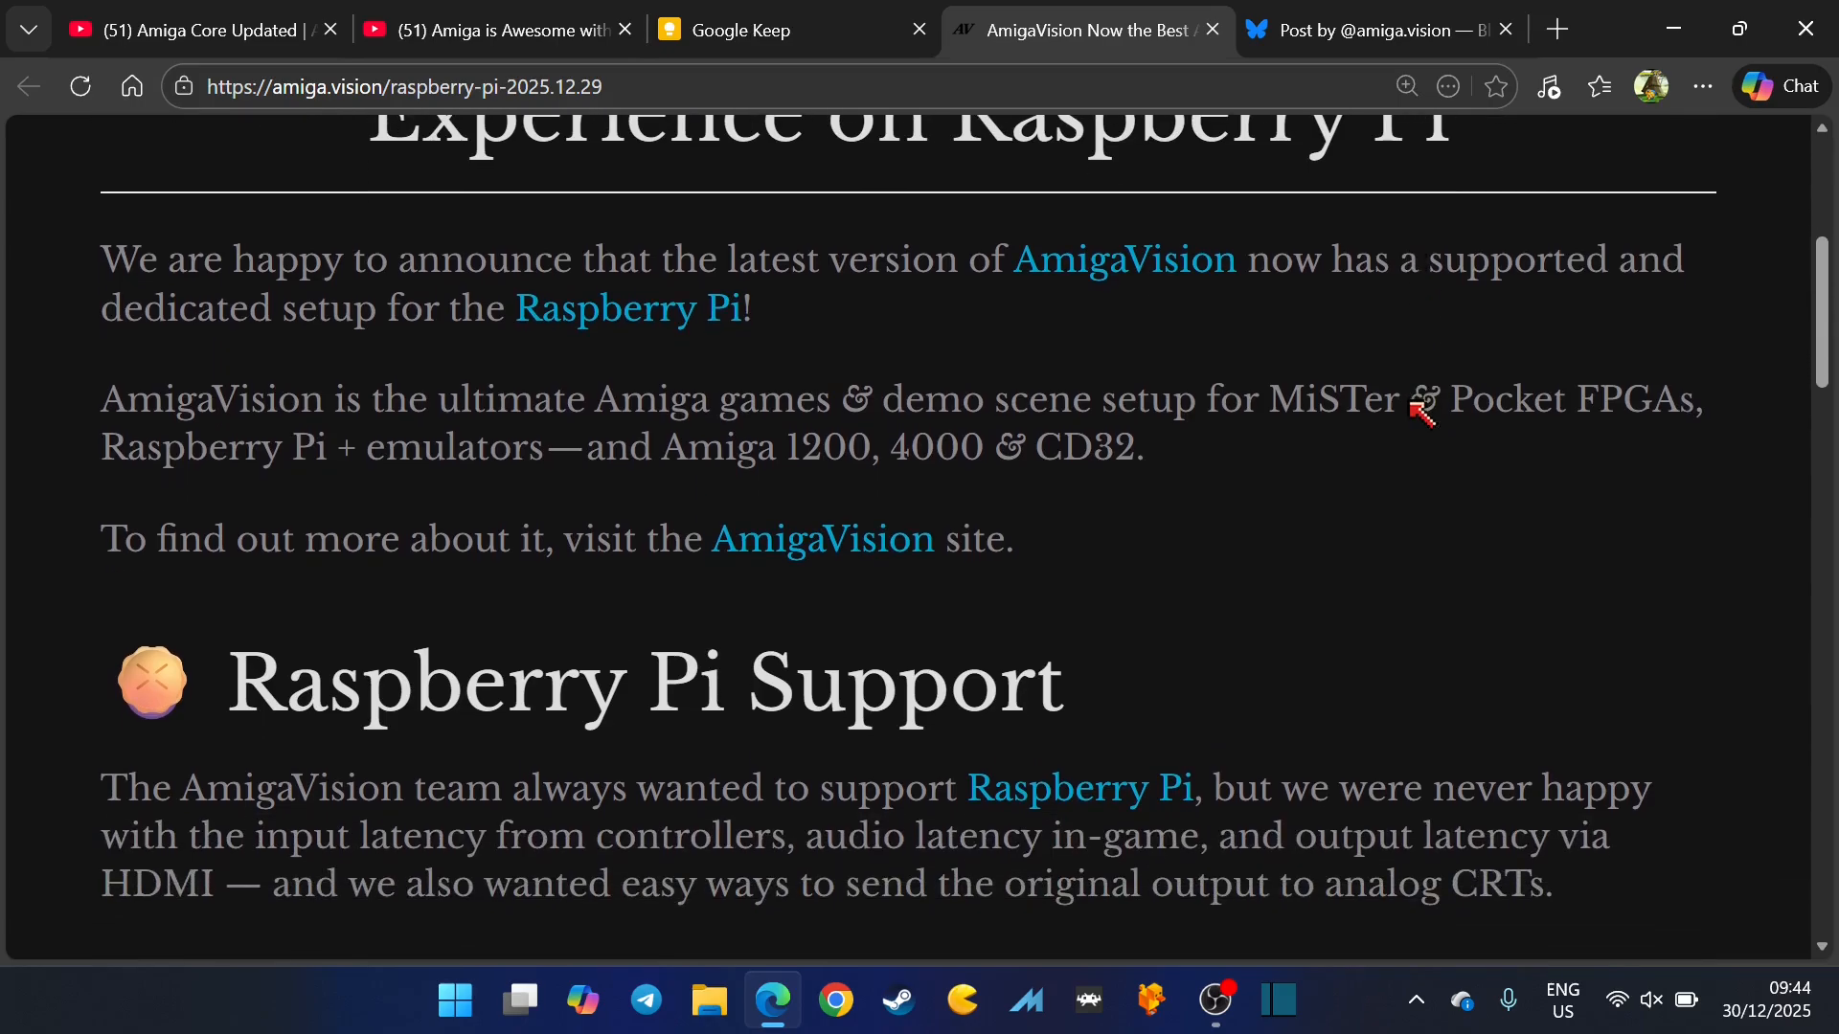
{"action": "scroll", "scroll_direction": "down", "scroll_amount": 3}
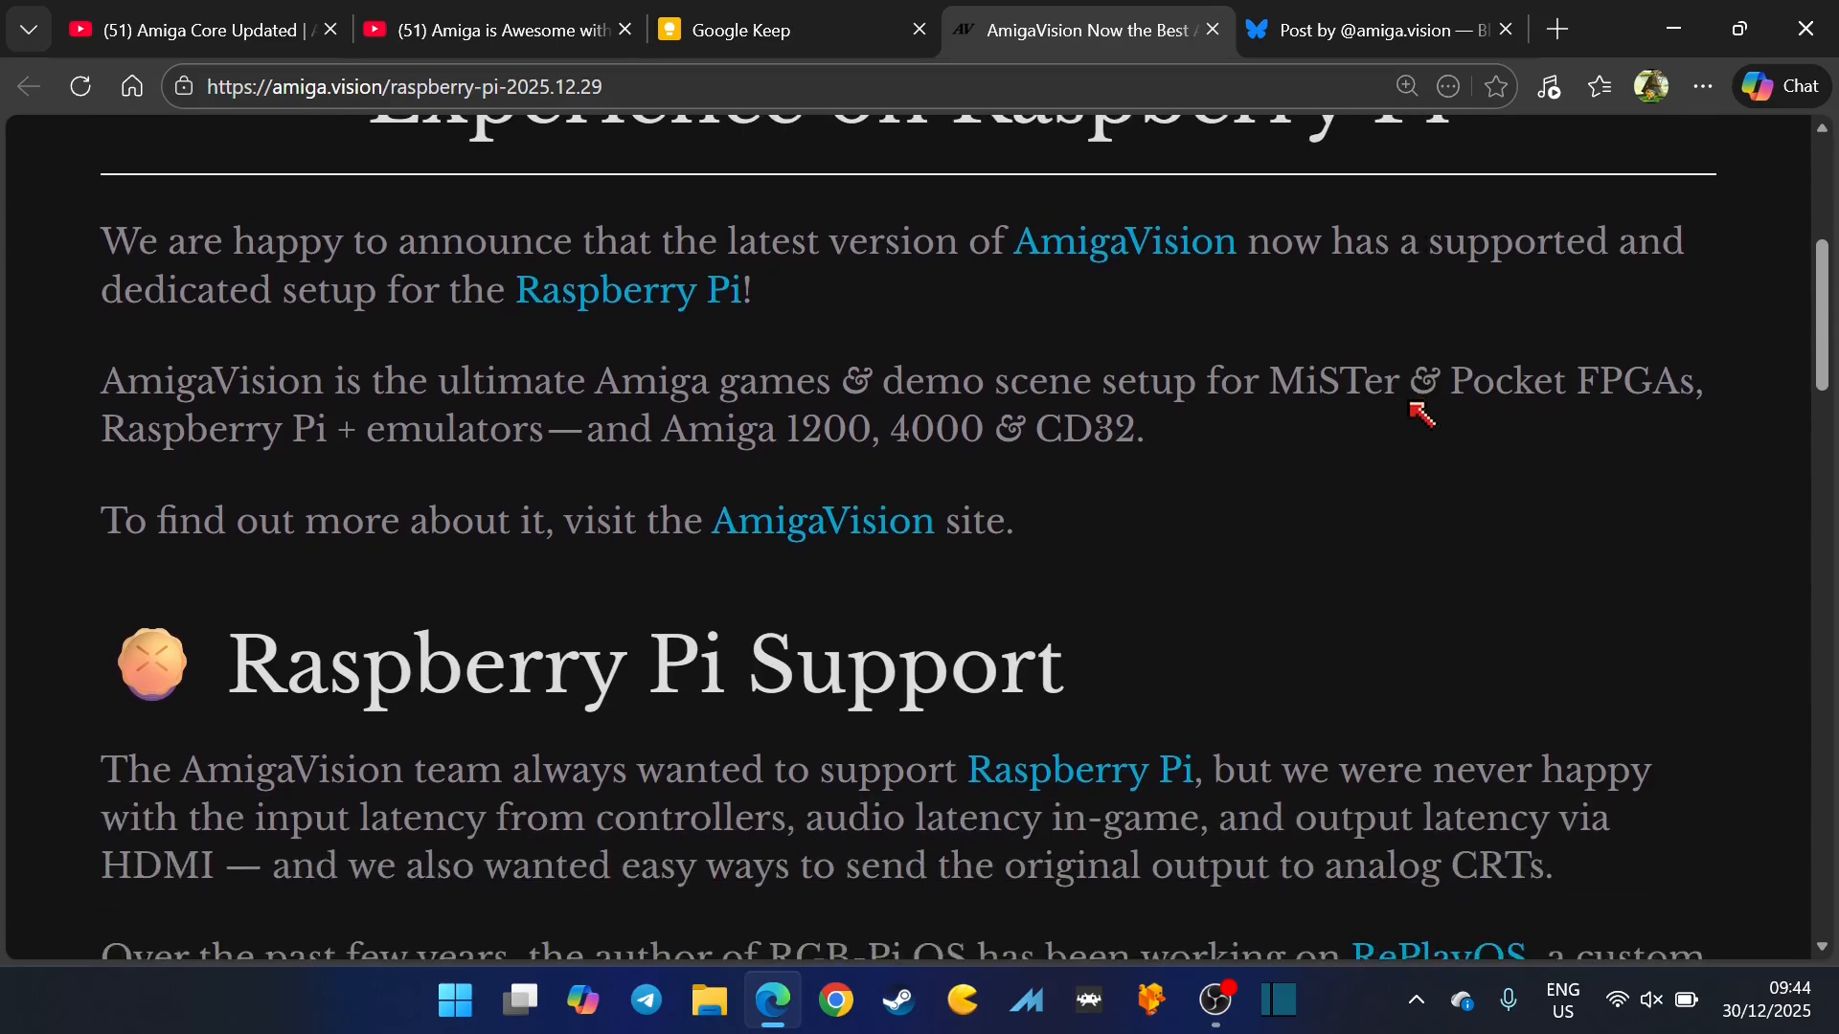
{"action": "scroll", "scroll_direction": "down", "scroll_amount": 3}
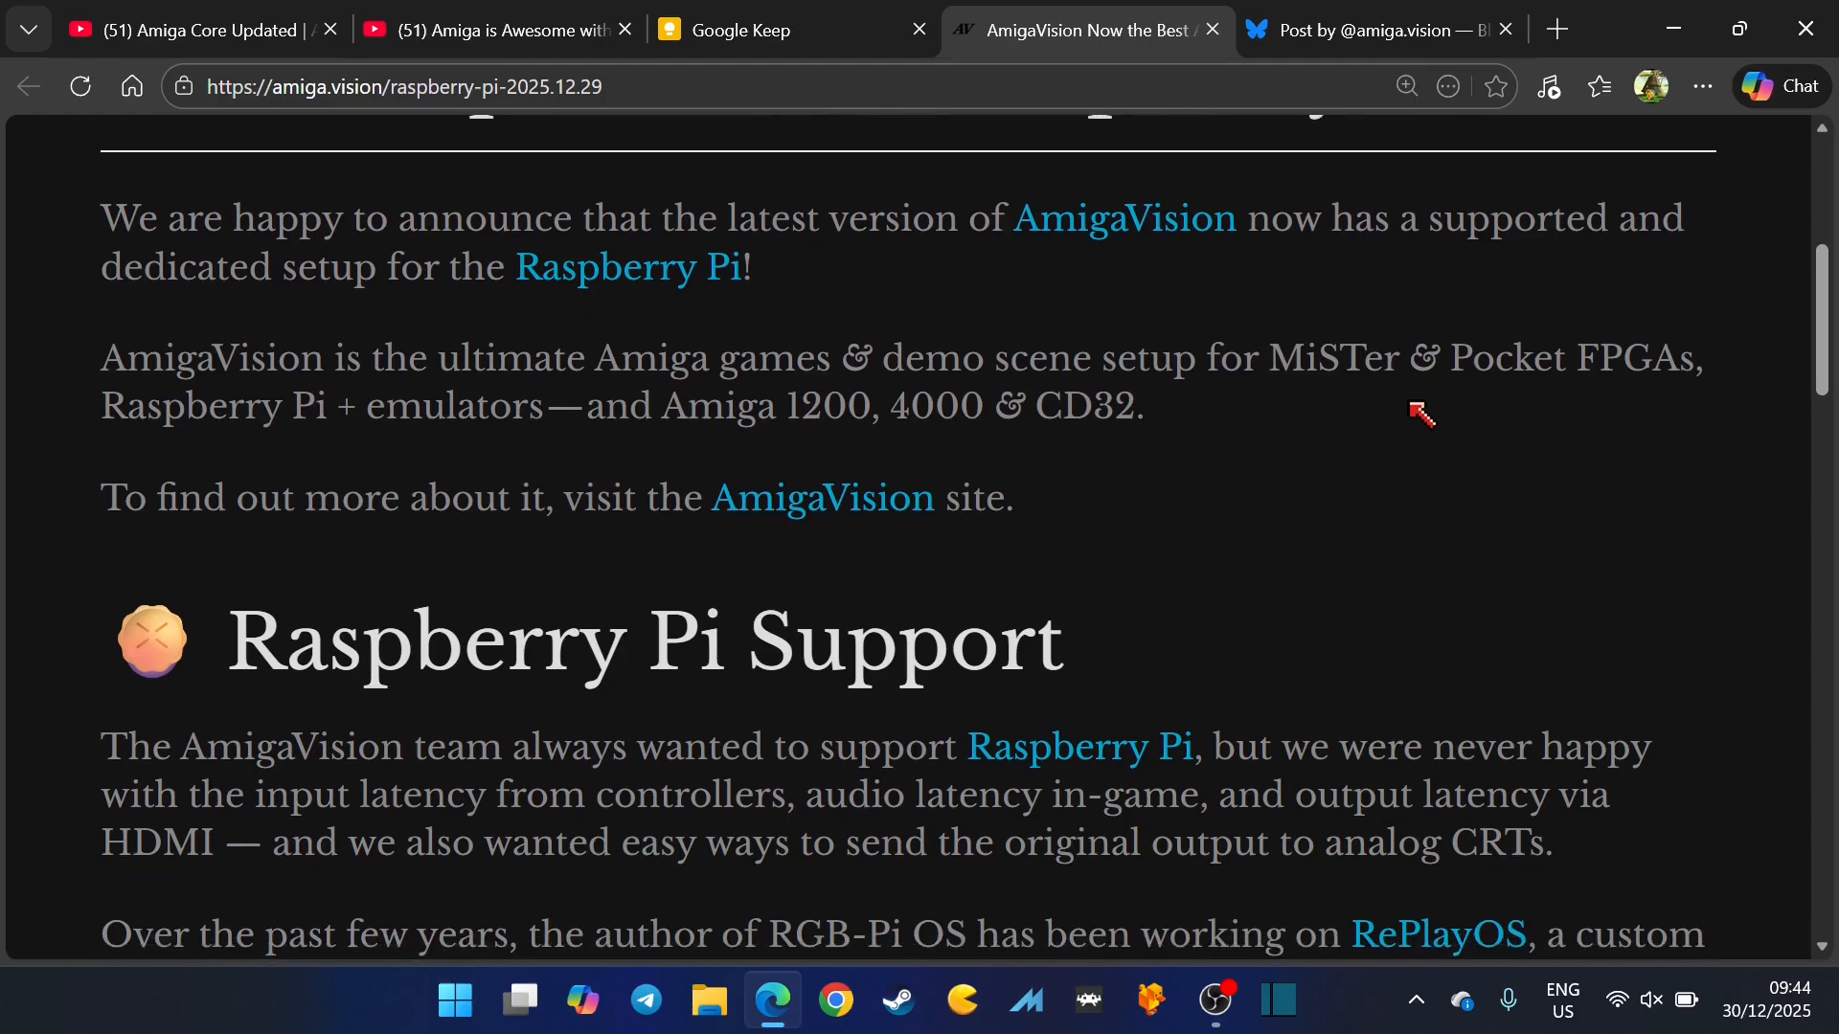
{"action": "scroll", "scroll_direction": "down", "scroll_amount": 3}
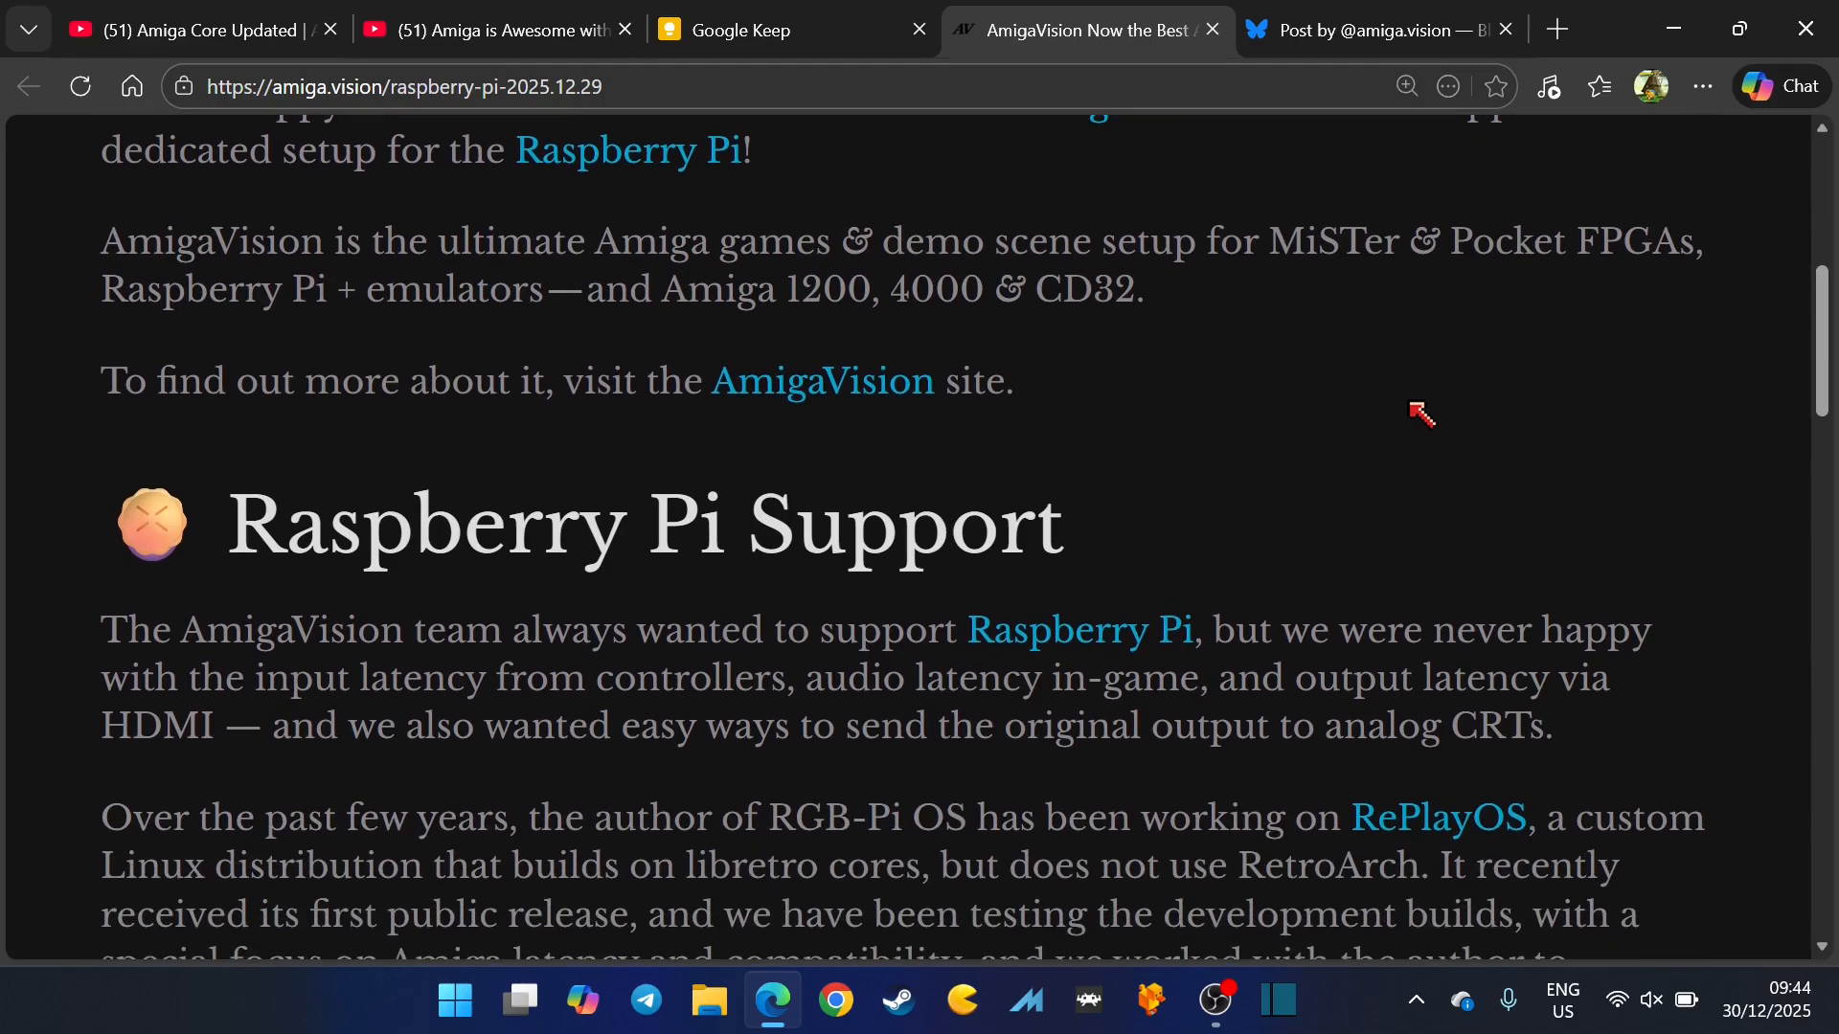
{"action": "scroll", "scroll_direction": "down", "scroll_amount": 3}
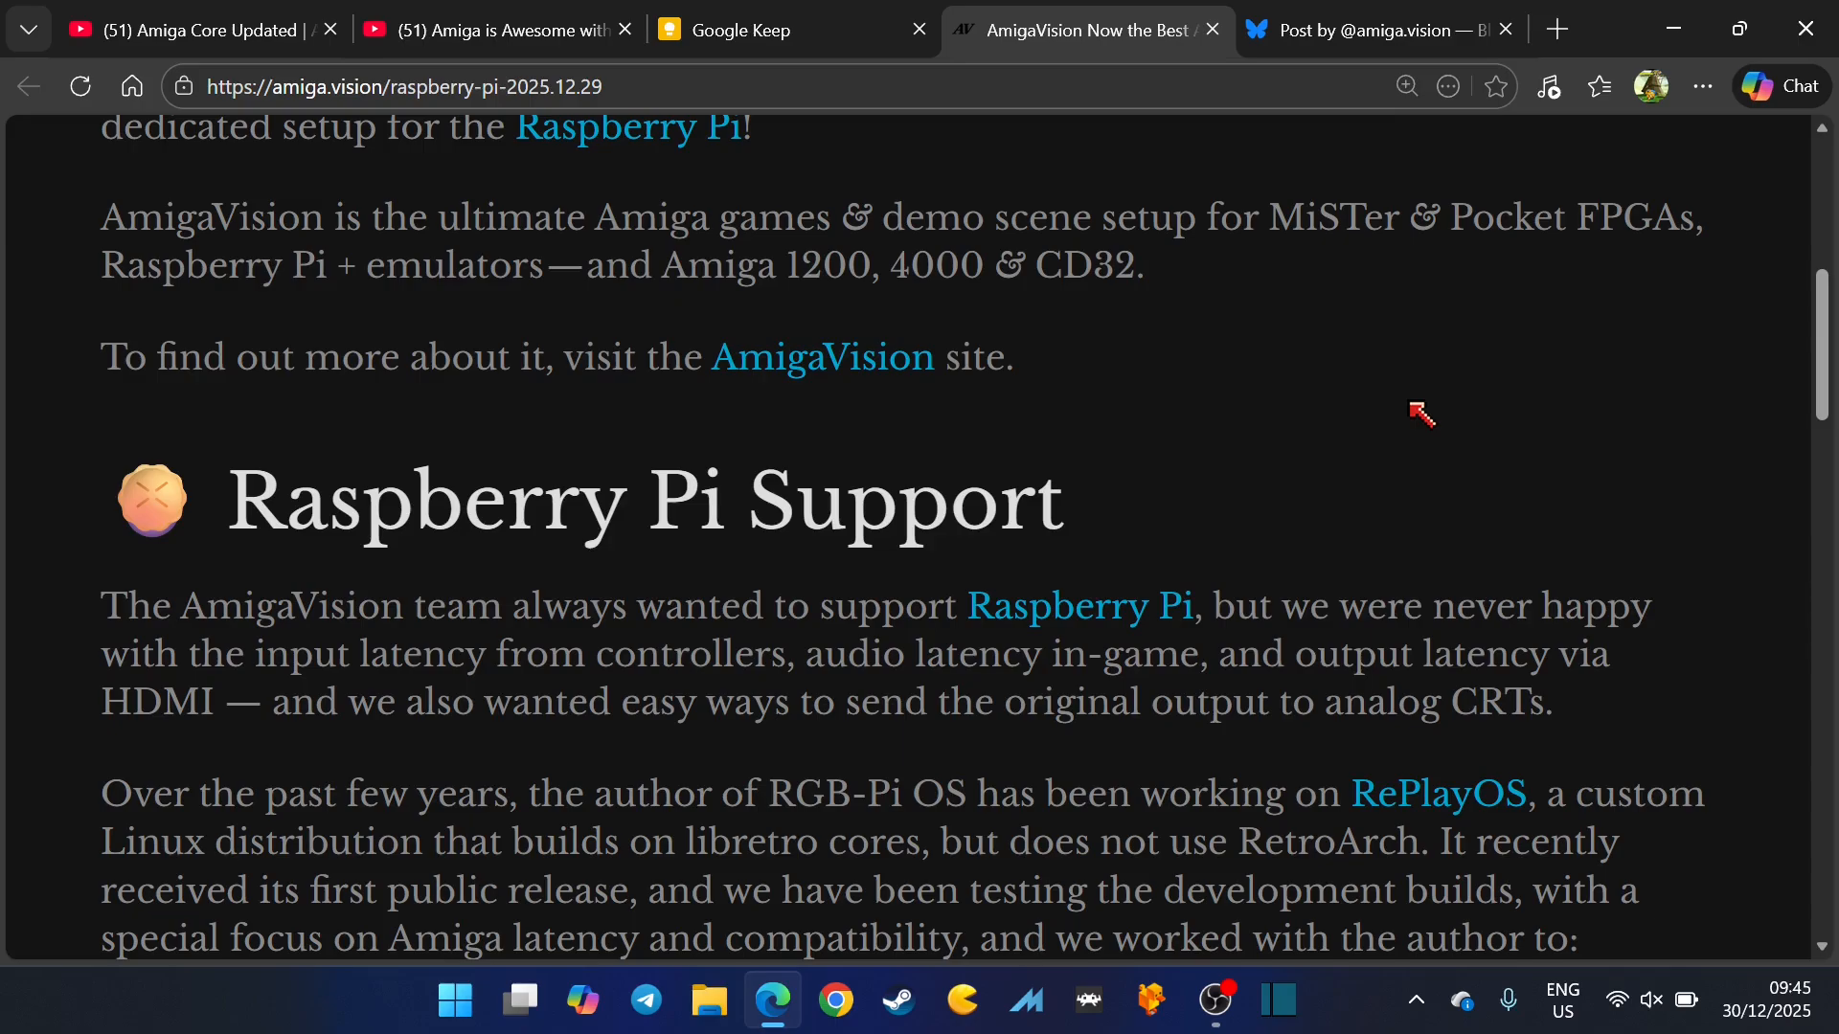
Step: Read on to the ReplayOS collaboration and its improvements list
{"action": "scroll", "scroll_direction": "down", "scroll_amount": 3}
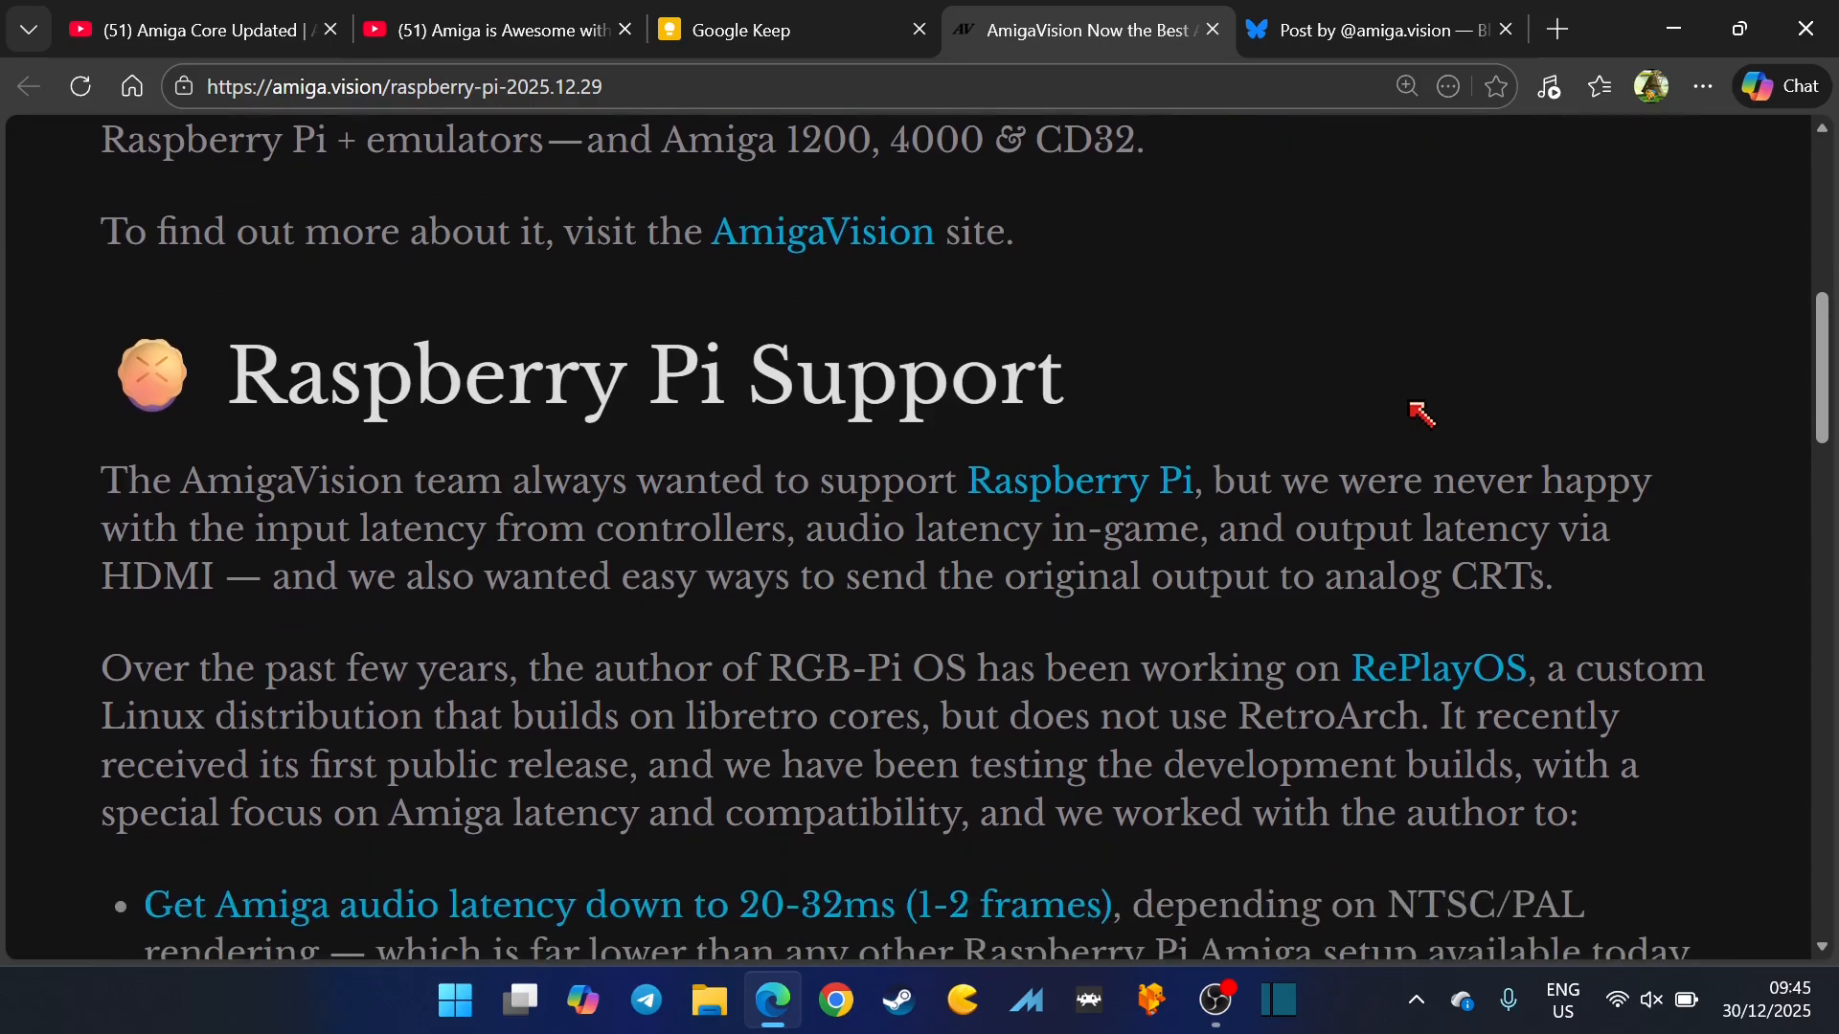
{"action": "scroll", "scroll_direction": "down", "scroll_amount": 3}
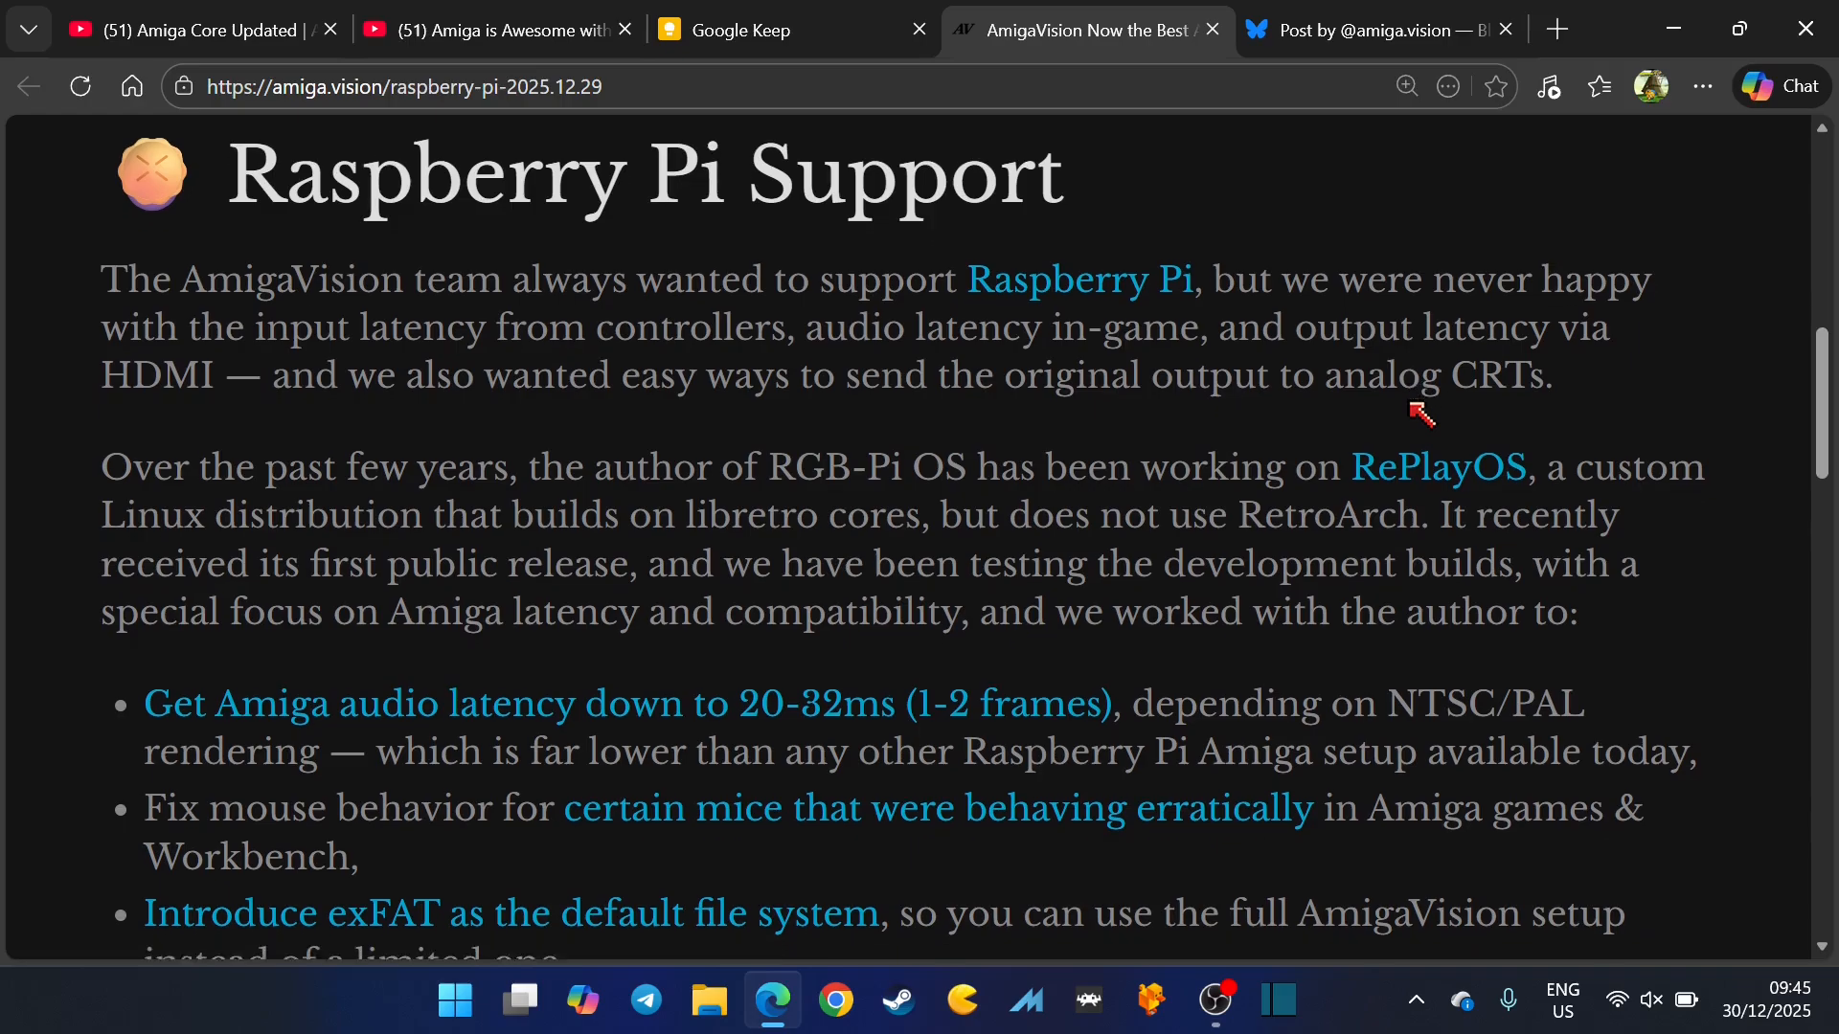
{"action": "scroll", "scroll_direction": "down", "scroll_amount": 3}
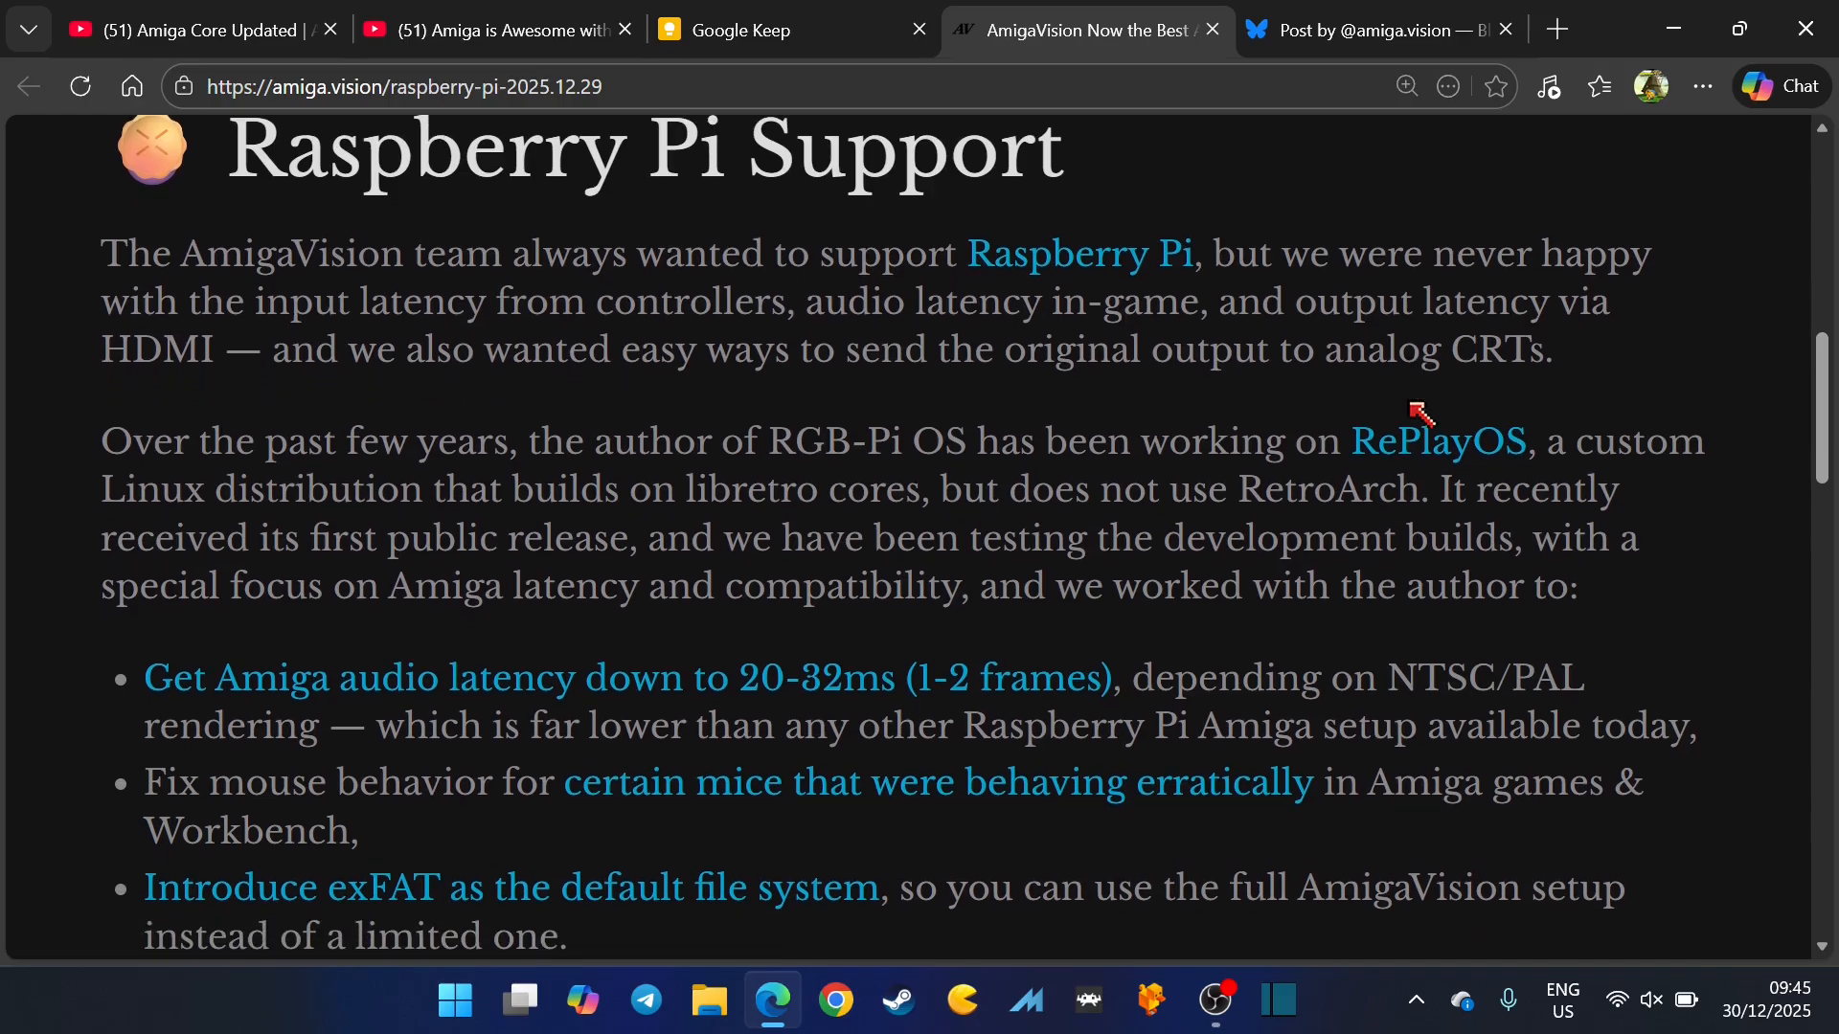
{"action": "mouse_move", "coordinate": [1718, 341]}
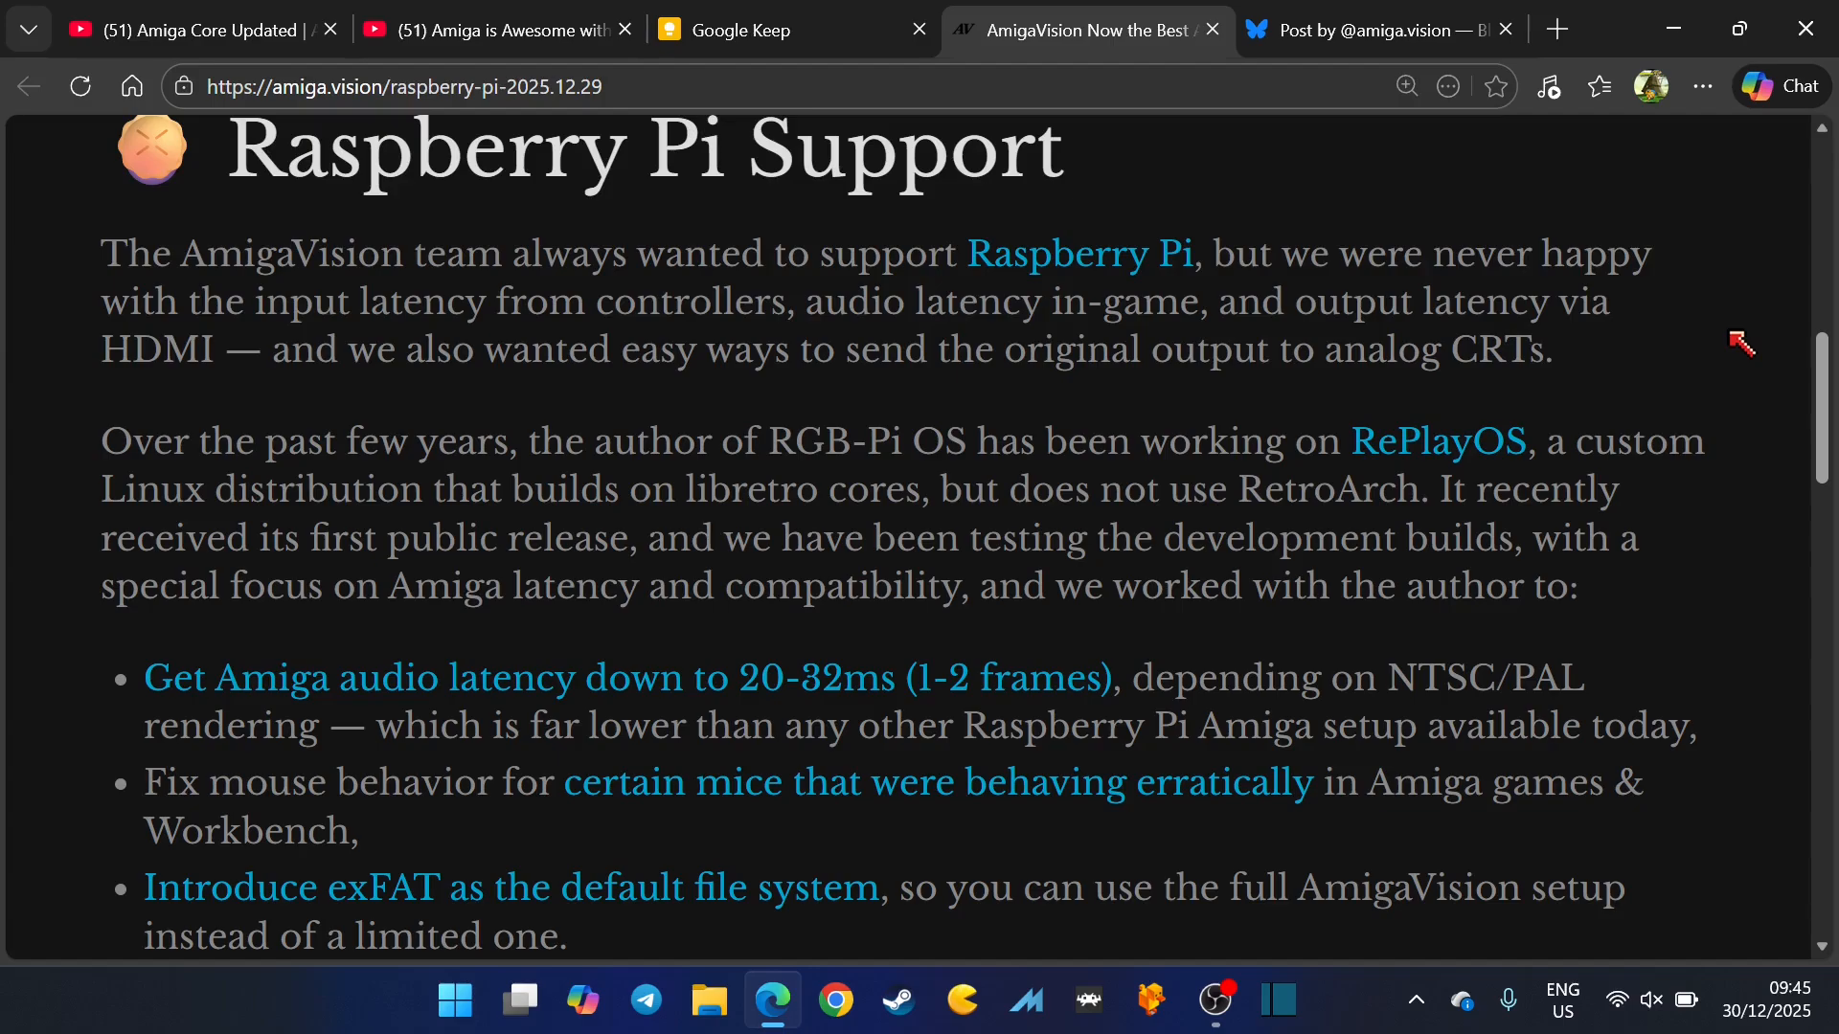
Step: Scroll the article past the embedded ReplayOS video into its closing sections
{"action": "scroll", "scroll_direction": "down", "scroll_amount": 3}
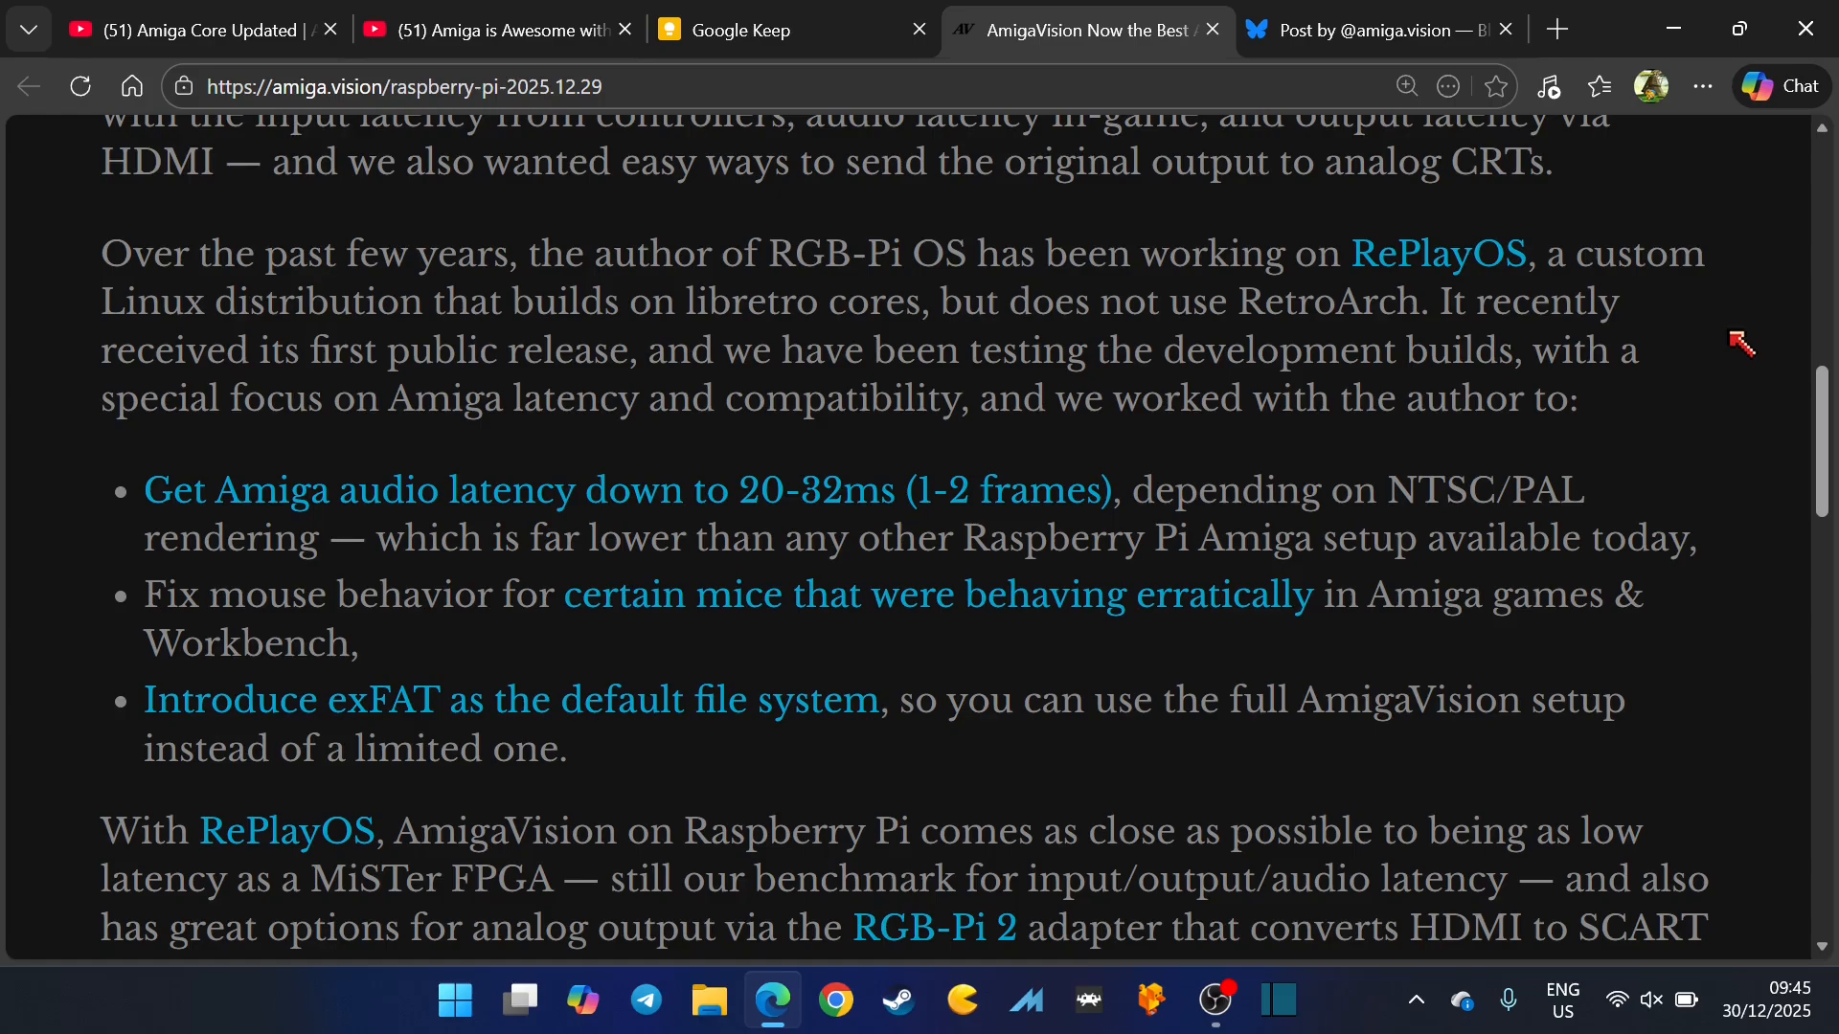
{"action": "scroll", "scroll_direction": "down", "scroll_amount": 3}
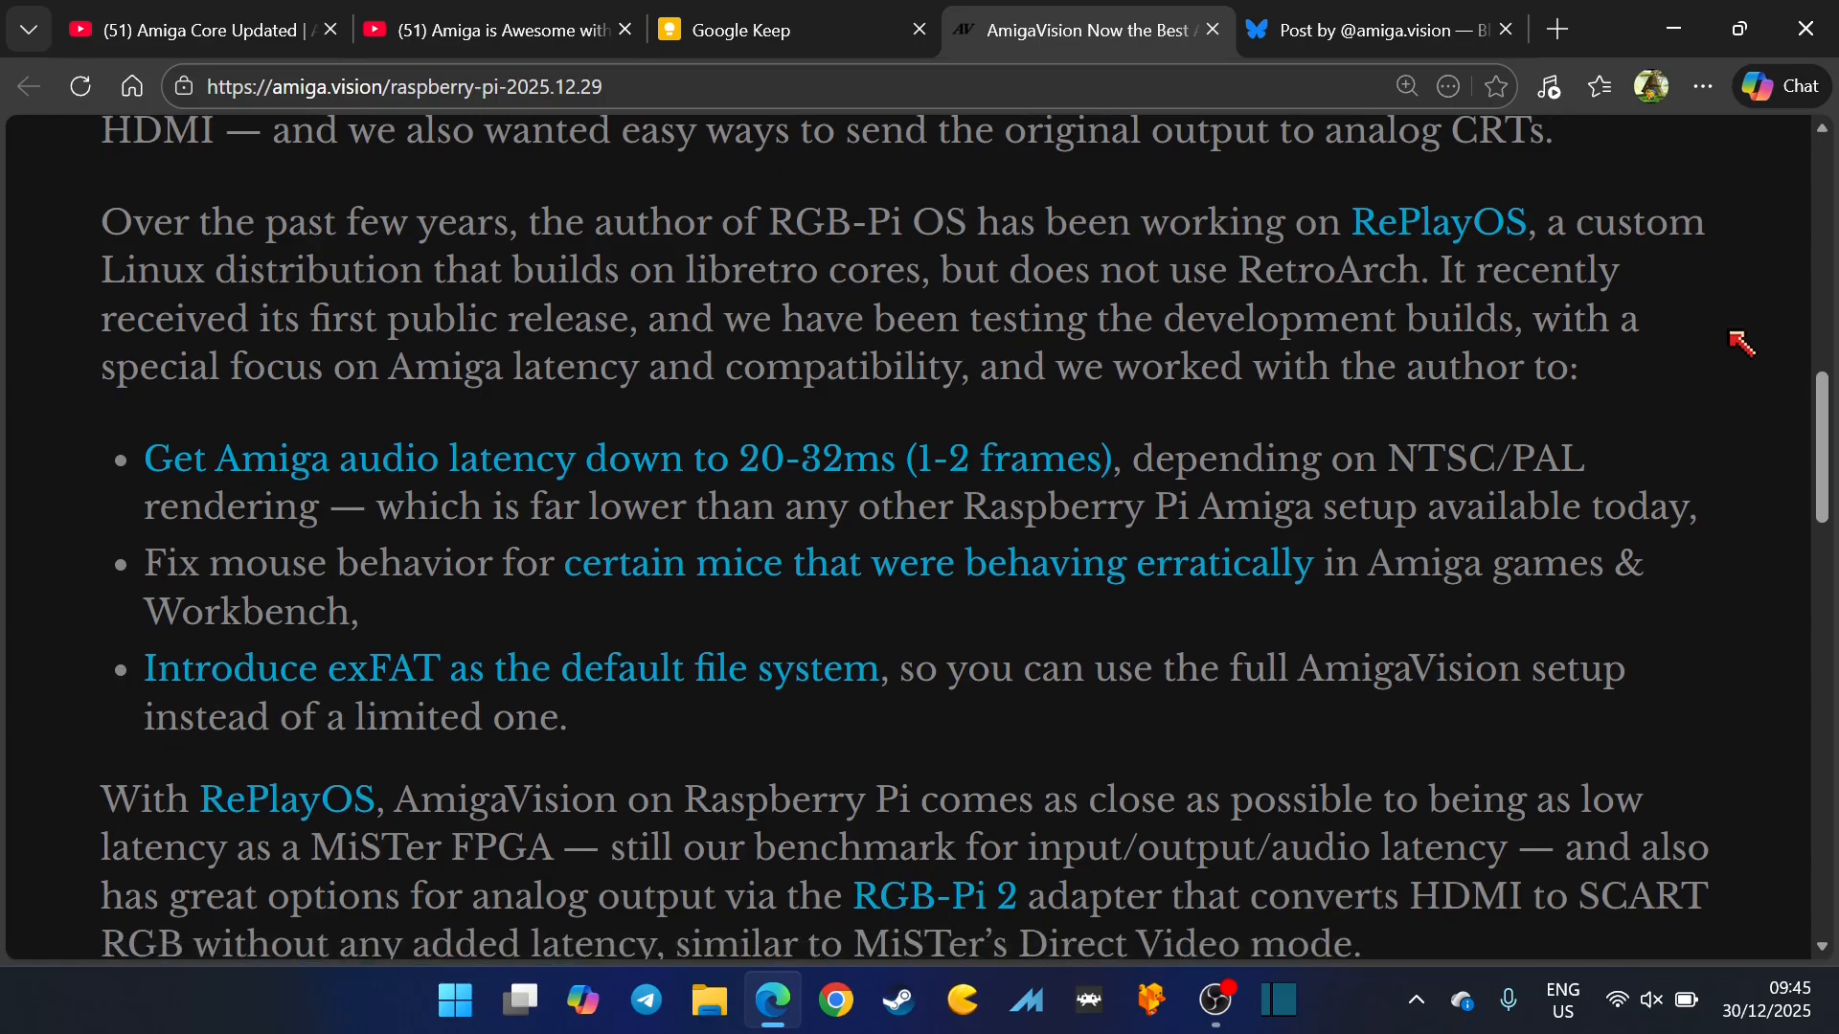
{"action": "scroll", "scroll_direction": "down", "scroll_amount": 3}
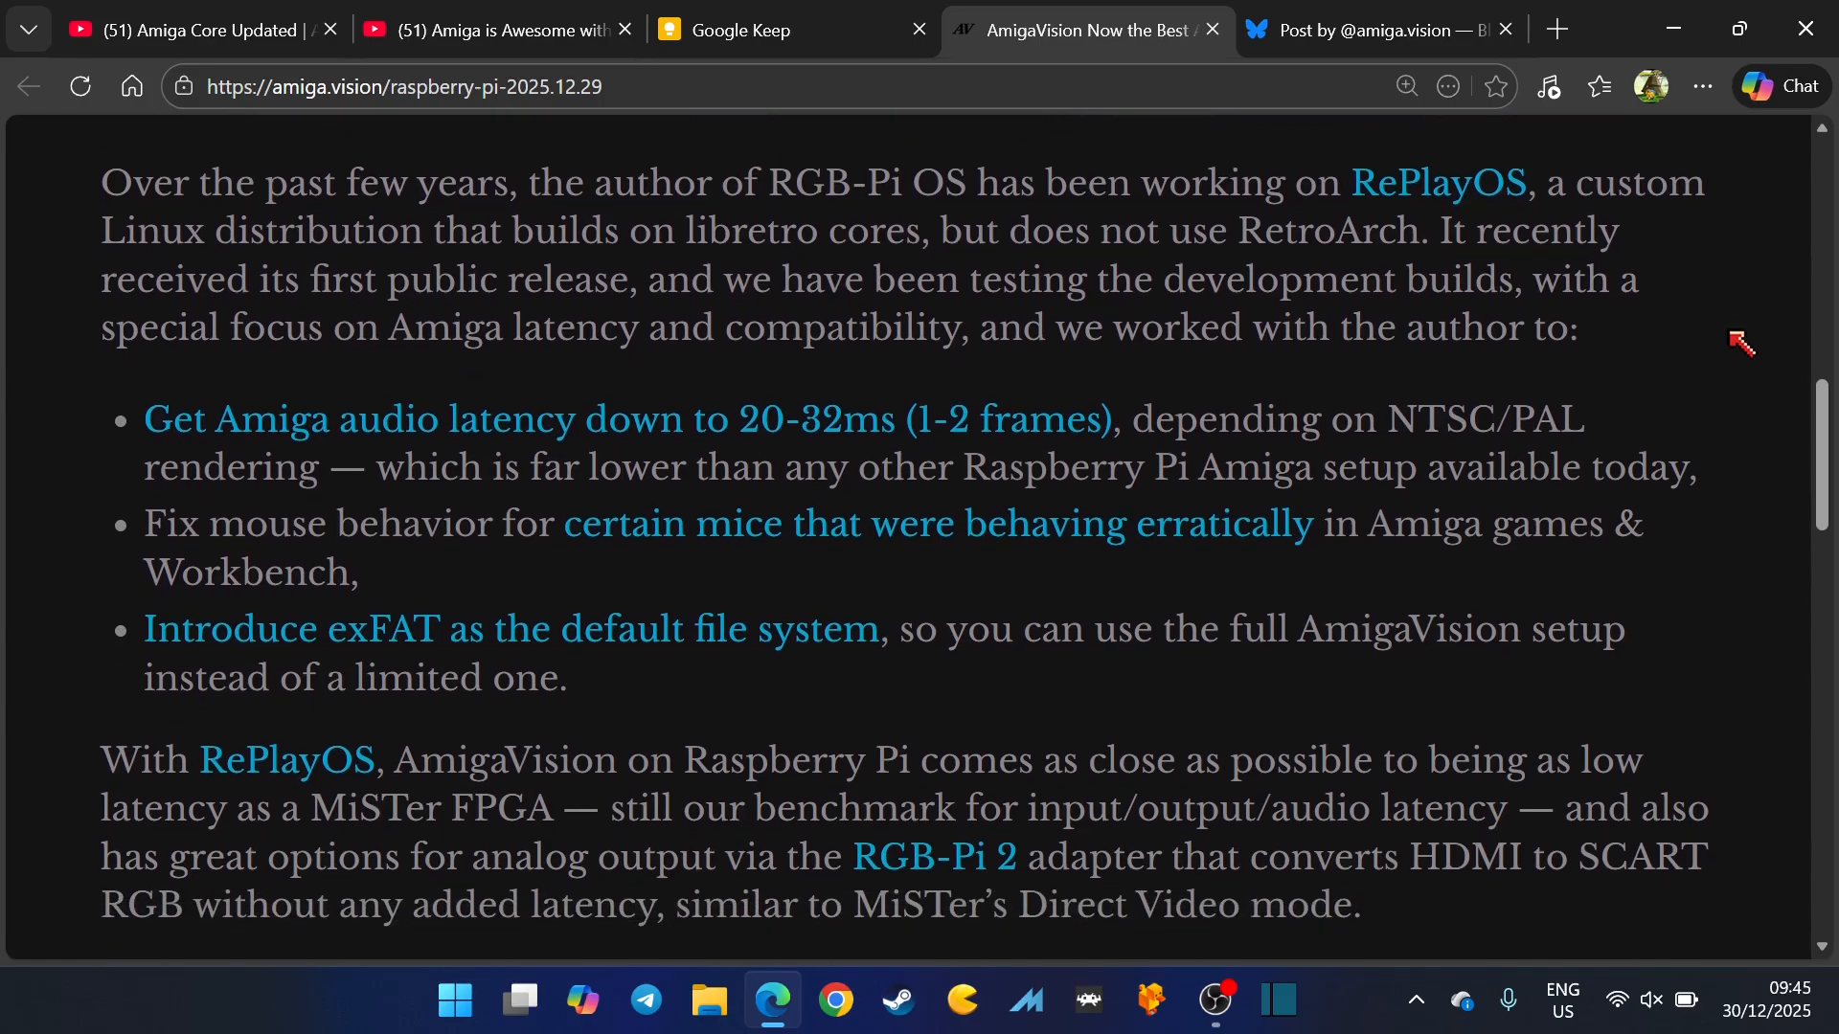
{"action": "scroll", "scroll_direction": "down", "scroll_amount": 3}
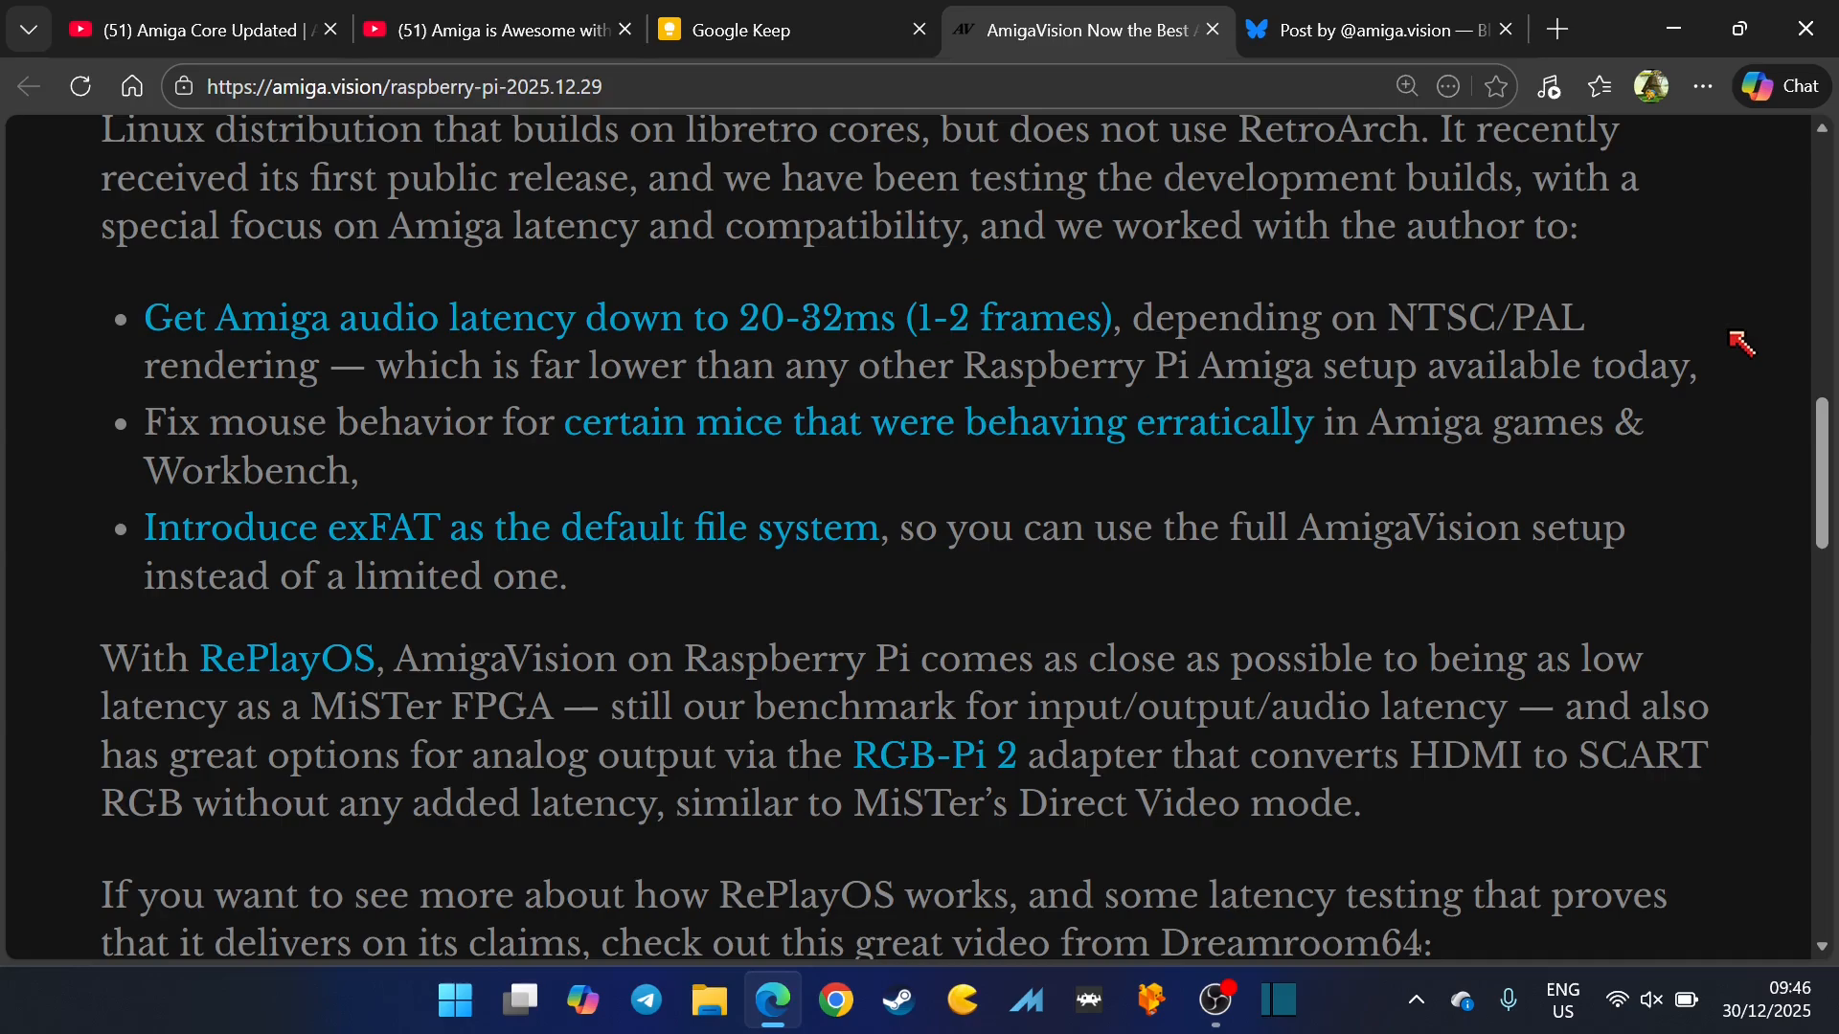
{"action": "scroll", "scroll_direction": "down", "scroll_amount": 3}
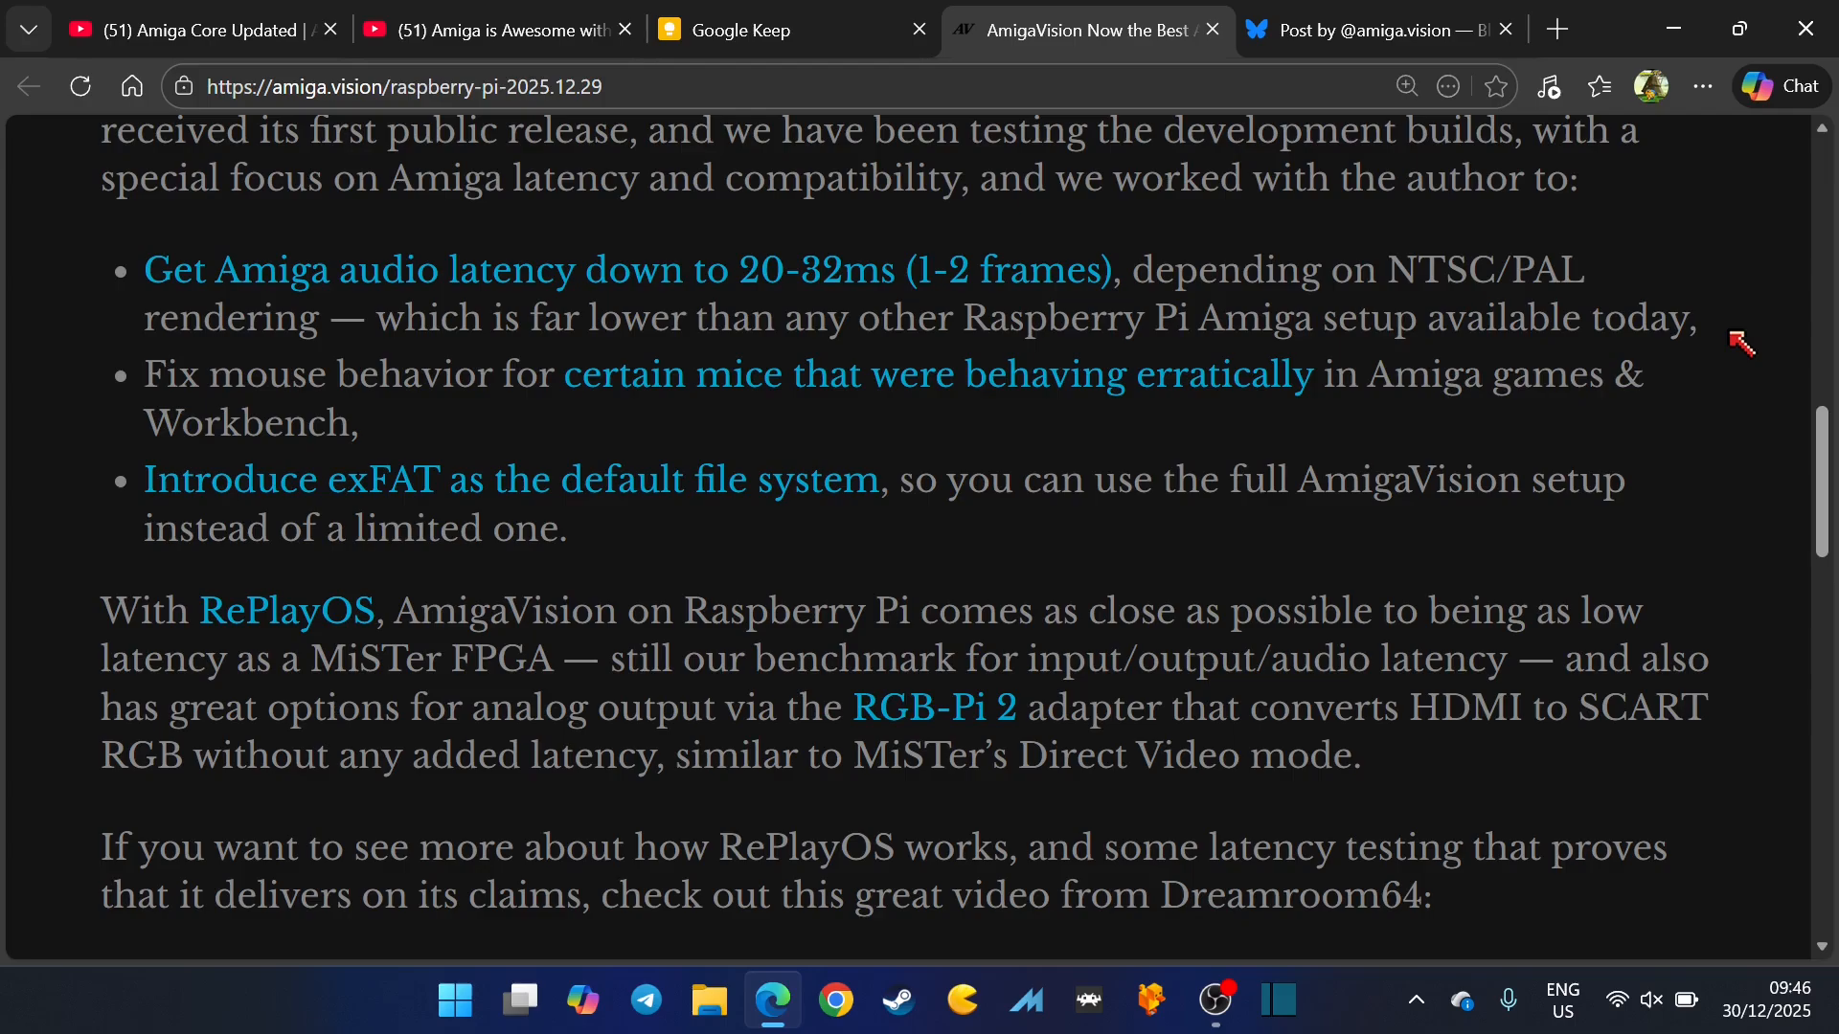
{"action": "mouse_move", "coordinate": [1743, 363]}
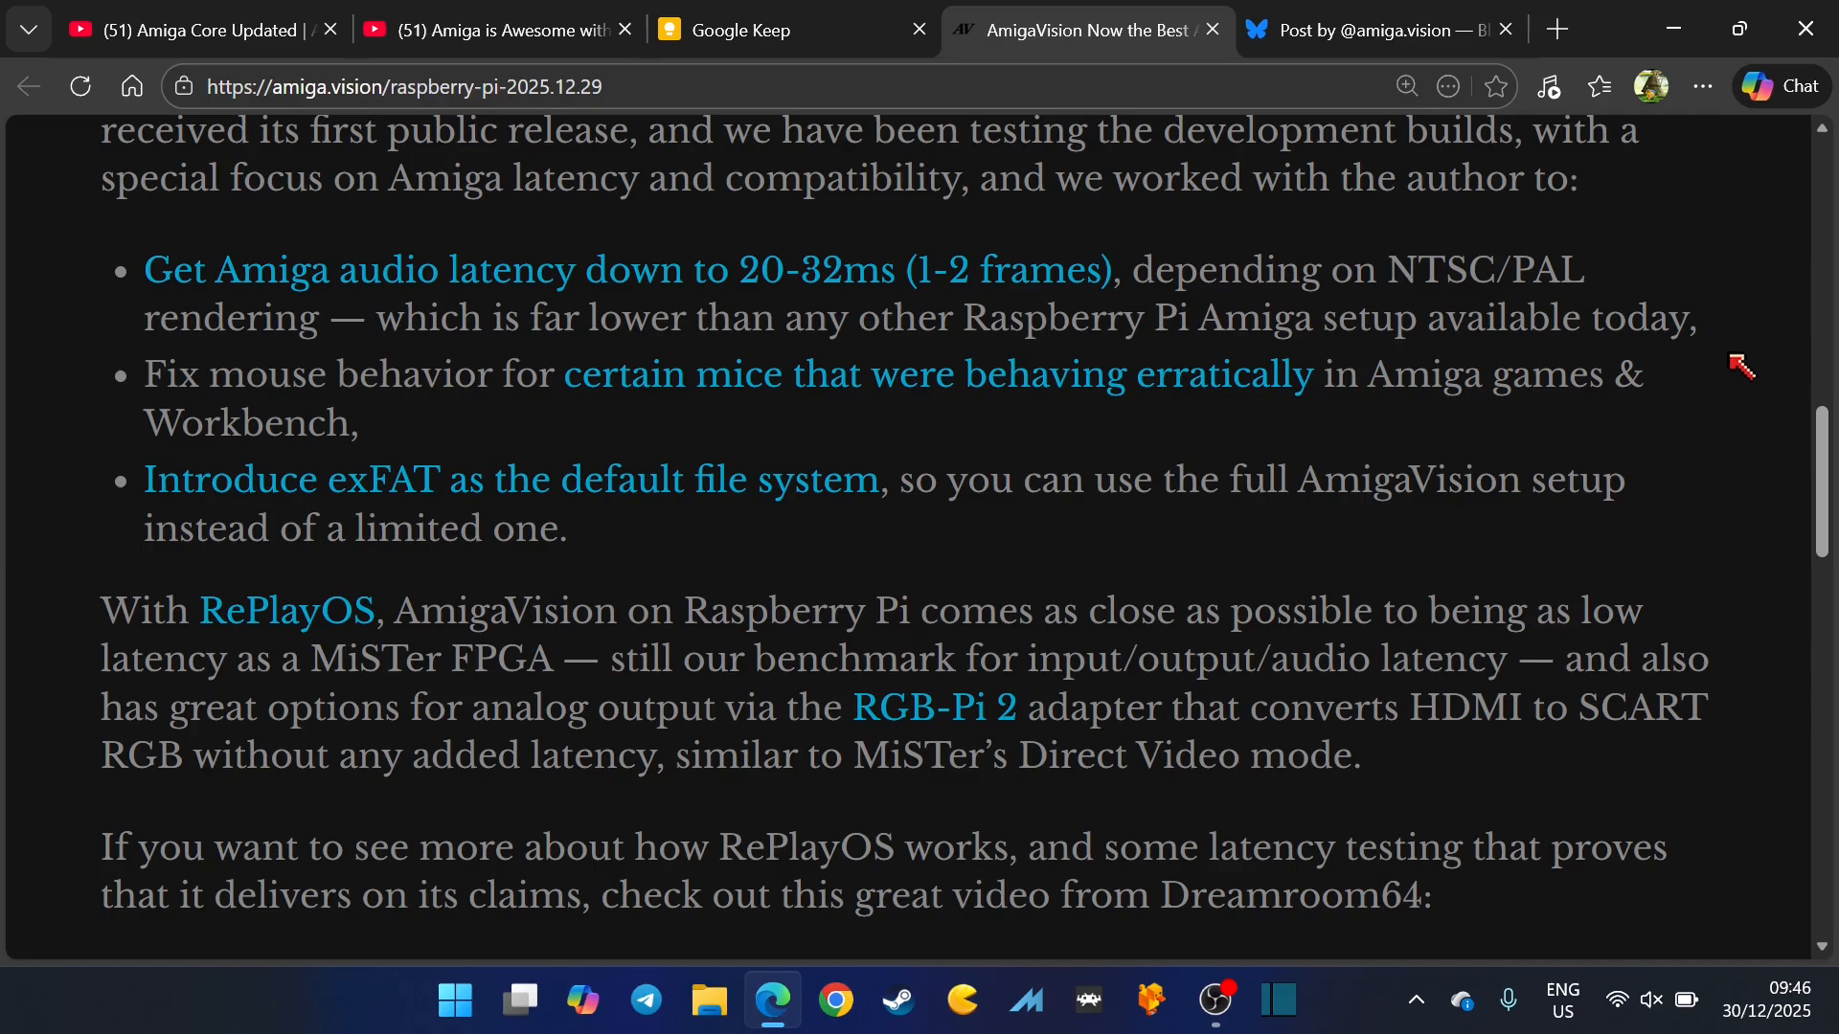
{"action": "scroll", "scroll_direction": "down", "scroll_amount": 3}
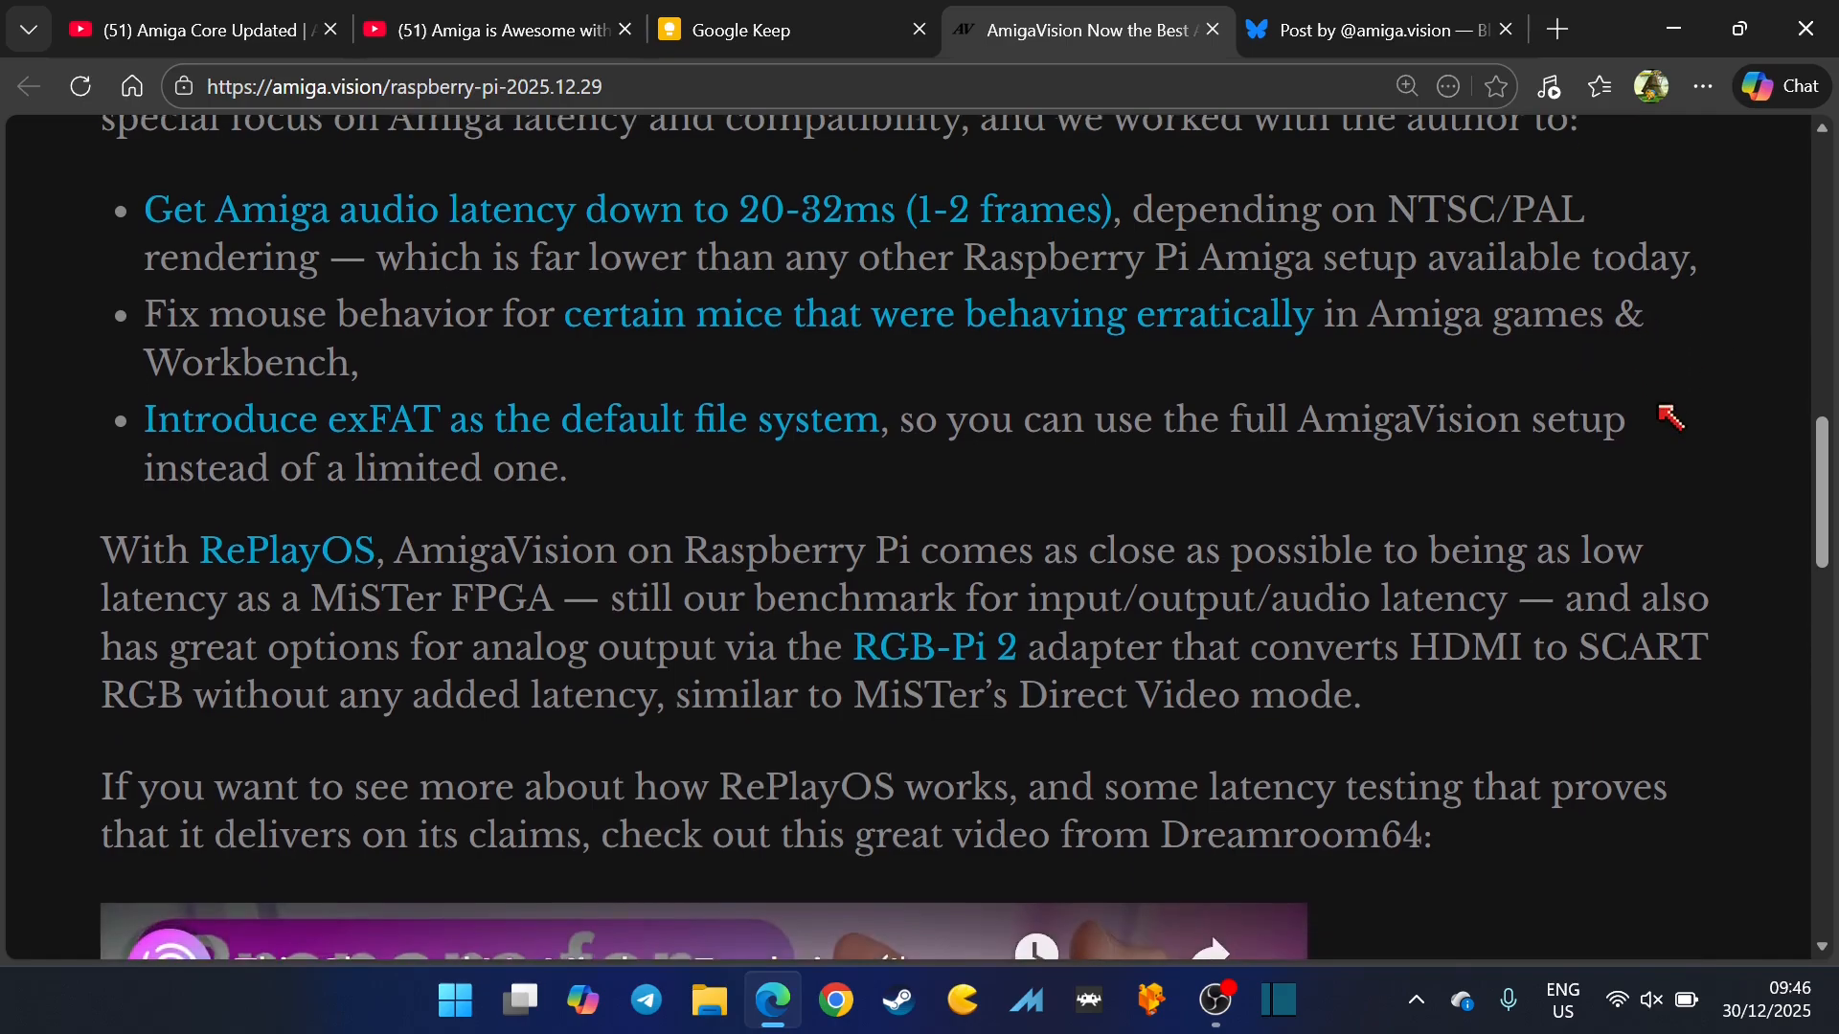
{"action": "scroll", "scroll_direction": "down", "scroll_amount": 3}
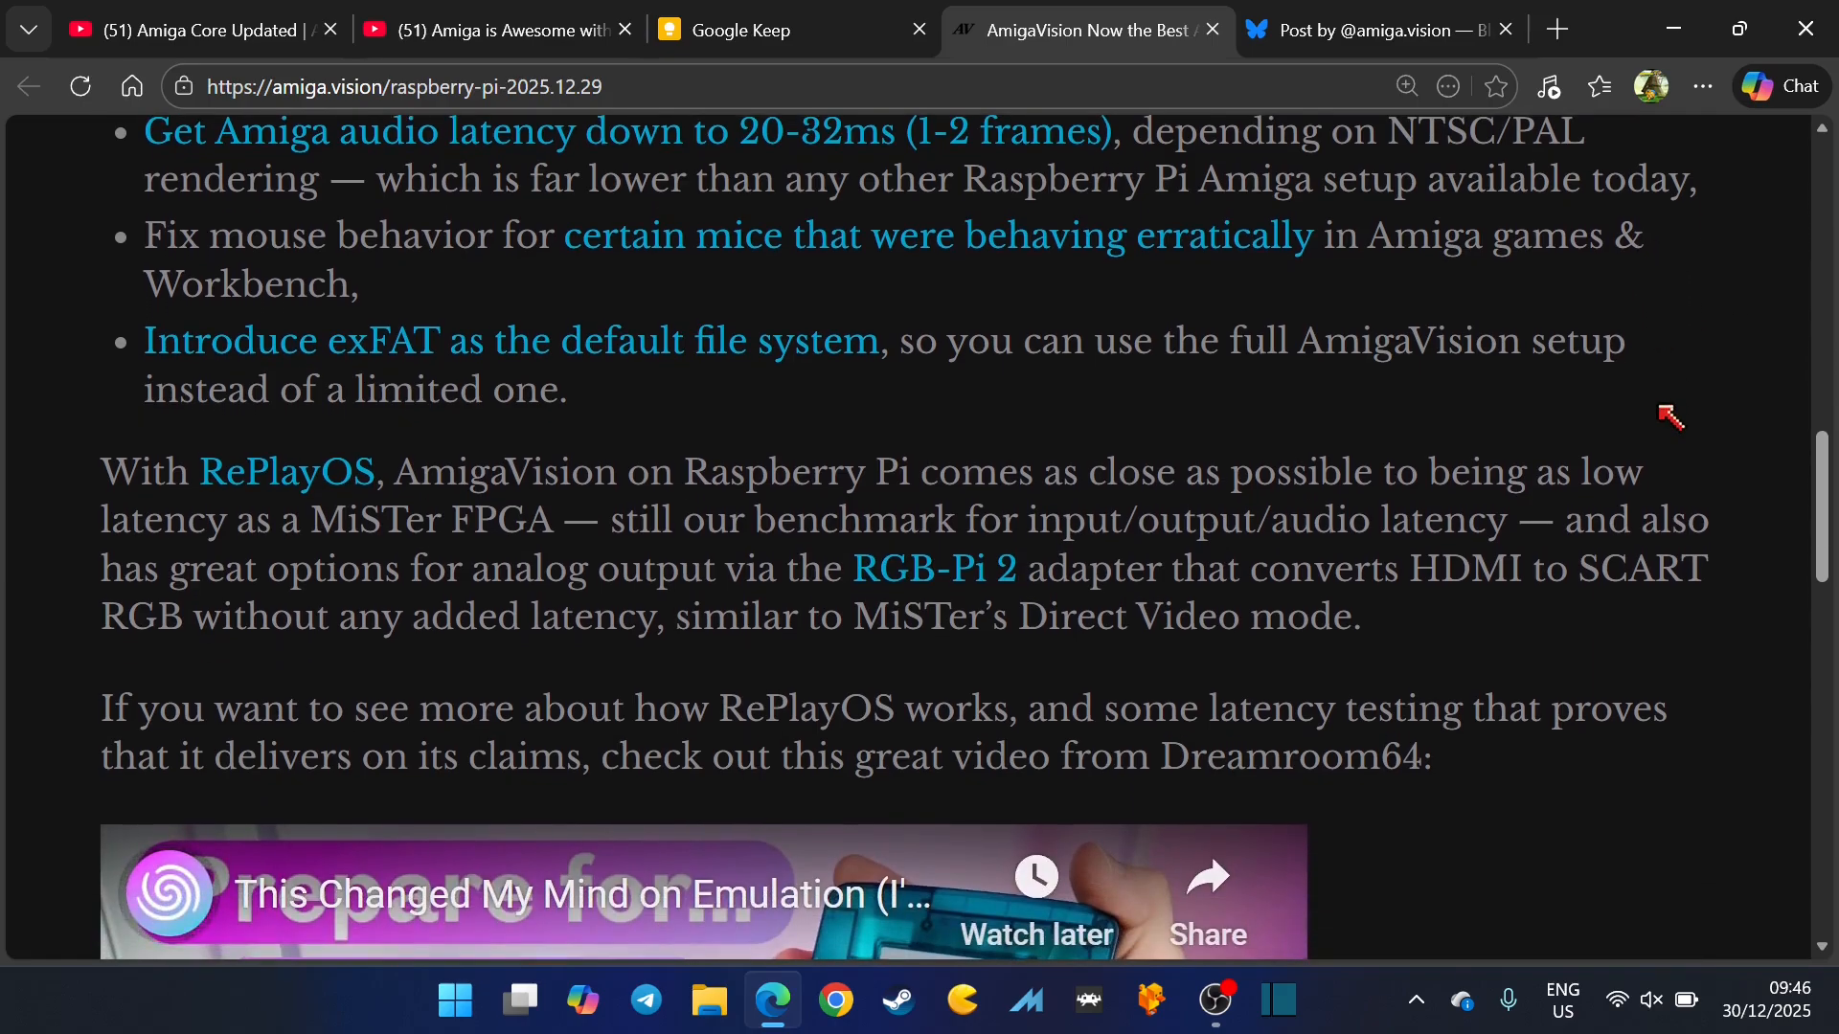
{"action": "scroll", "scroll_direction": "down", "scroll_amount": 3}
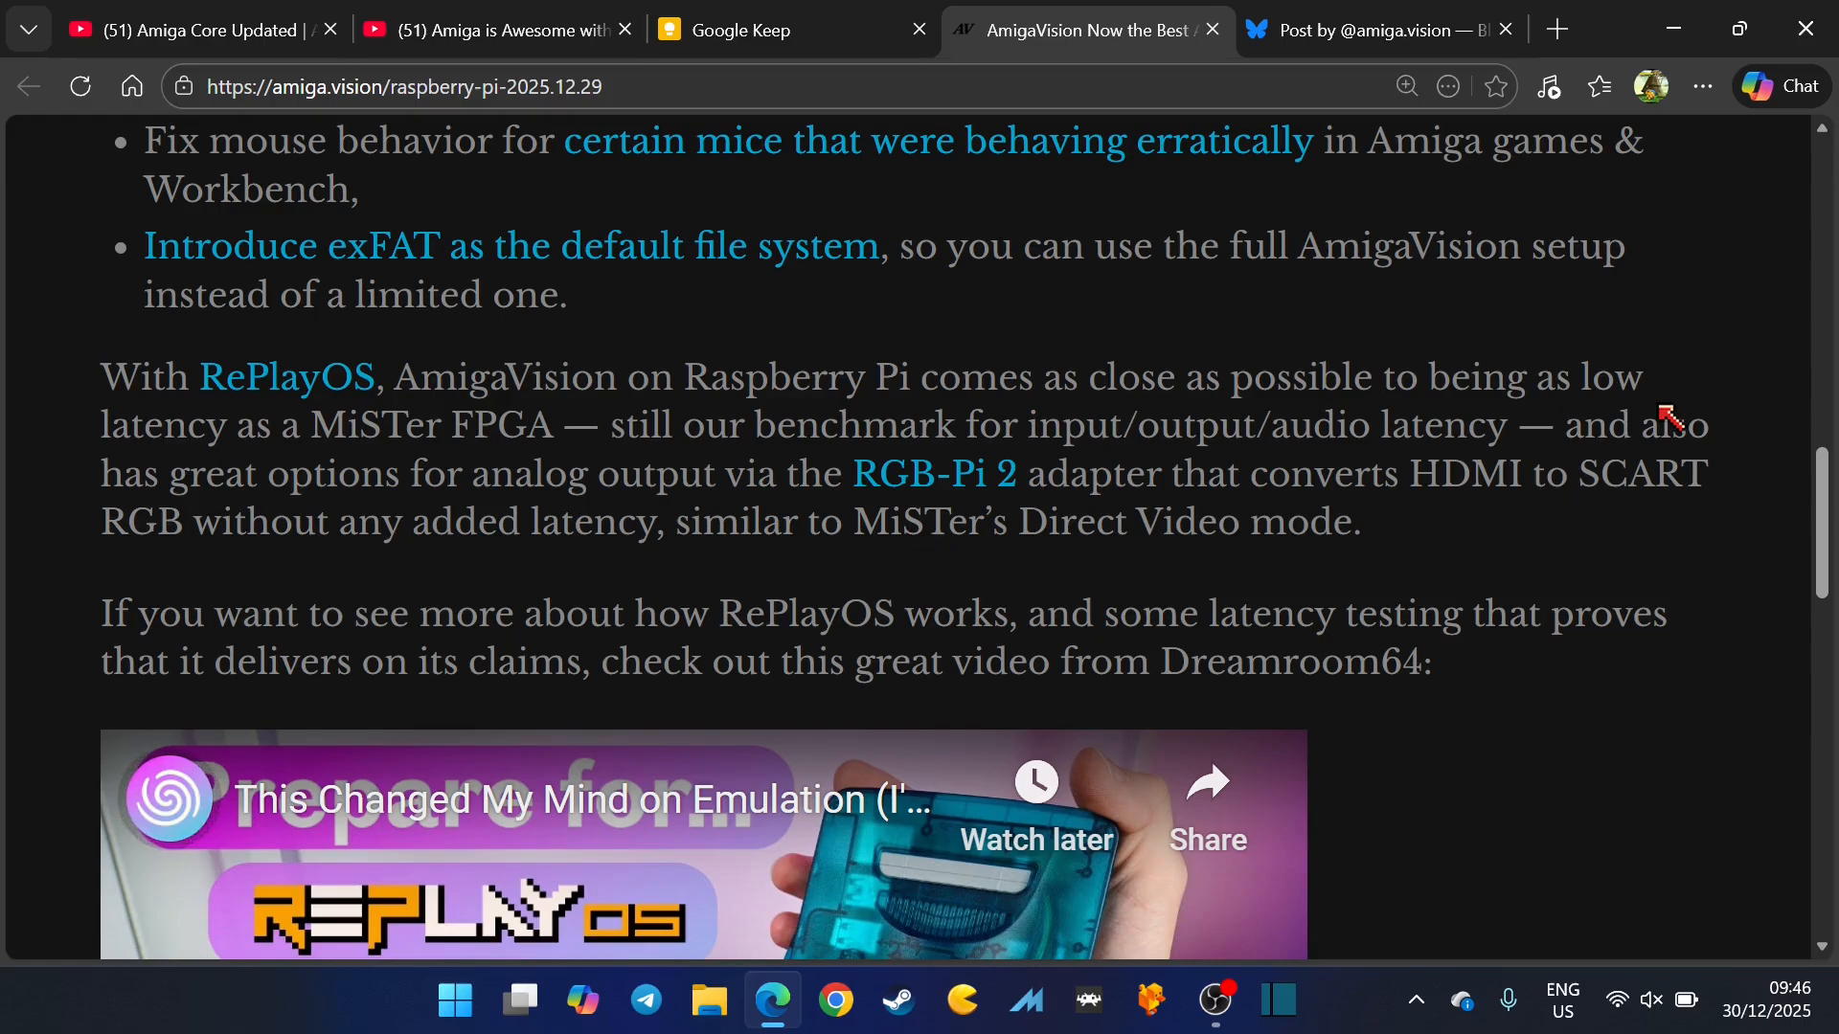
Step: Read the article to its footer links, then return to the Amiga is Awesome with MiSTer video
{"action": "scroll", "scroll_direction": "down", "scroll_amount": 3}
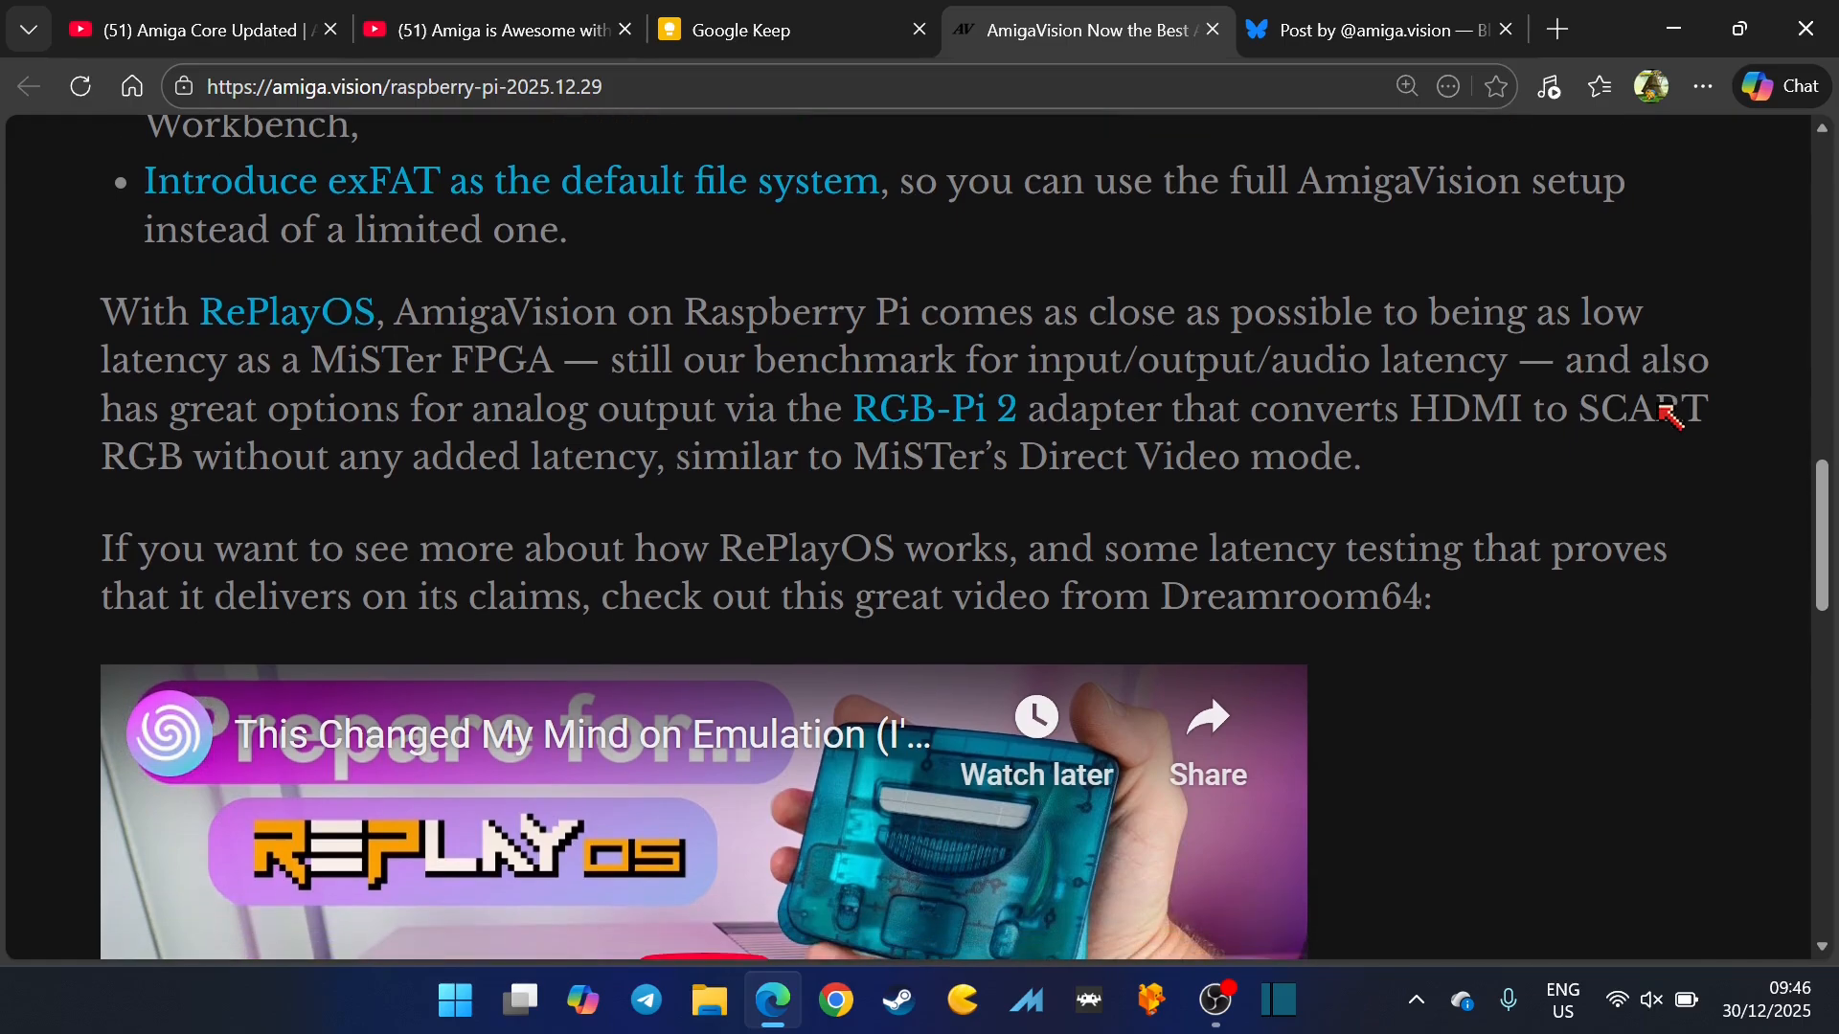
{"action": "scroll", "scroll_direction": "down", "scroll_amount": 3}
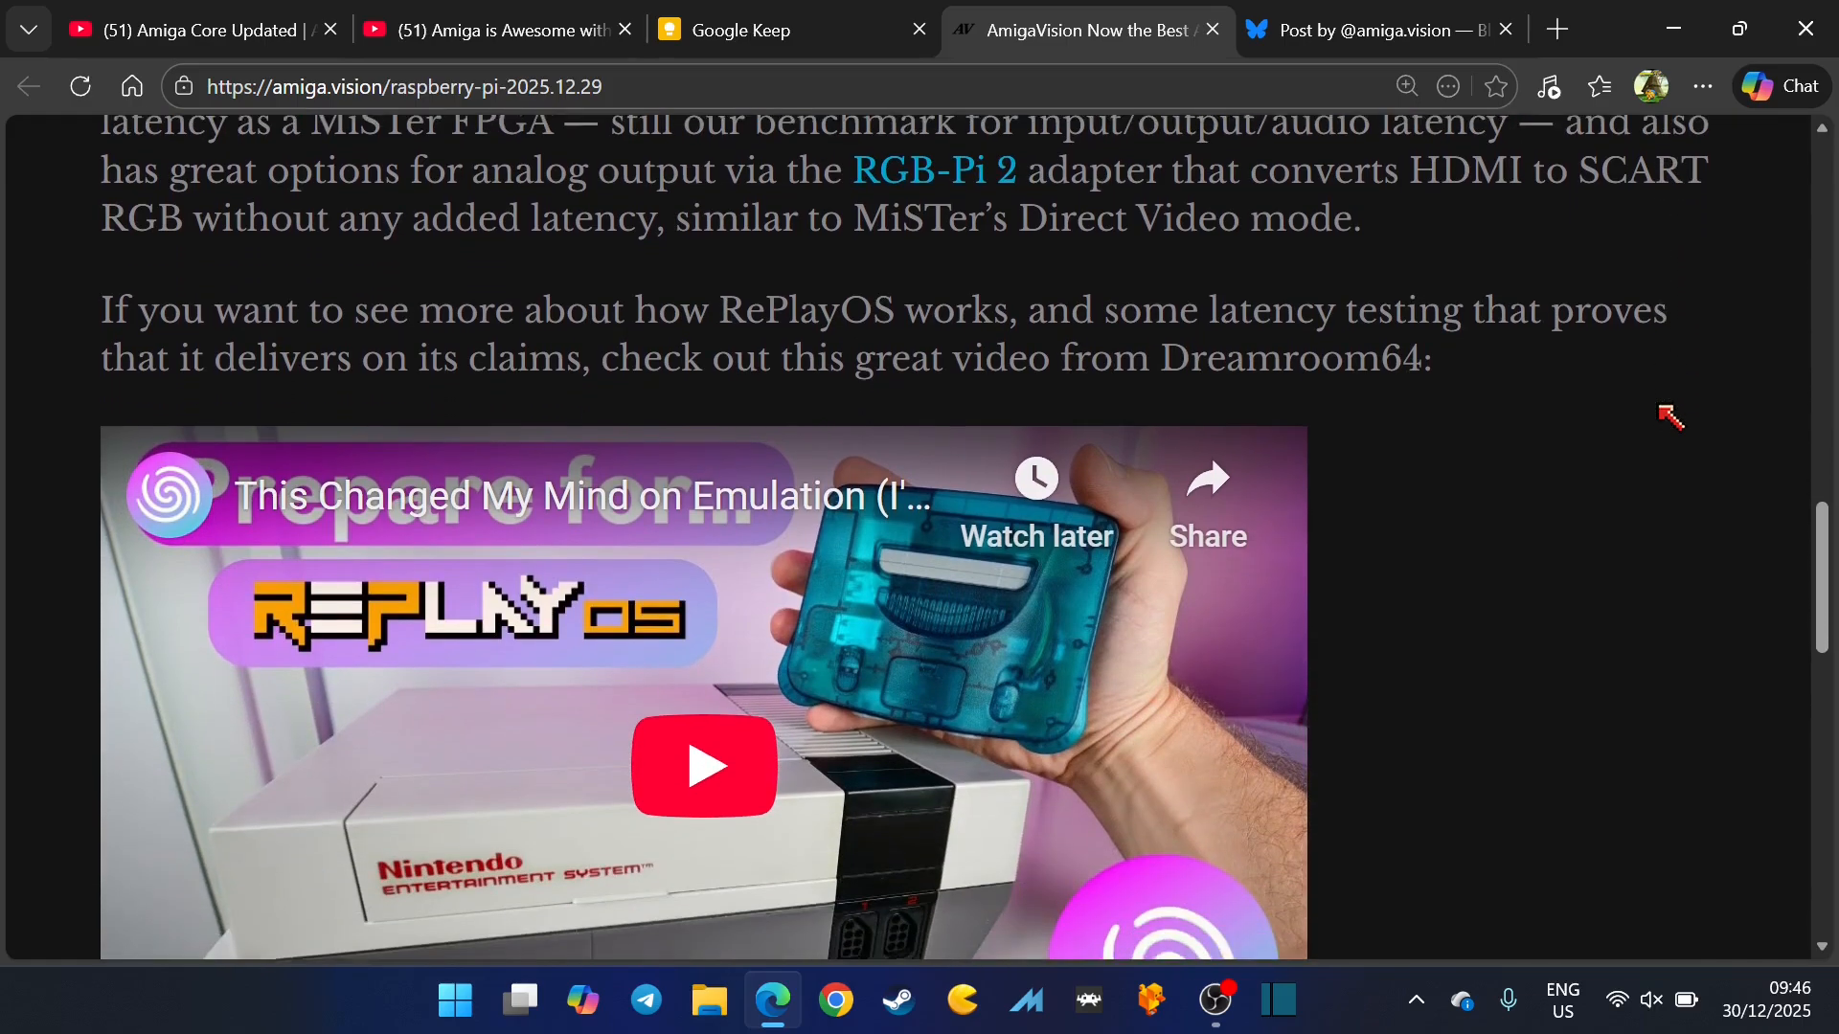
{"action": "scroll", "scroll_direction": "down", "scroll_amount": 3}
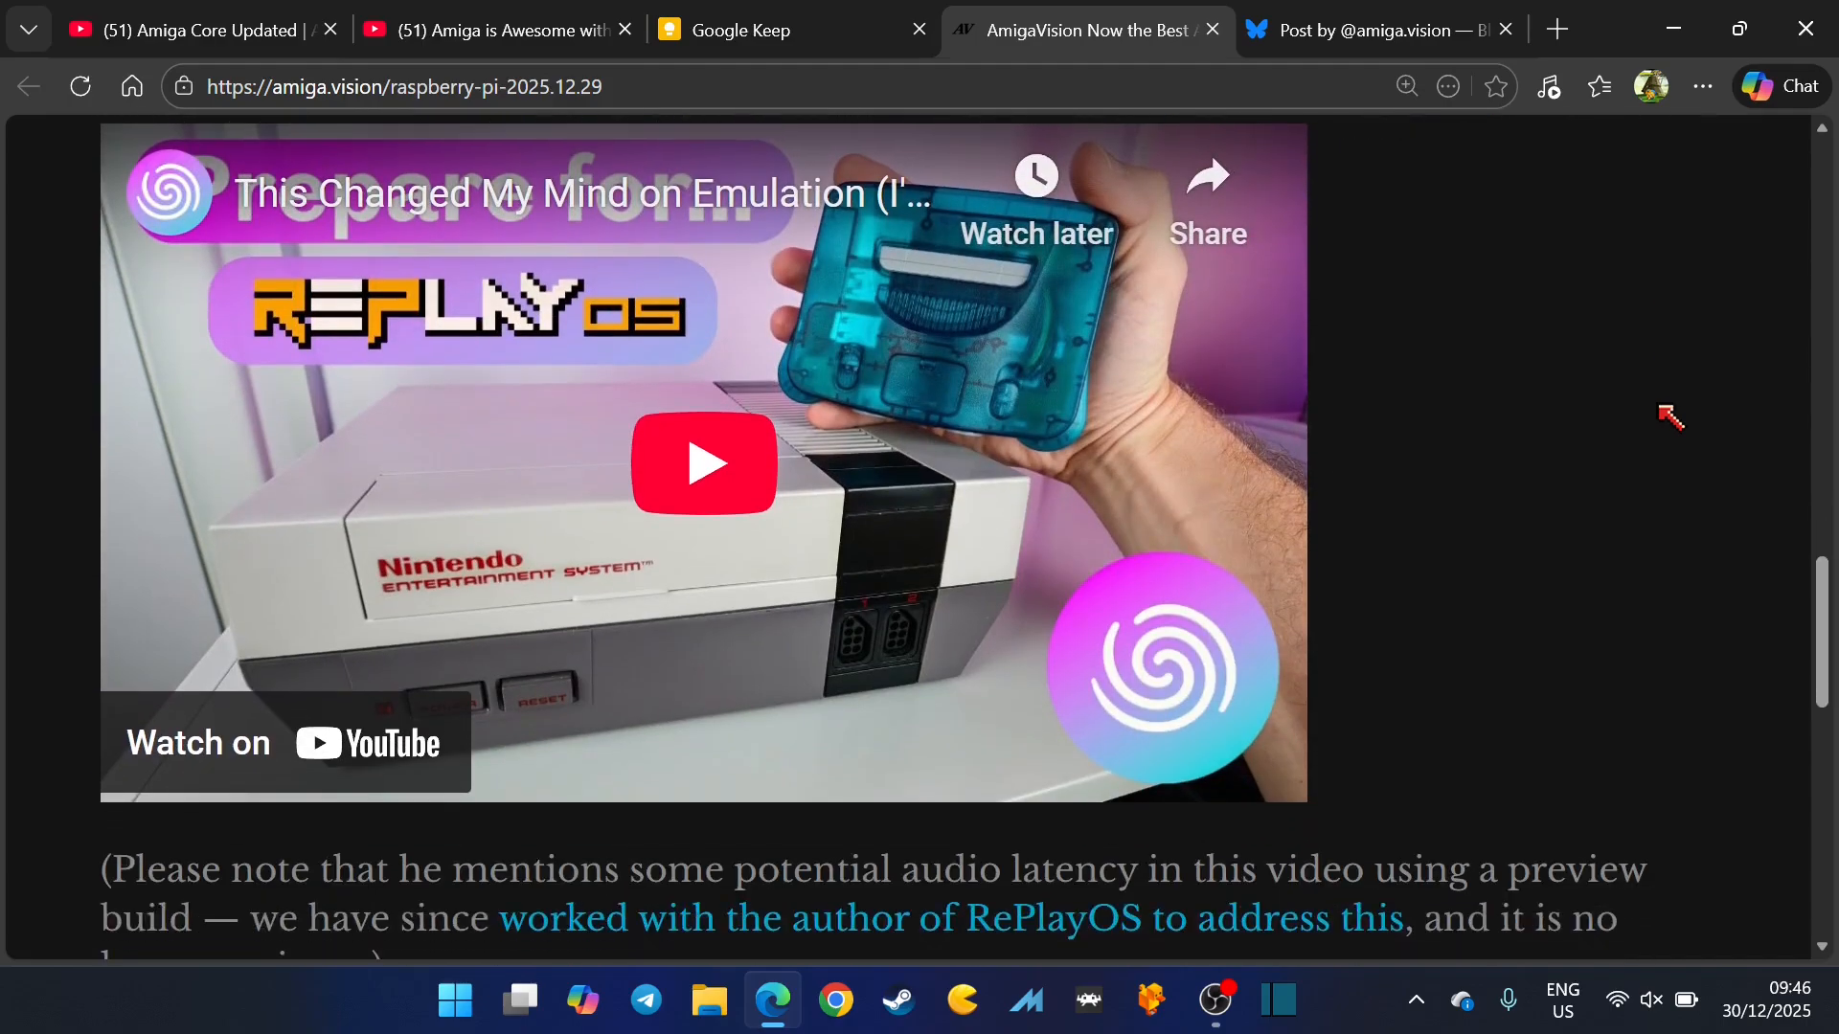
{"action": "scroll", "scroll_direction": "down", "scroll_amount": 3}
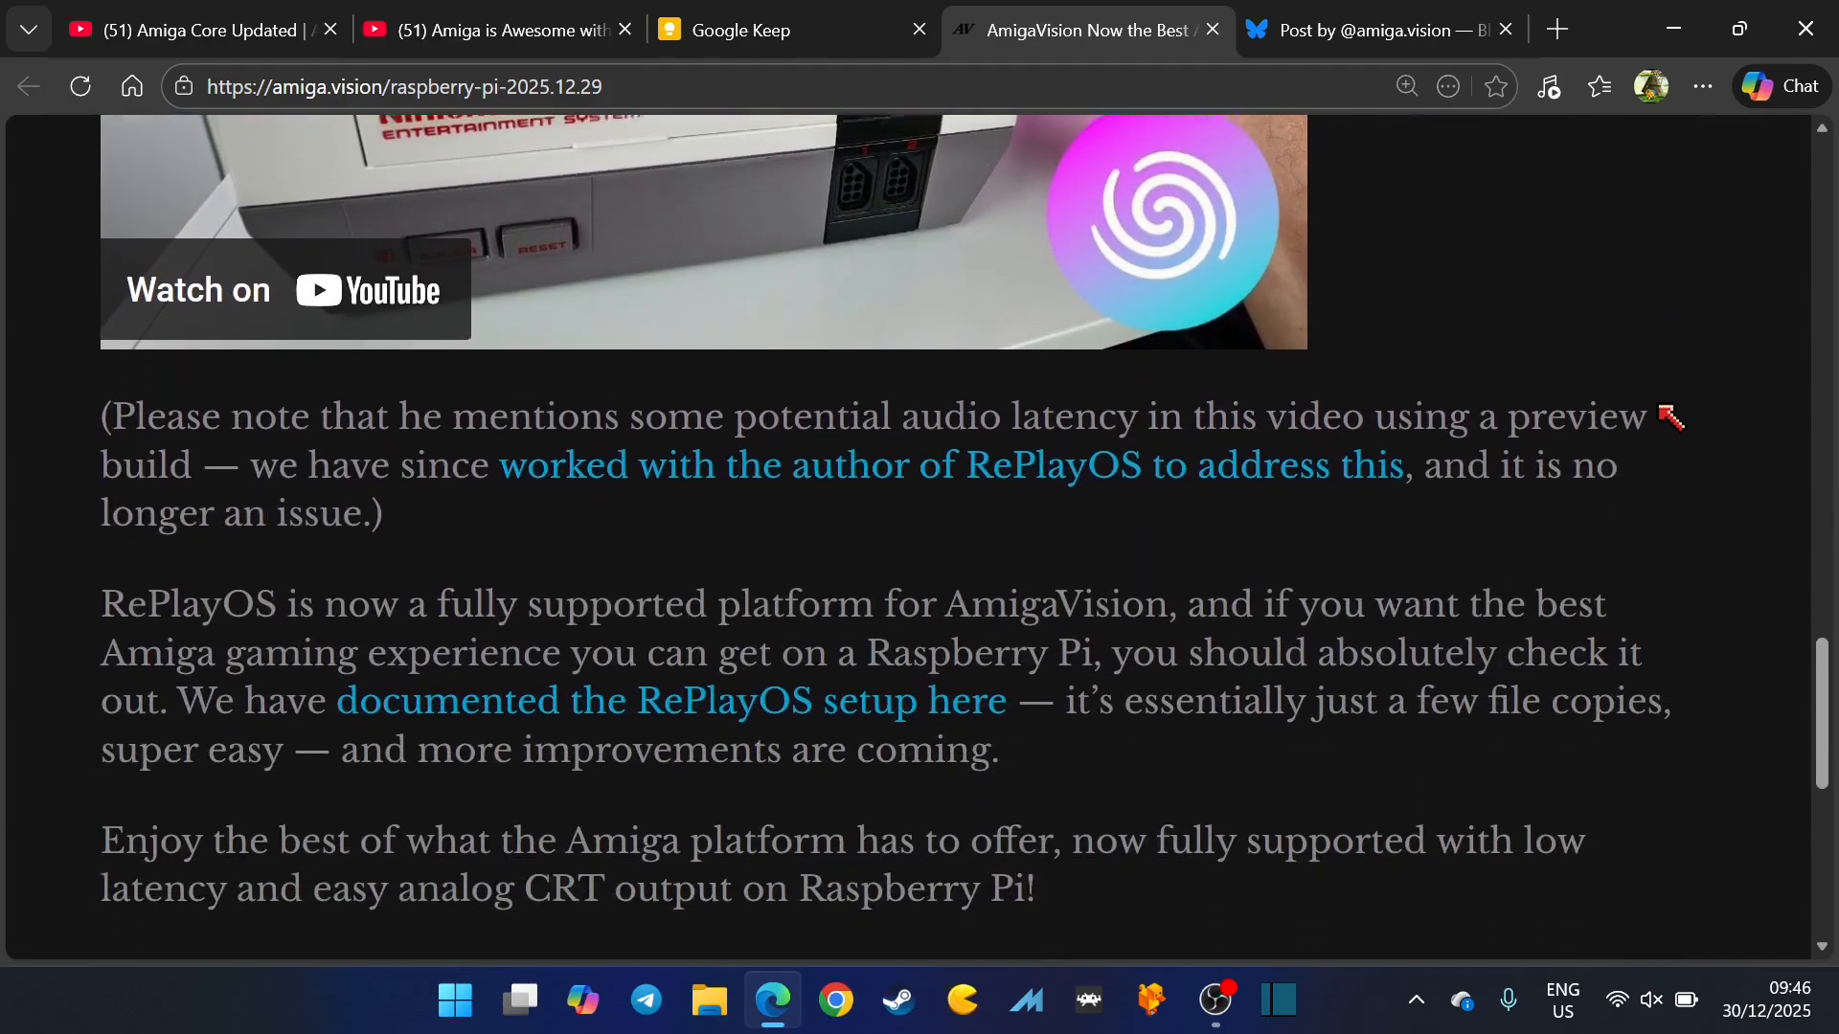
{"action": "scroll", "scroll_direction": "down", "scroll_amount": 3}
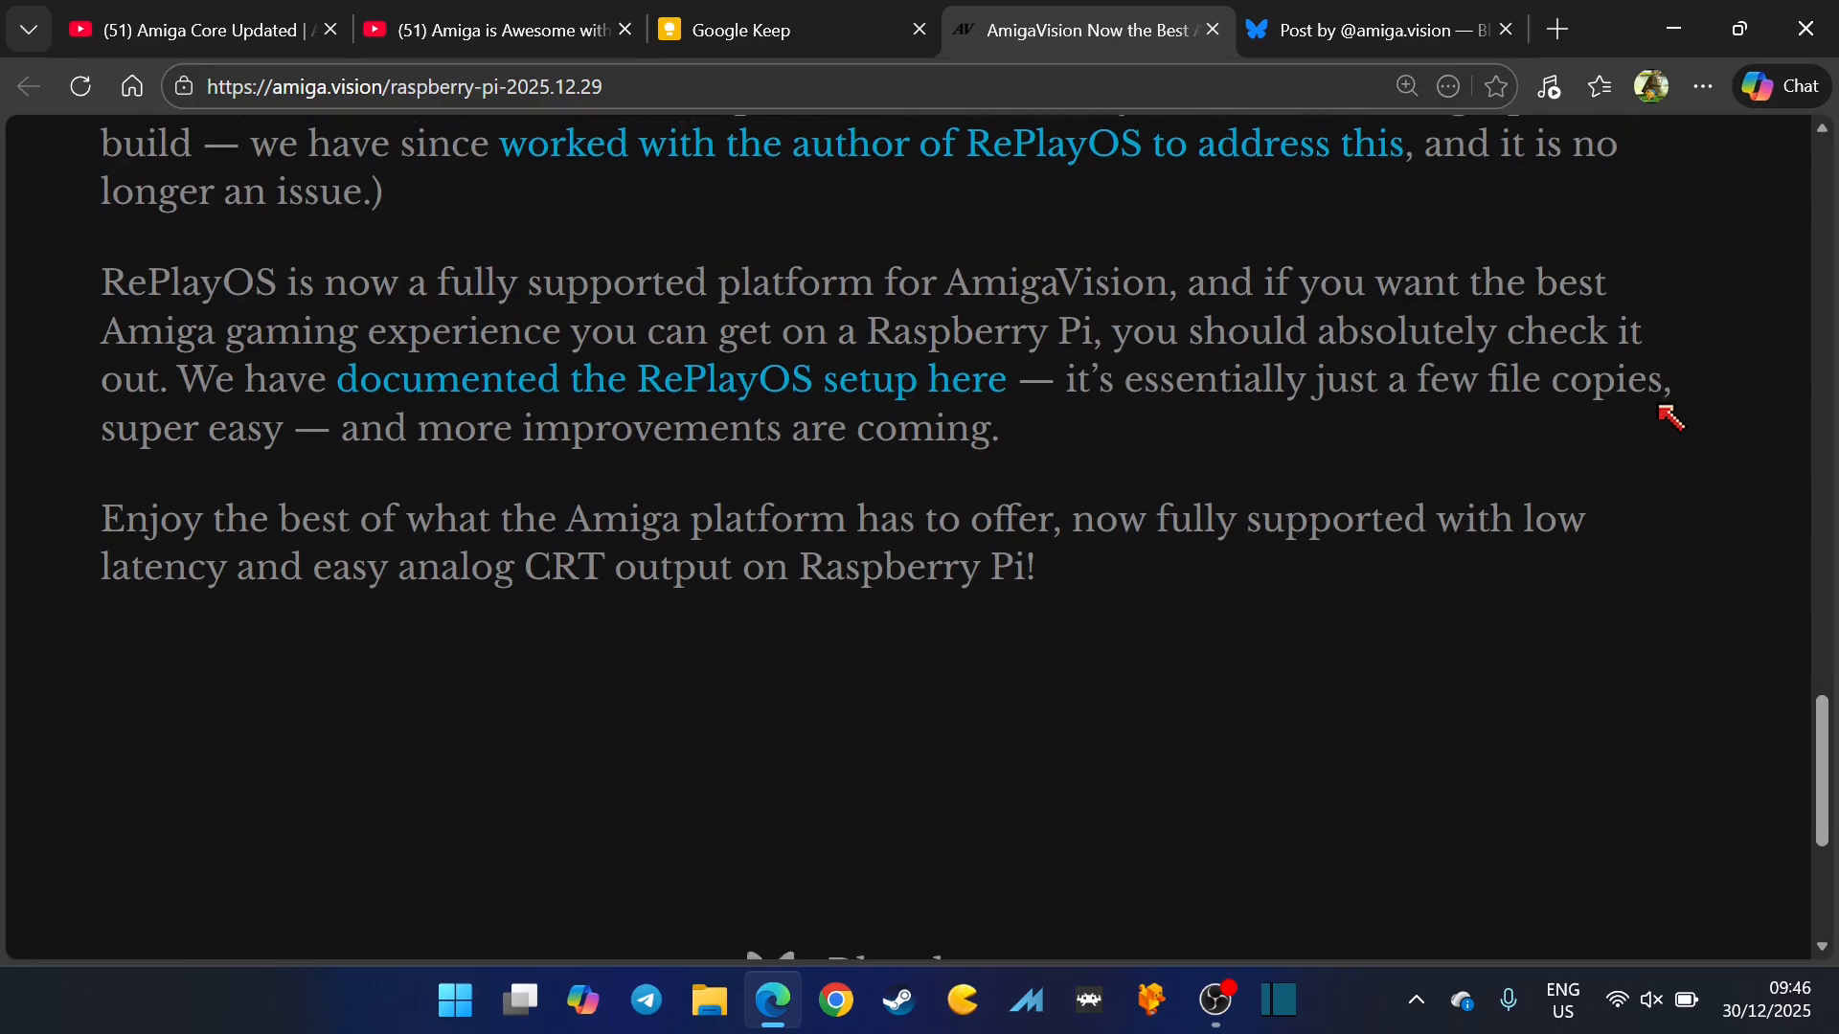
{"action": "scroll", "scroll_direction": "down", "scroll_amount": 3}
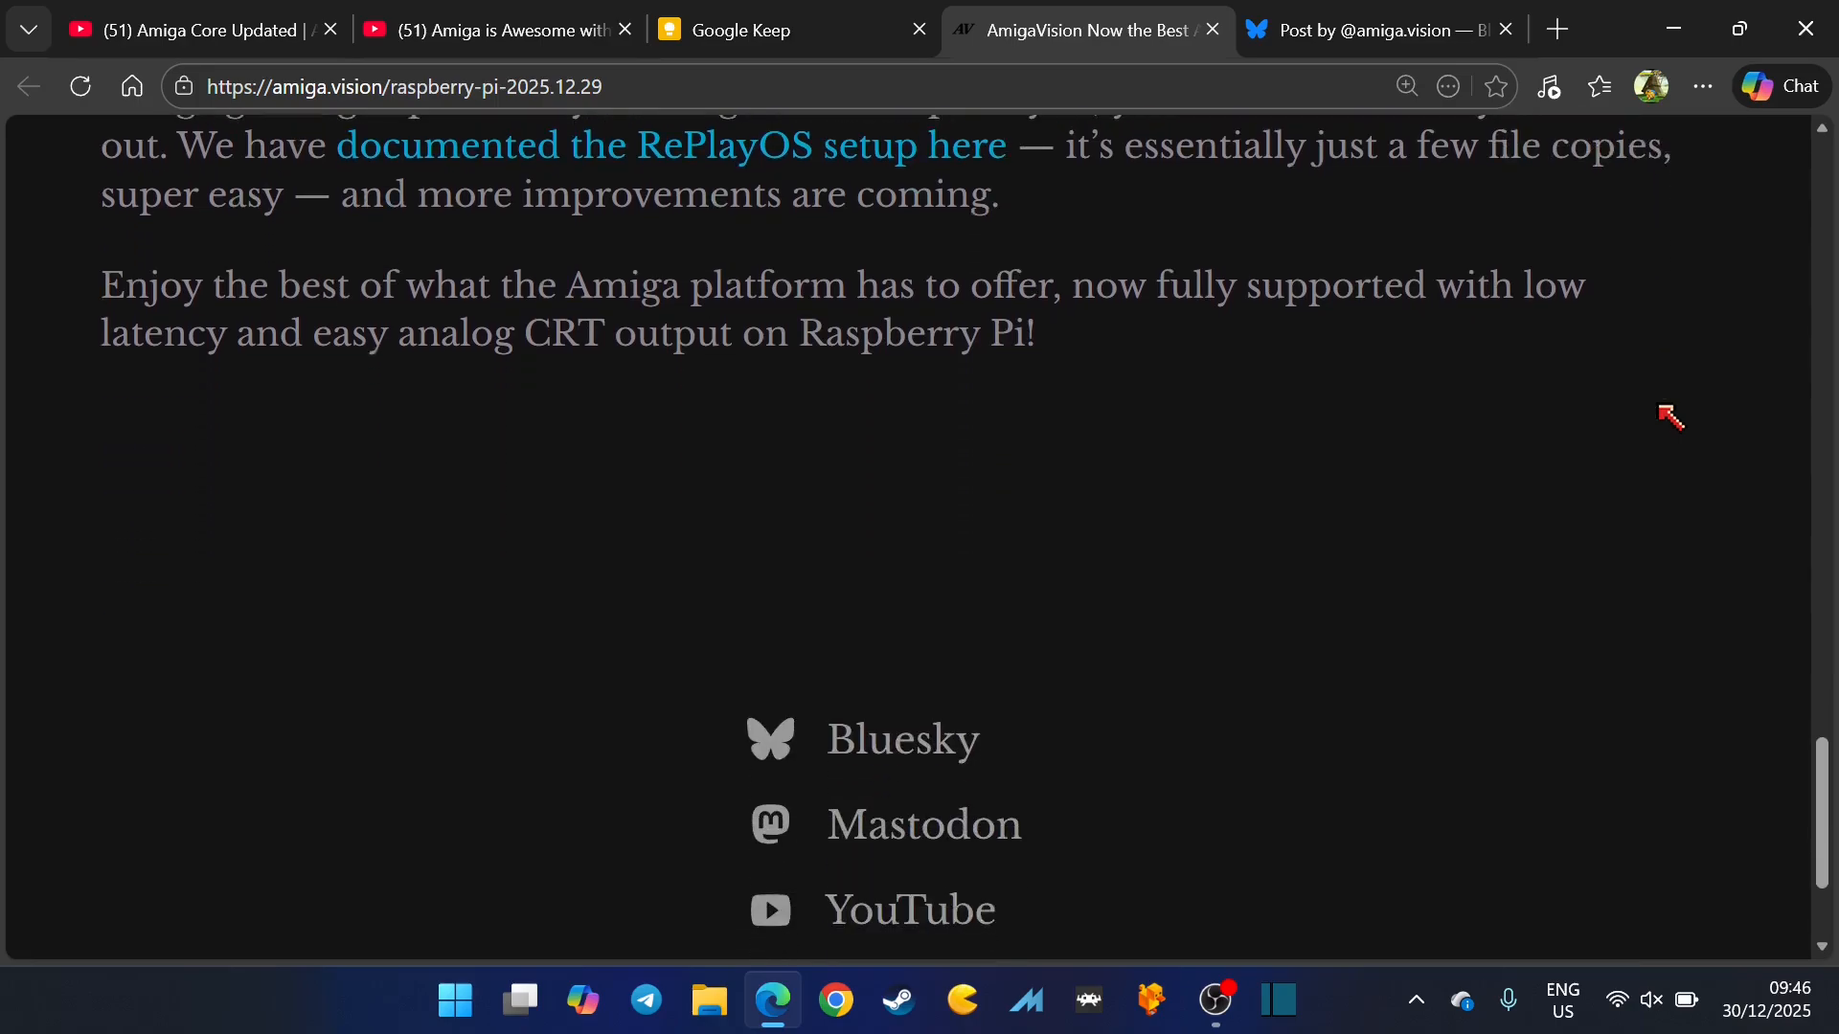
{"action": "left_click", "coordinate": [493, 29]}
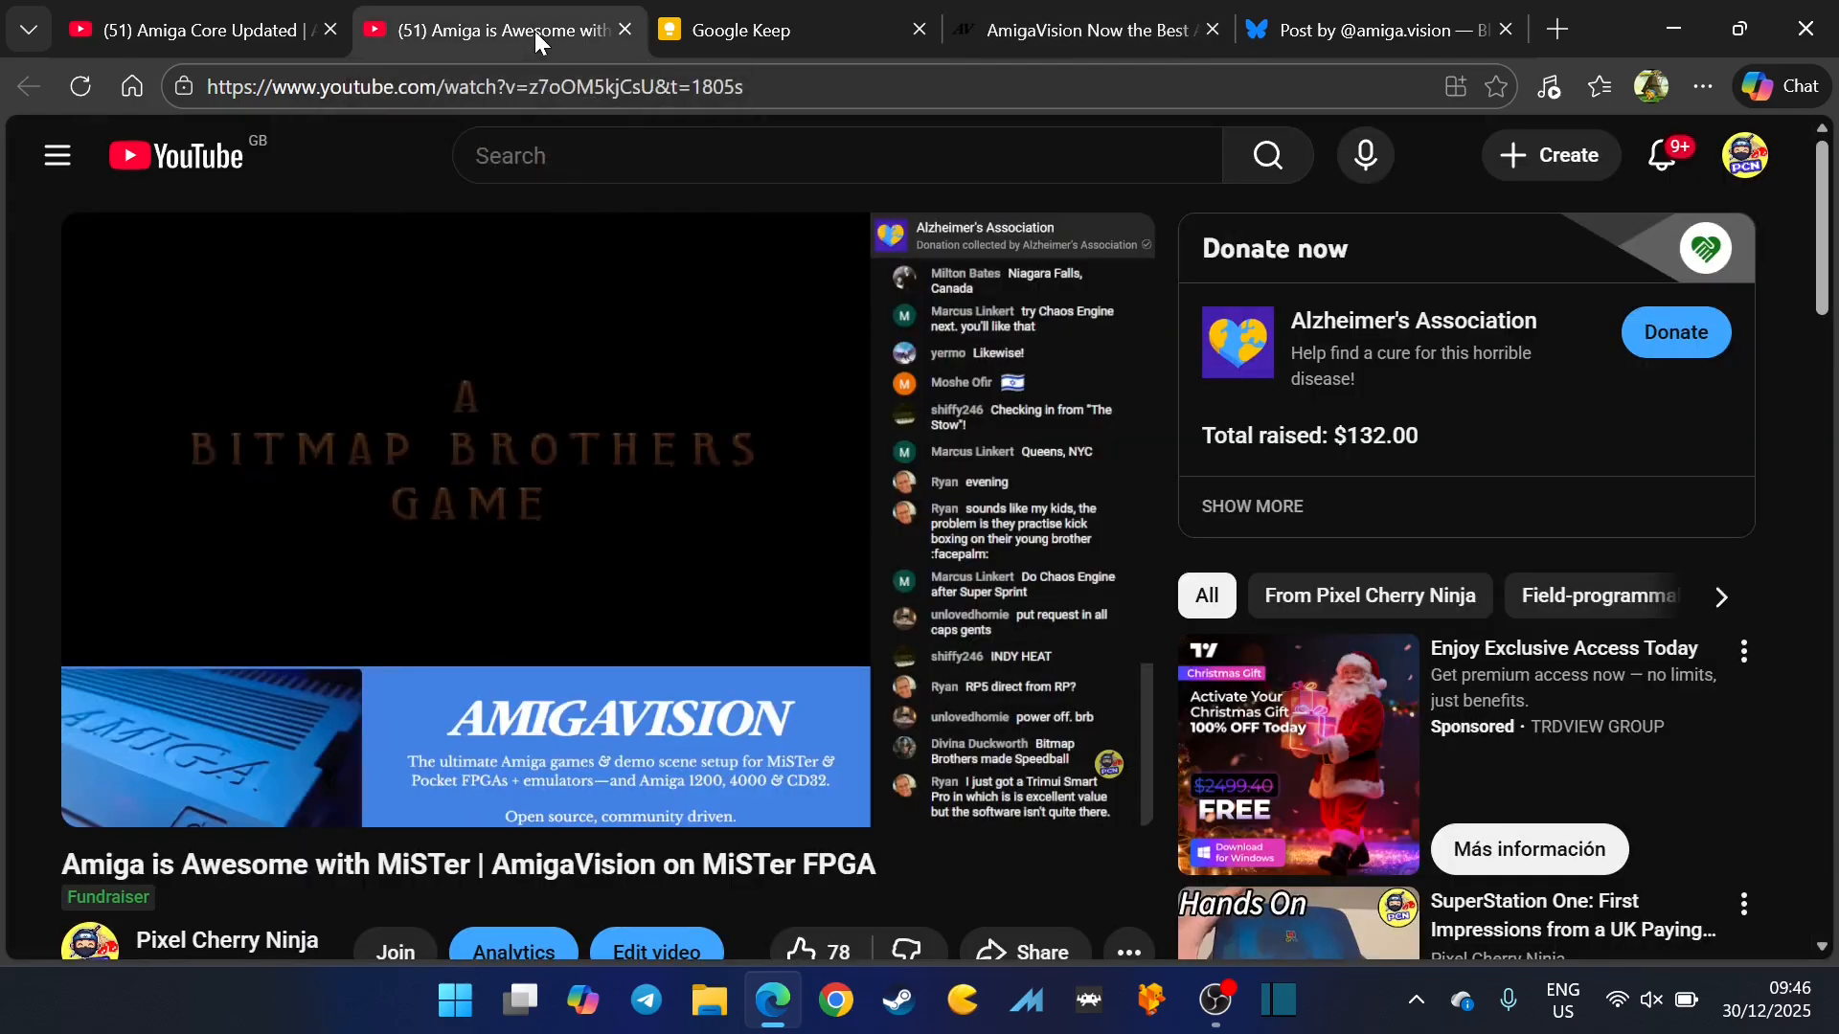